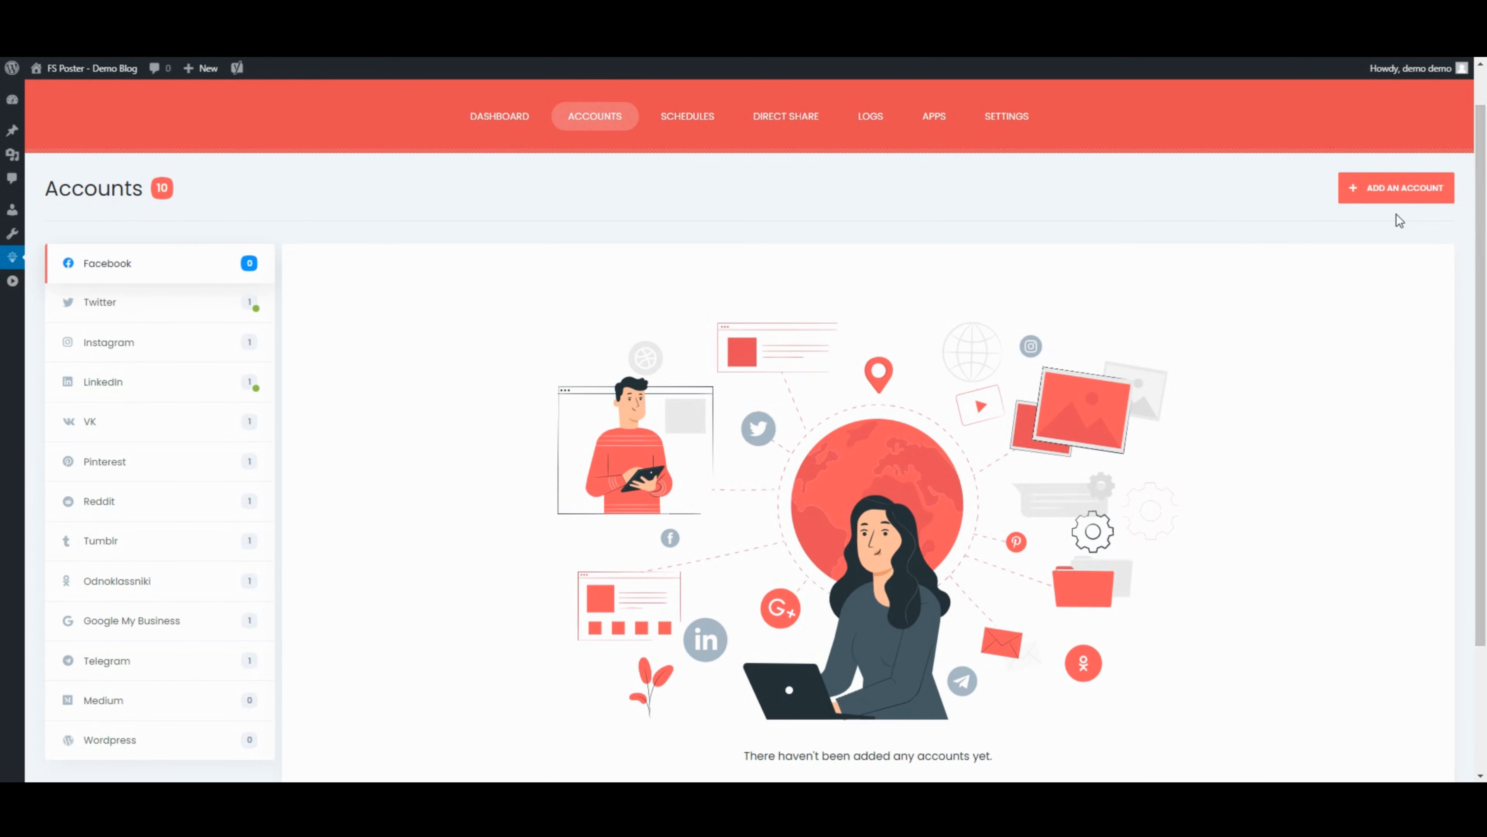
mouse_move(1419, 194)
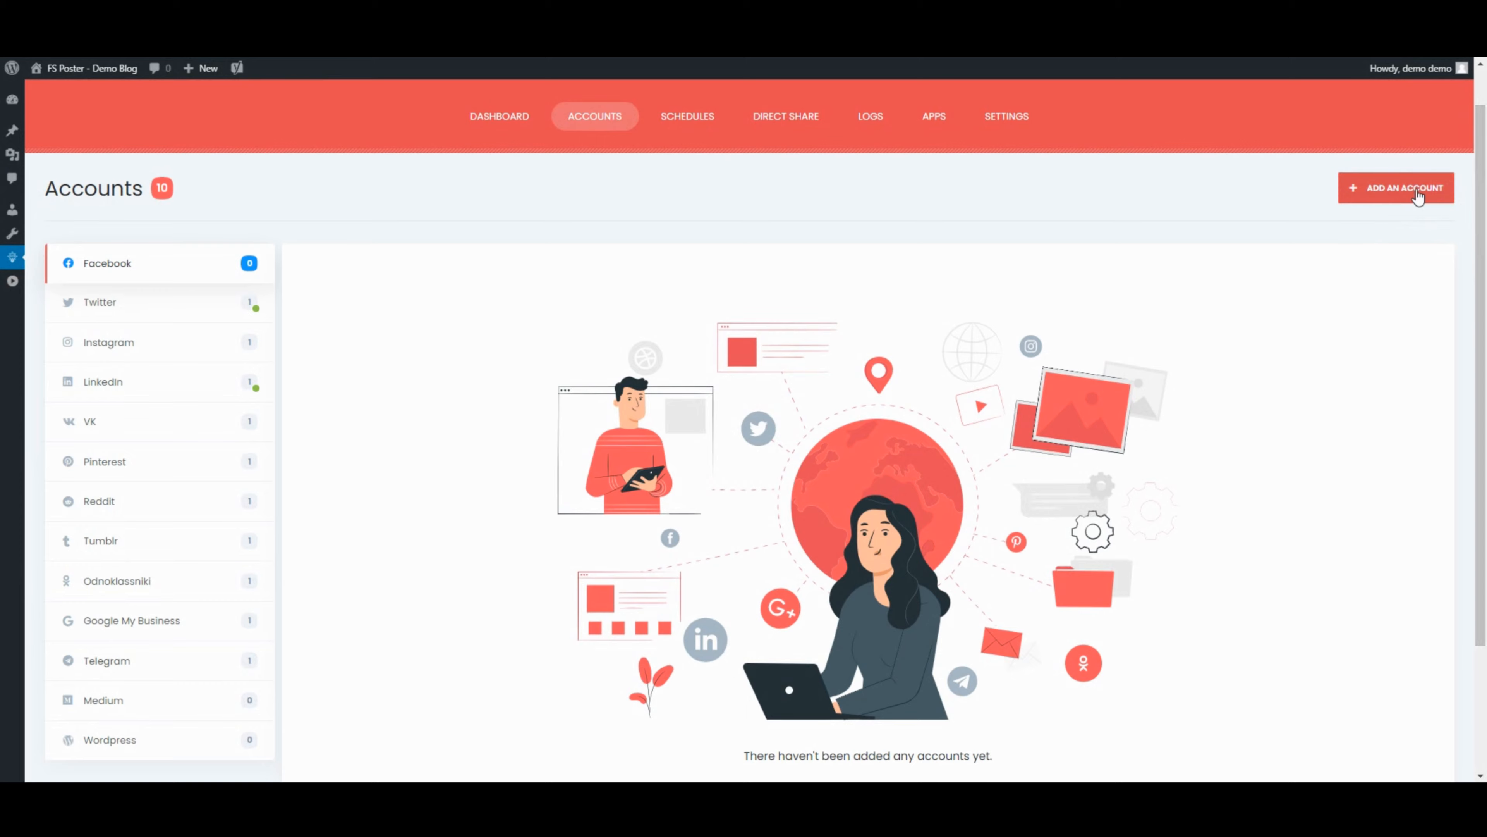
Add a Facebook account via the FS Poster app method and dismiss the success message.
click(1395, 187)
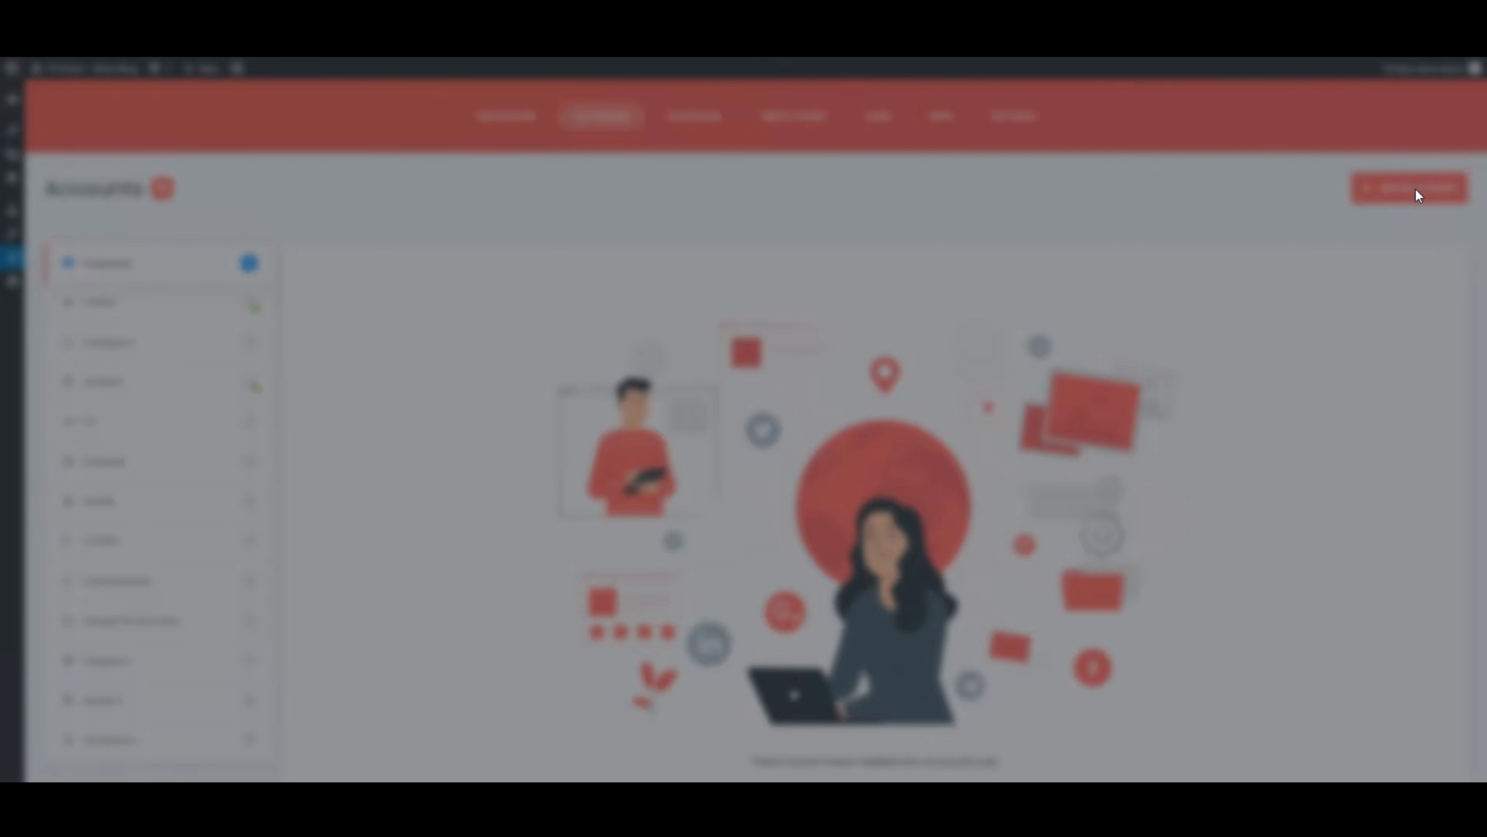
click(1411, 189)
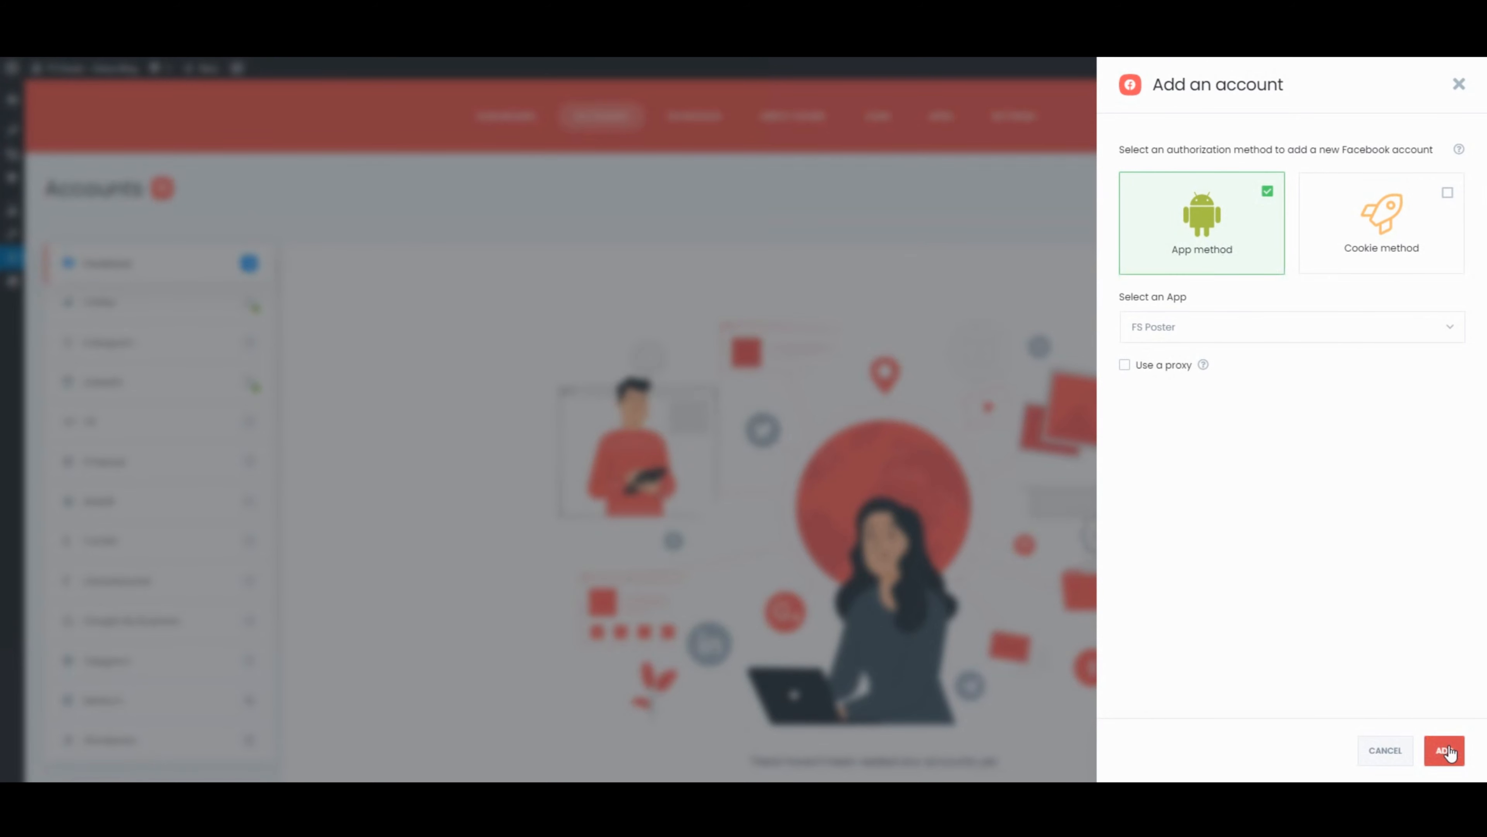
click(1443, 749)
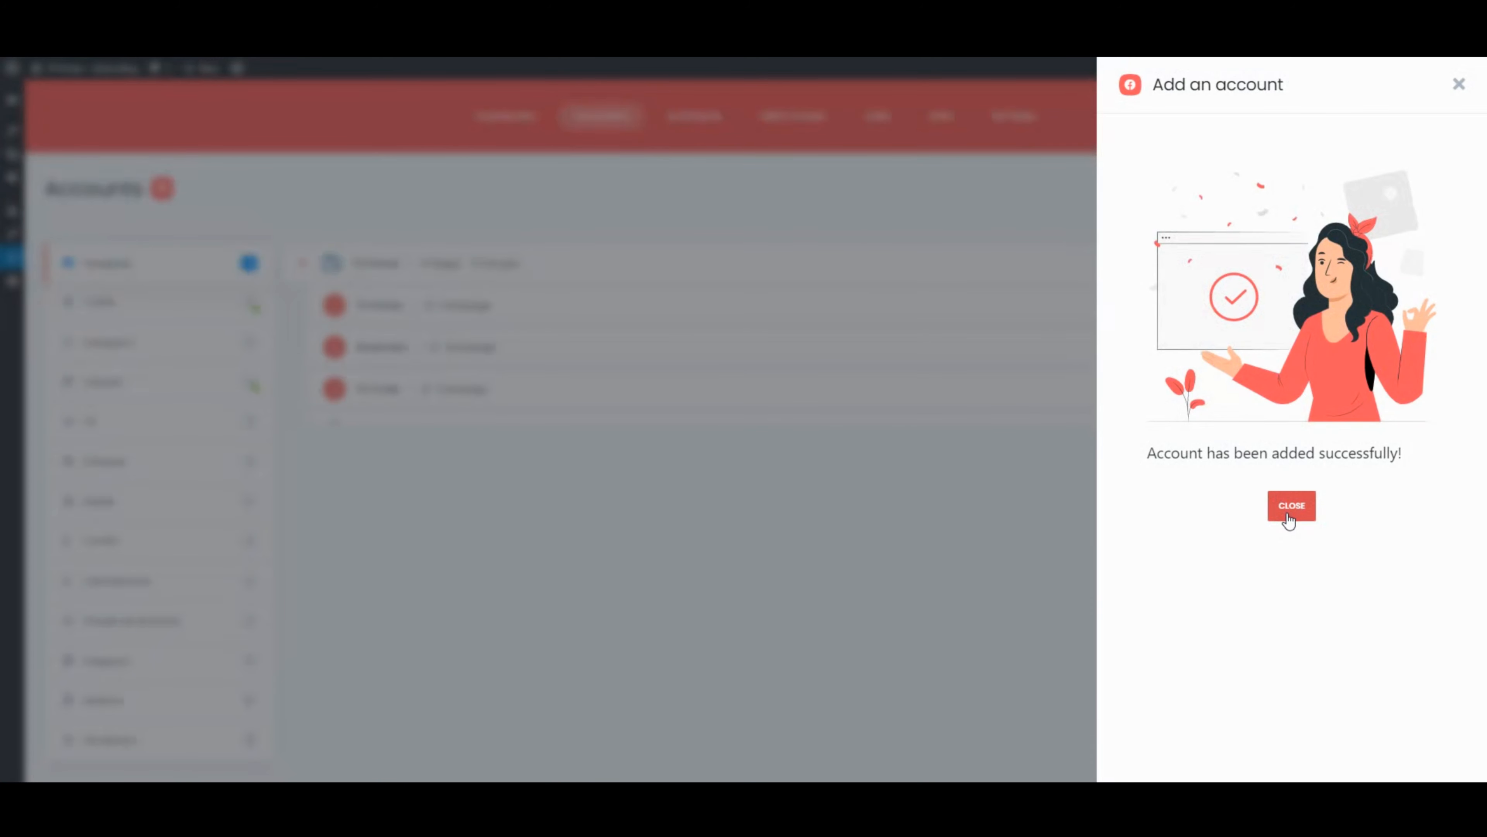
click(1291, 505)
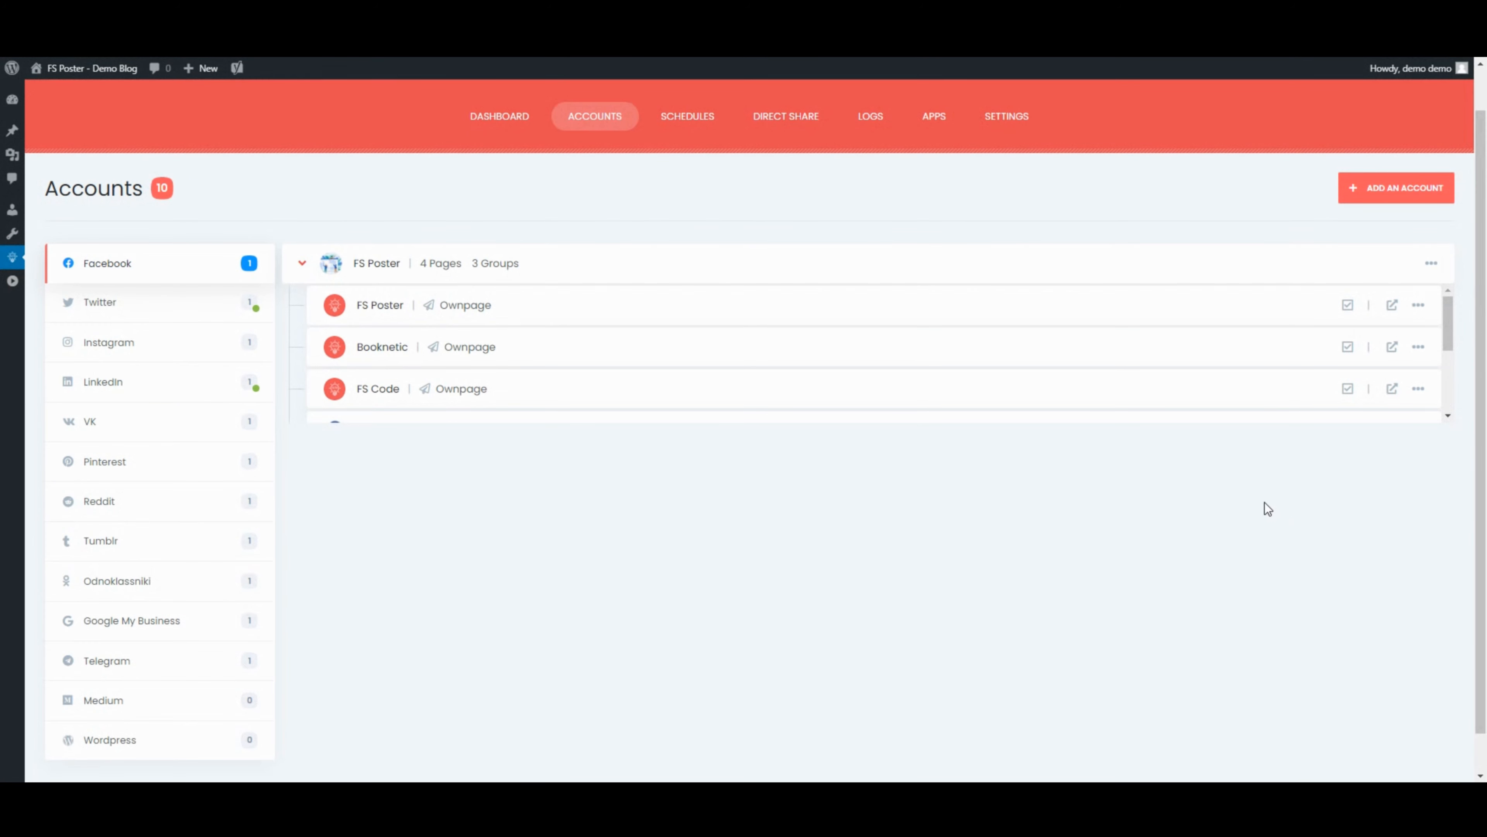
Activate the FS Poster Facebook page for sharing.
click(1347, 305)
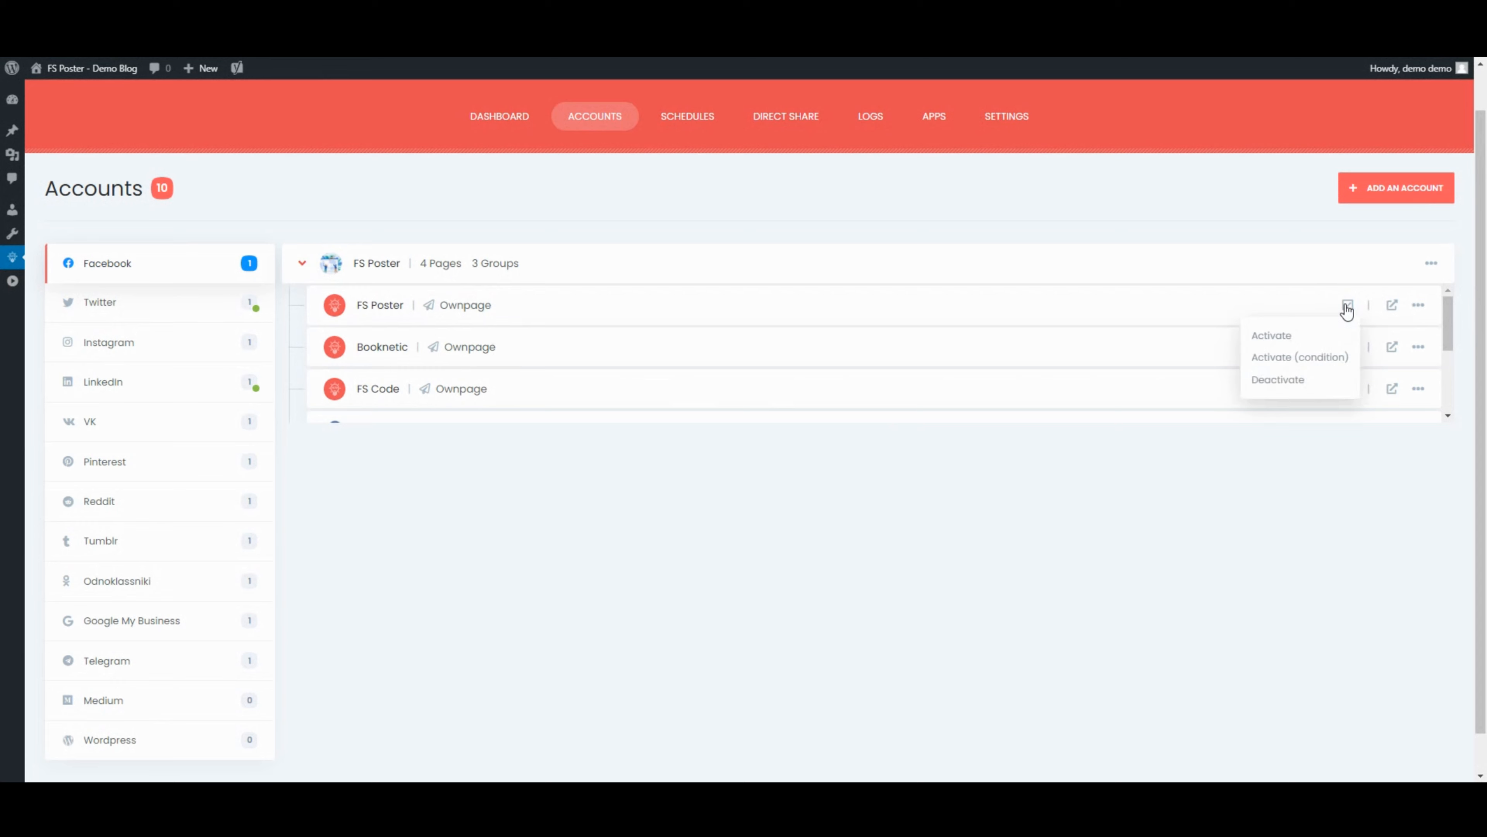
click(1272, 335)
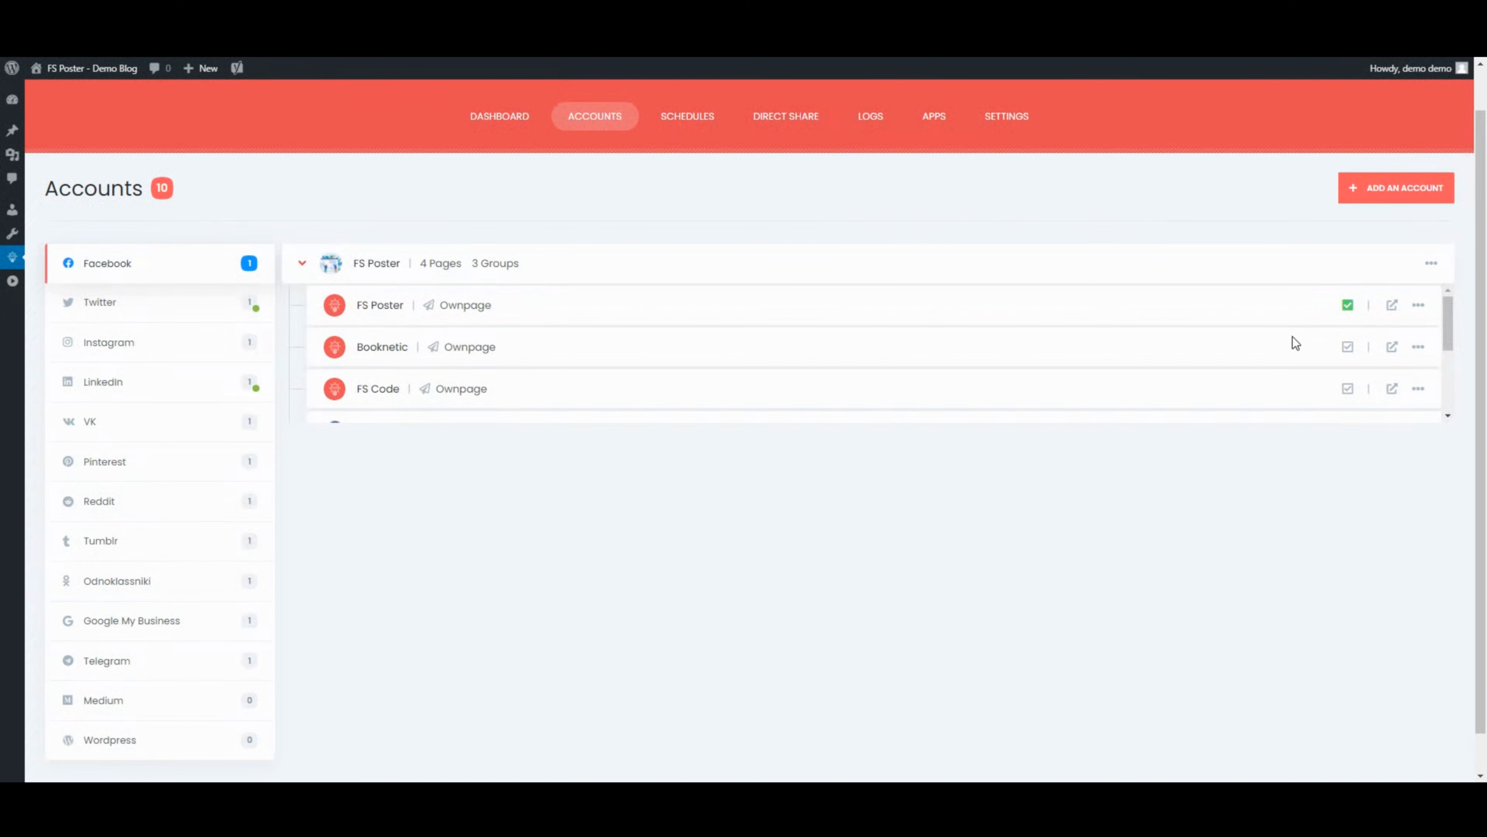
mouse_move(906, 346)
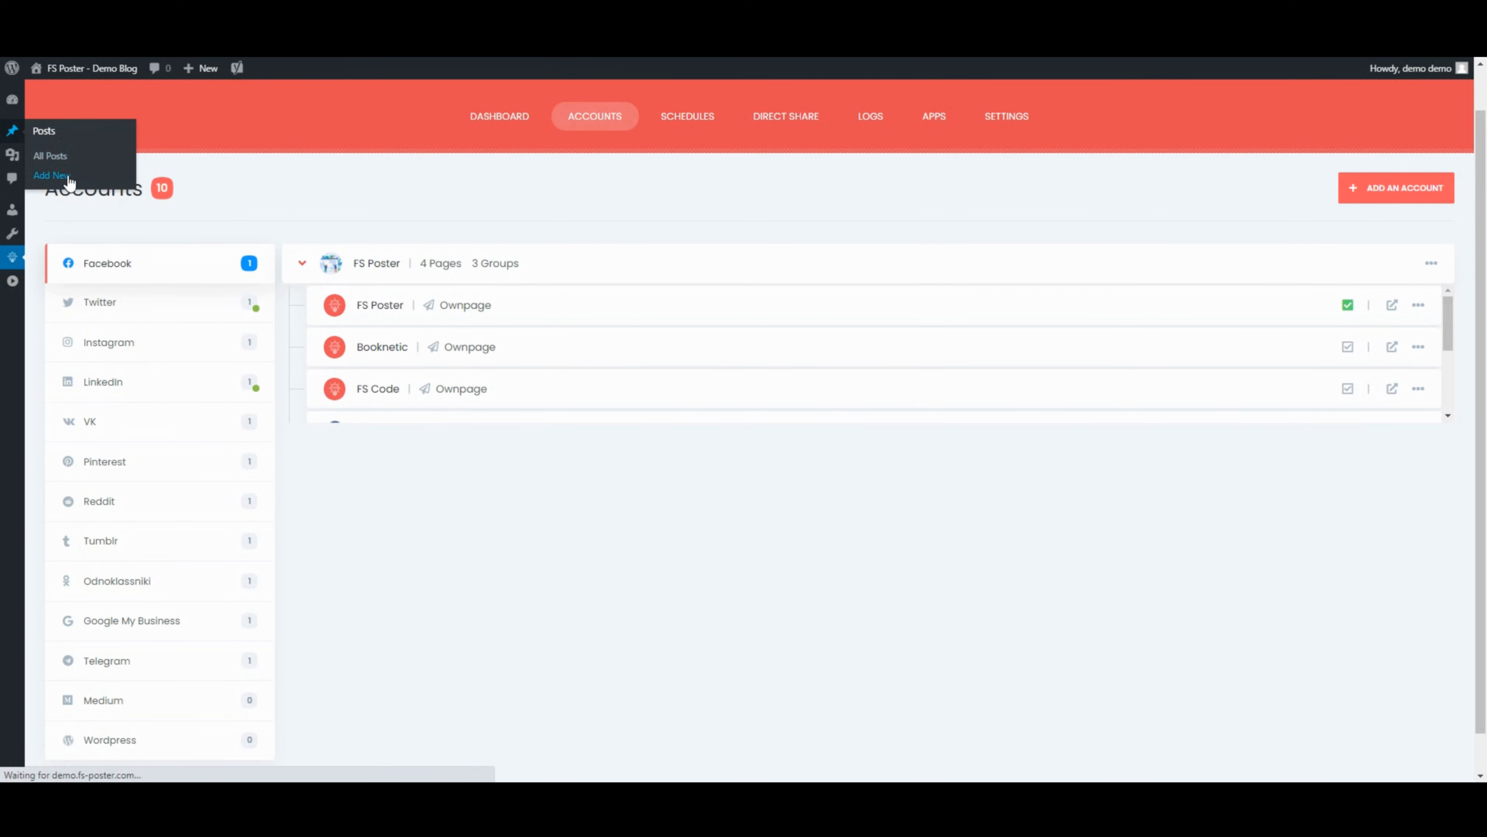
mouse_move(112, 194)
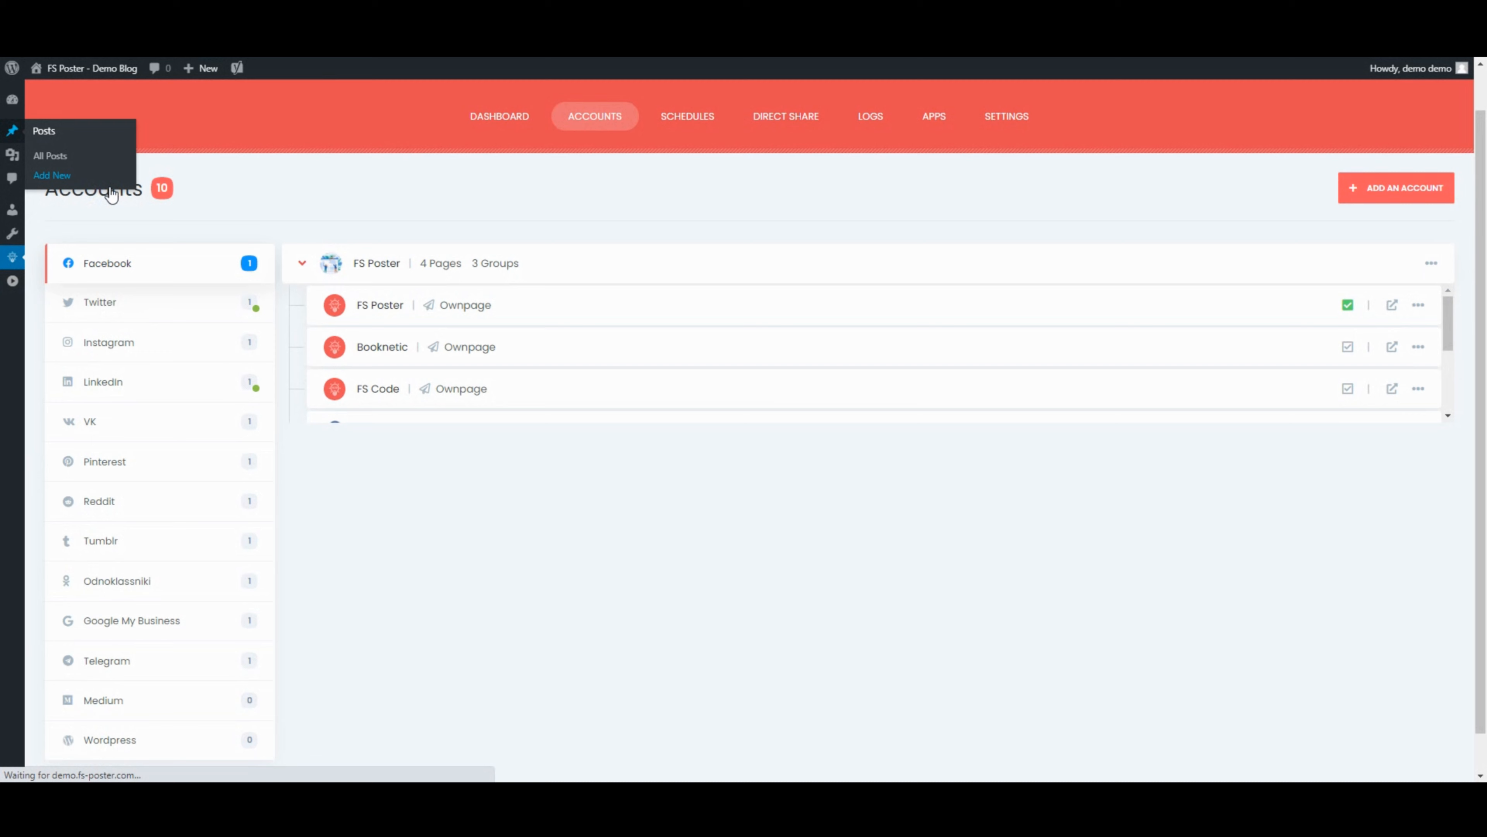
Create a new post with body 'My blog post!' and set the orange cartoon image as featured image.
click(51, 175)
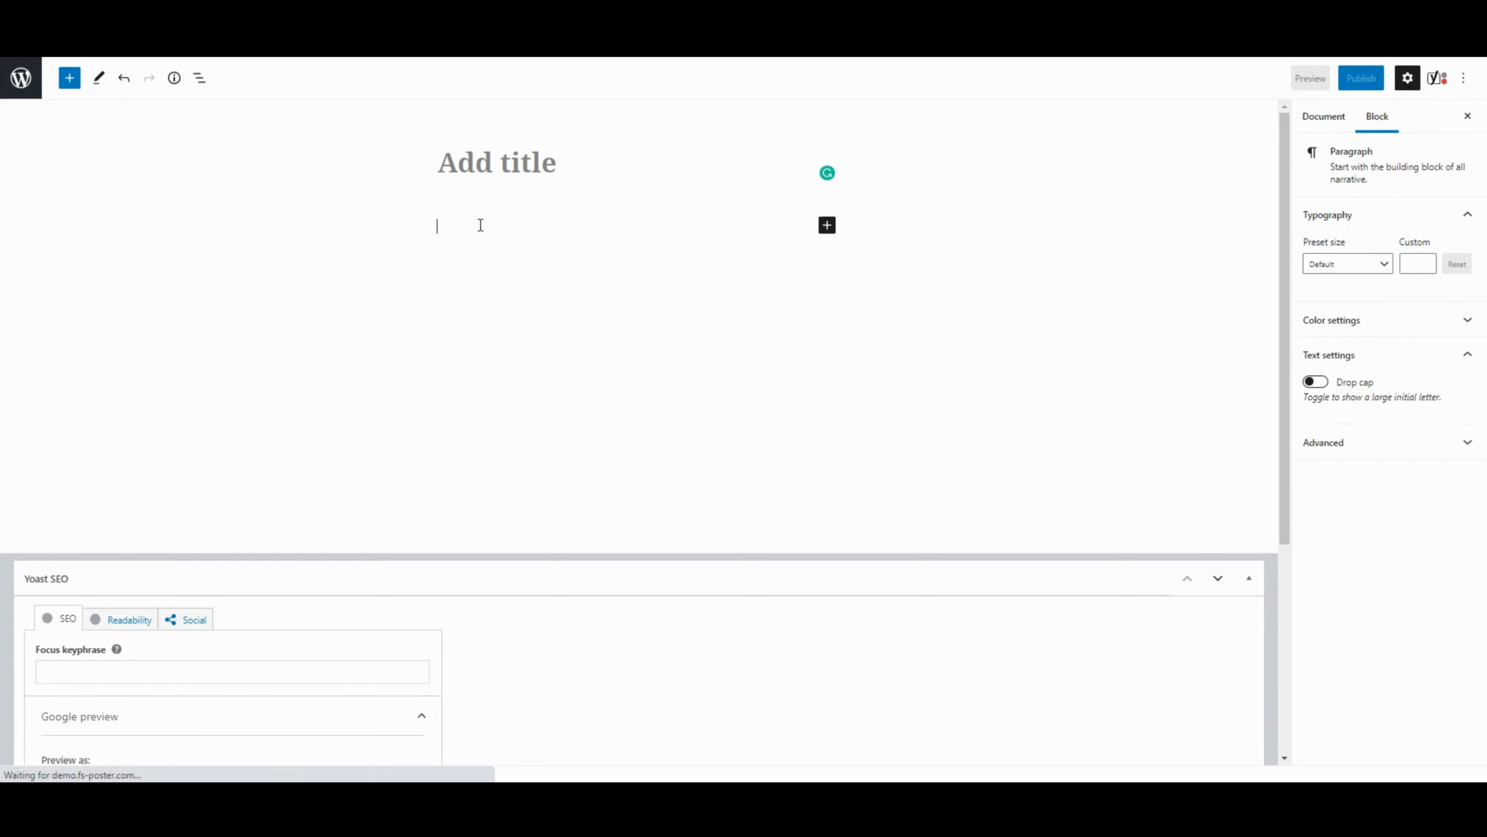
text(My blog post!)
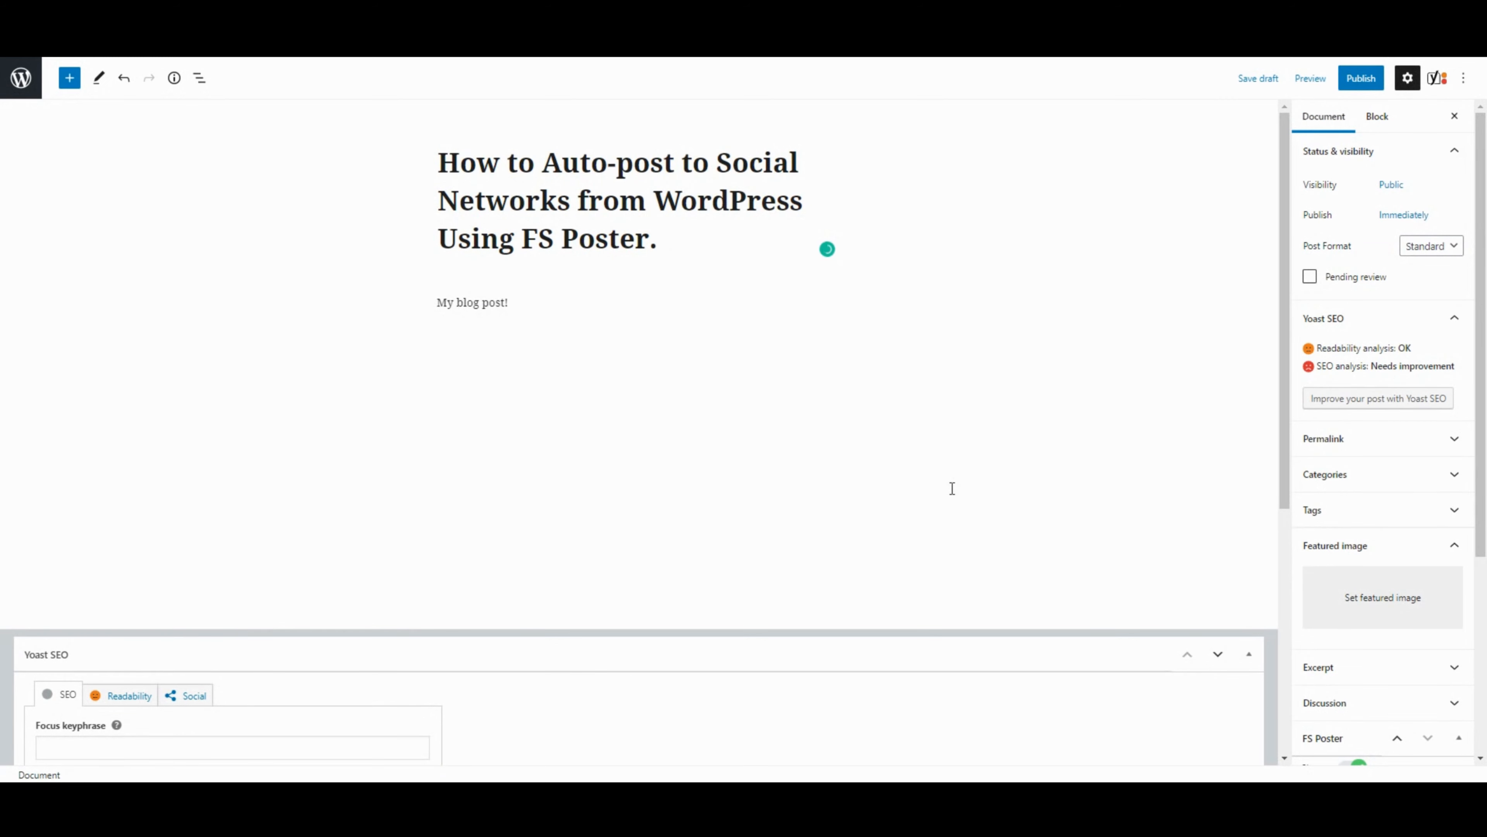
click(1382, 597)
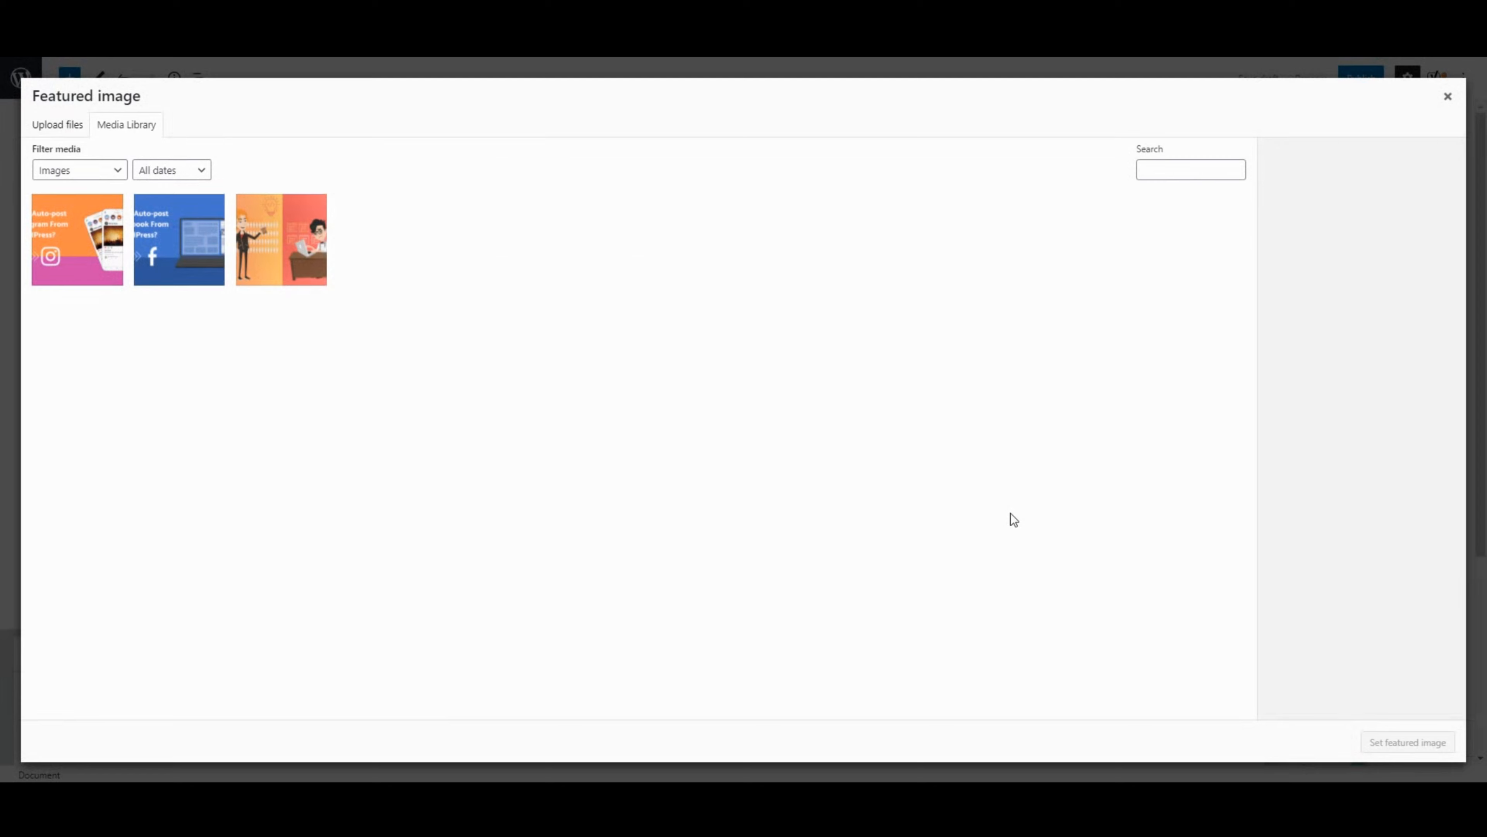
click(281, 239)
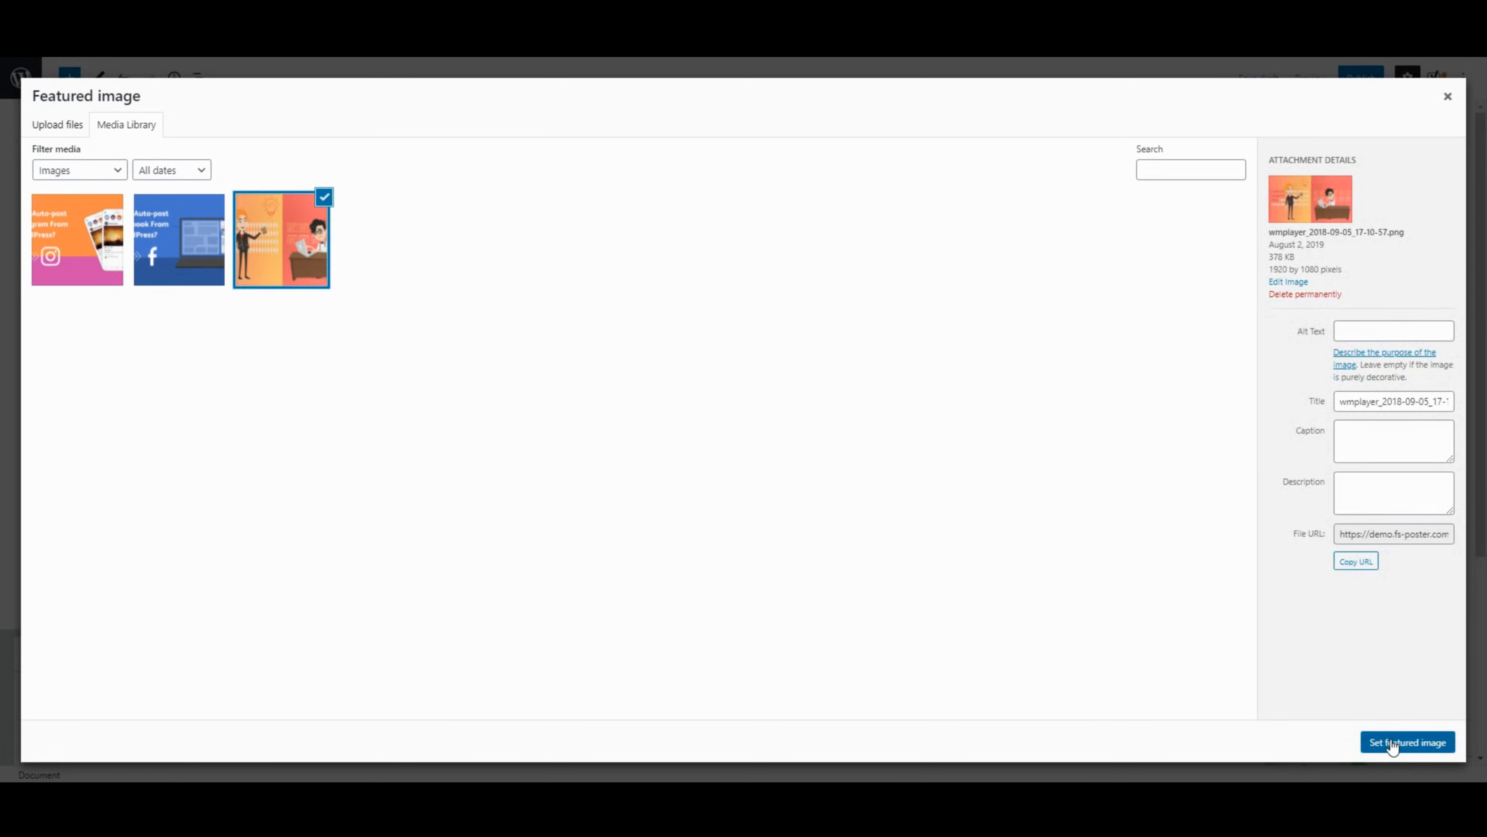
click(1408, 742)
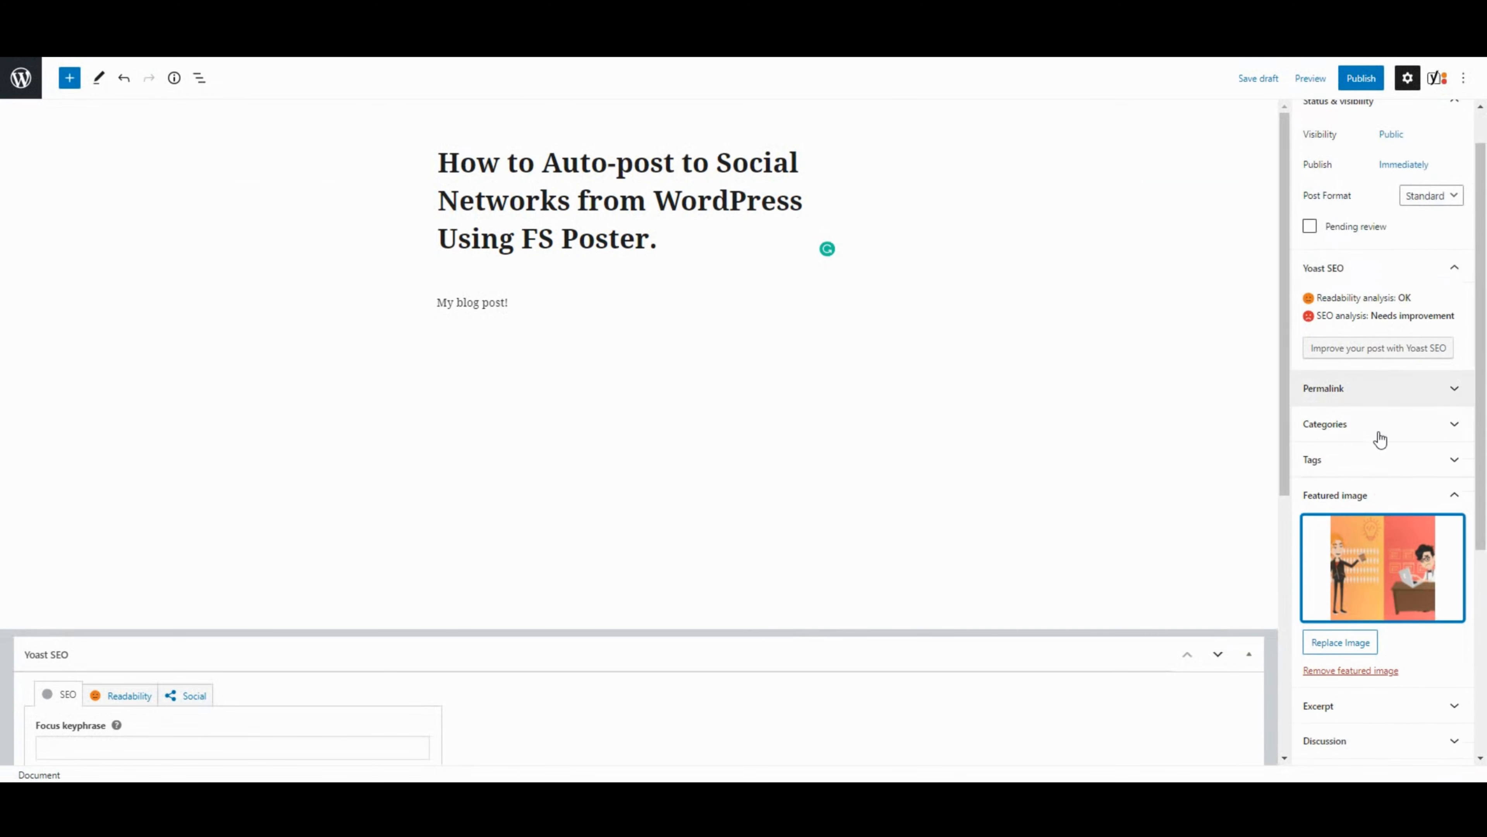
Review the FS Poster sharing accounts and publish the post with sharing on.
scroll(down, 3)
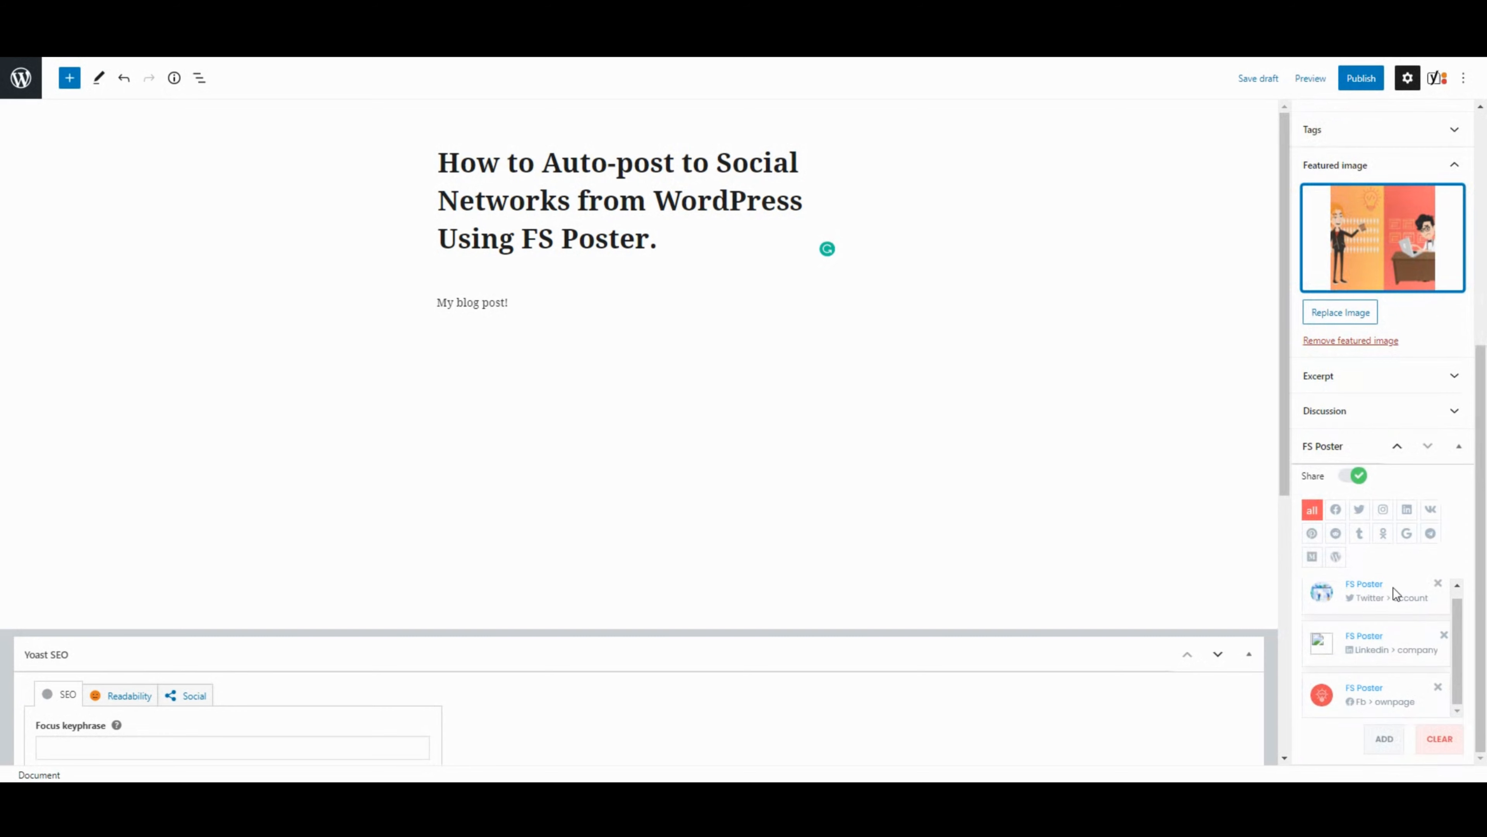
click(1382, 739)
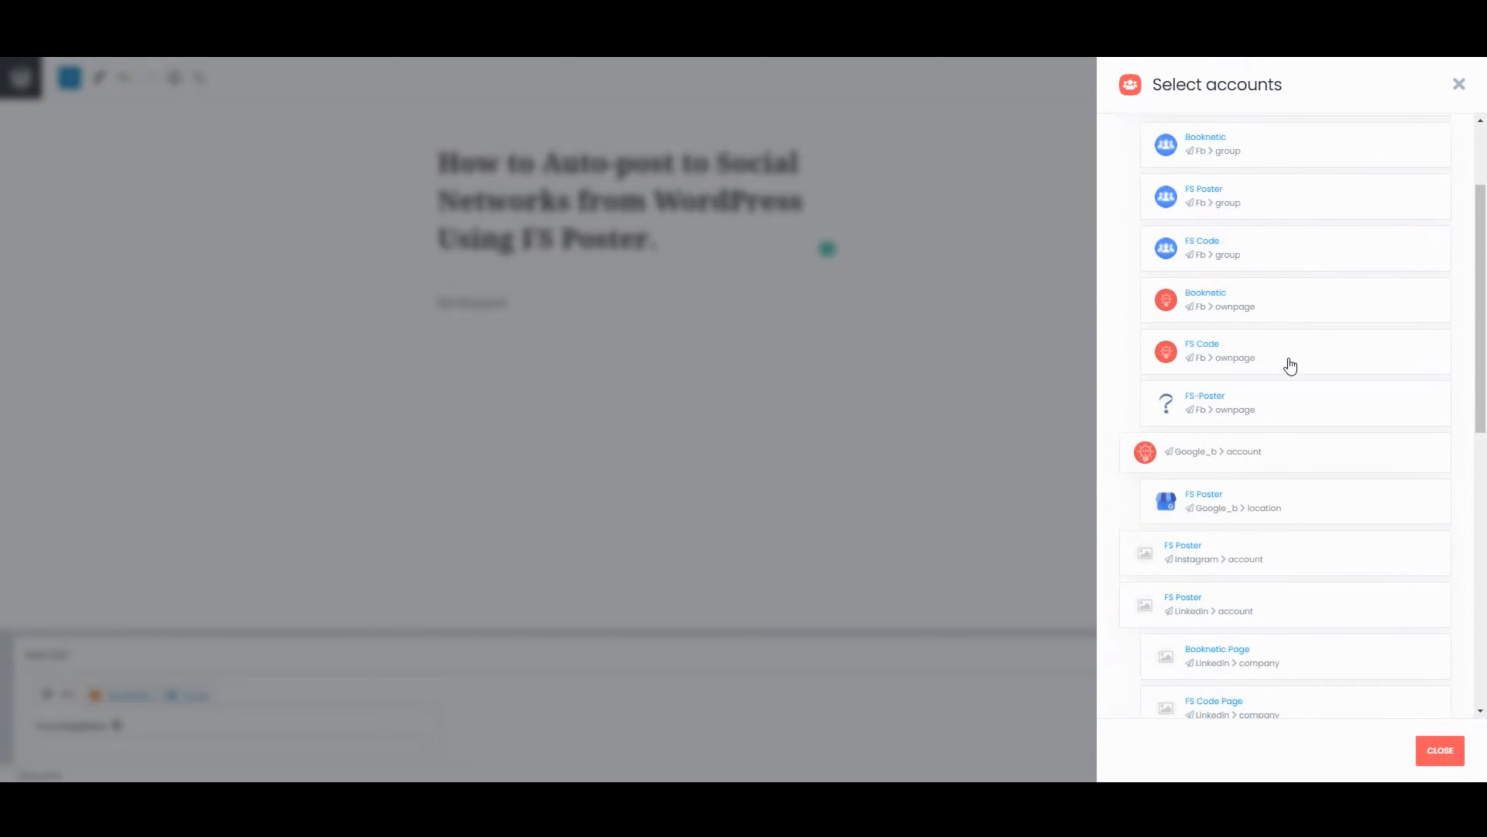
scroll(down, 3)
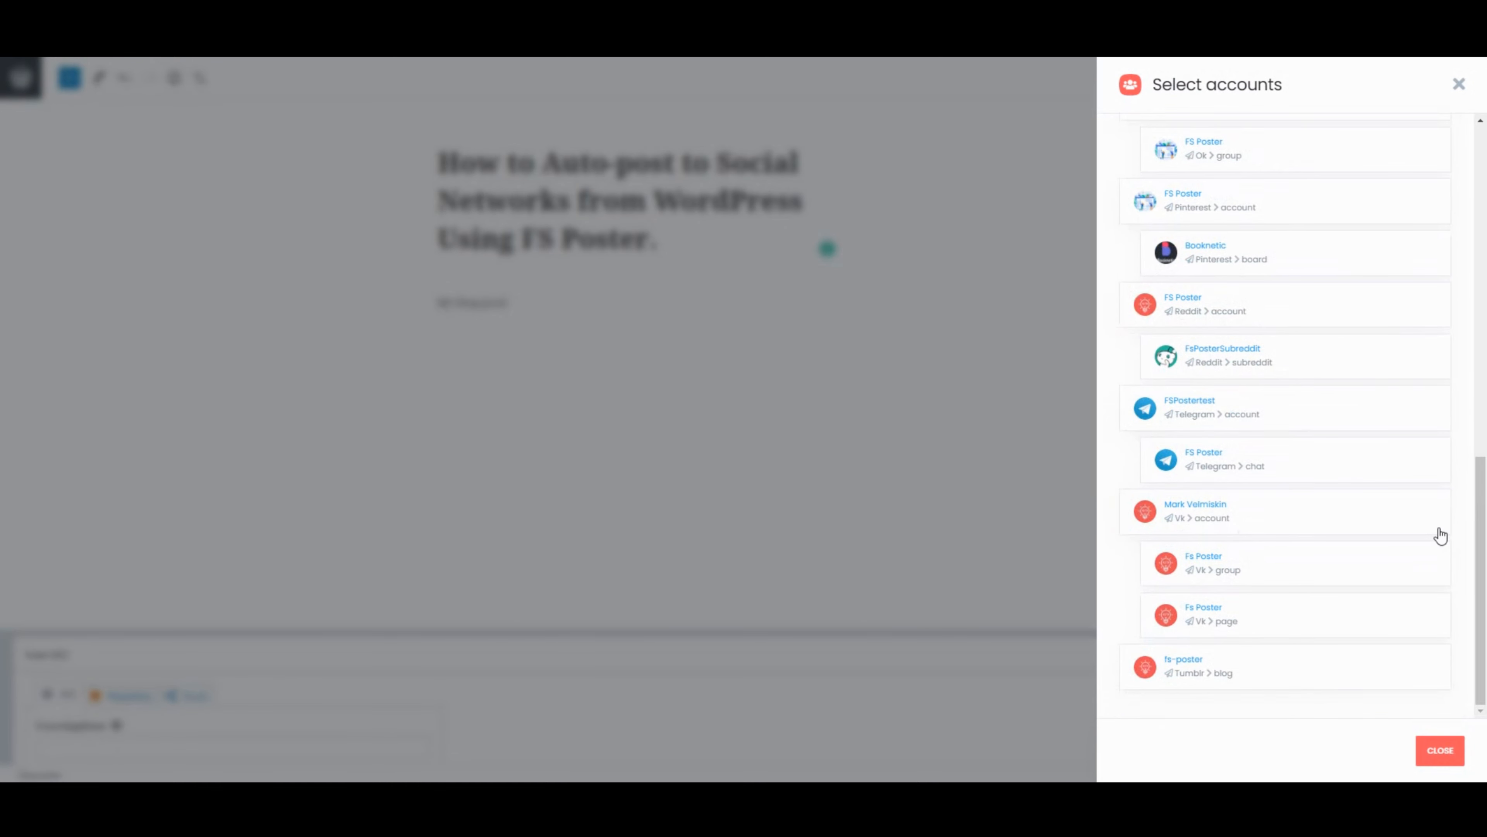
click(1440, 750)
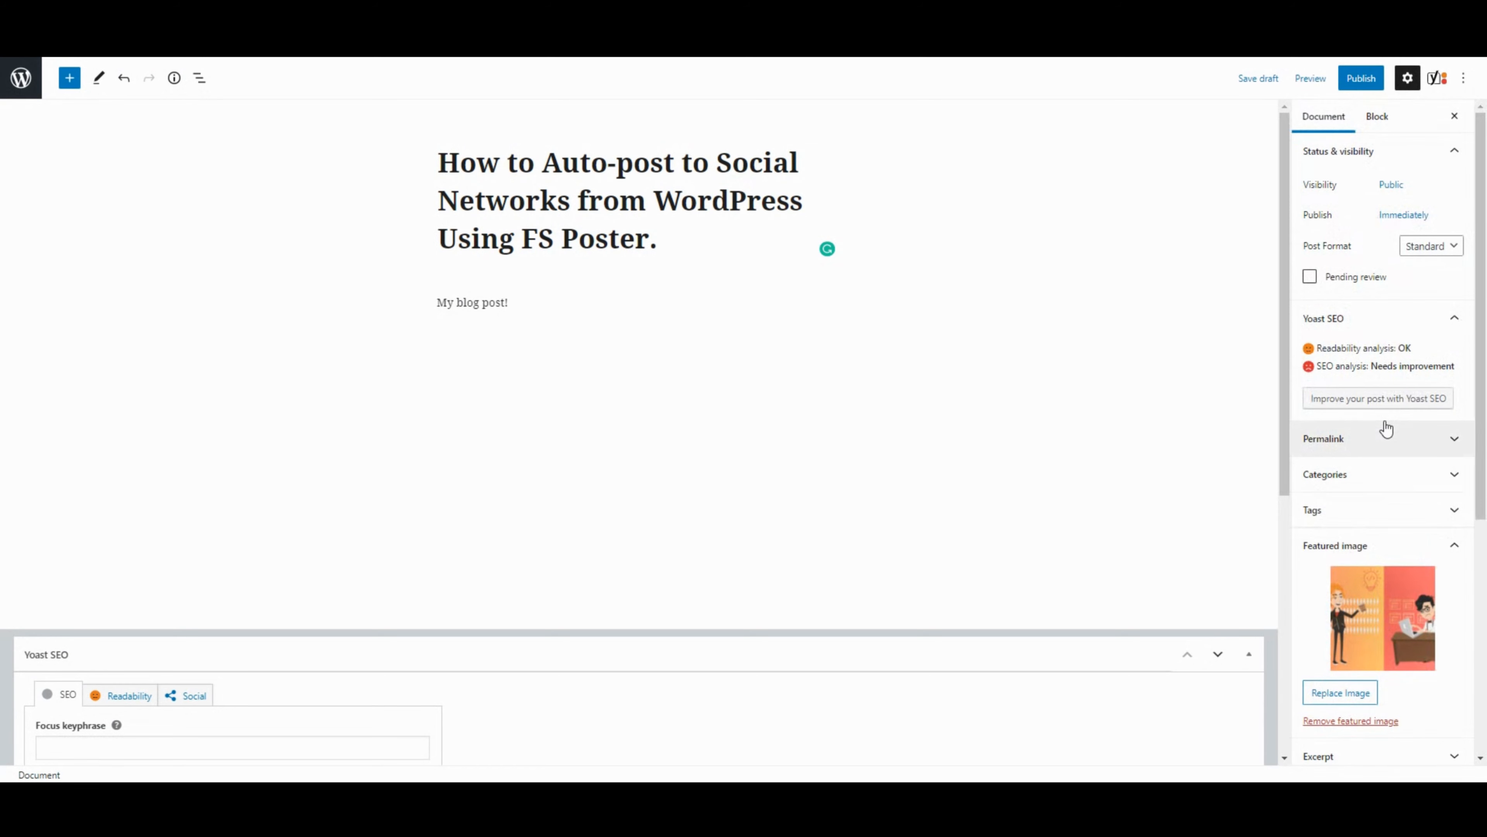
click(1360, 77)
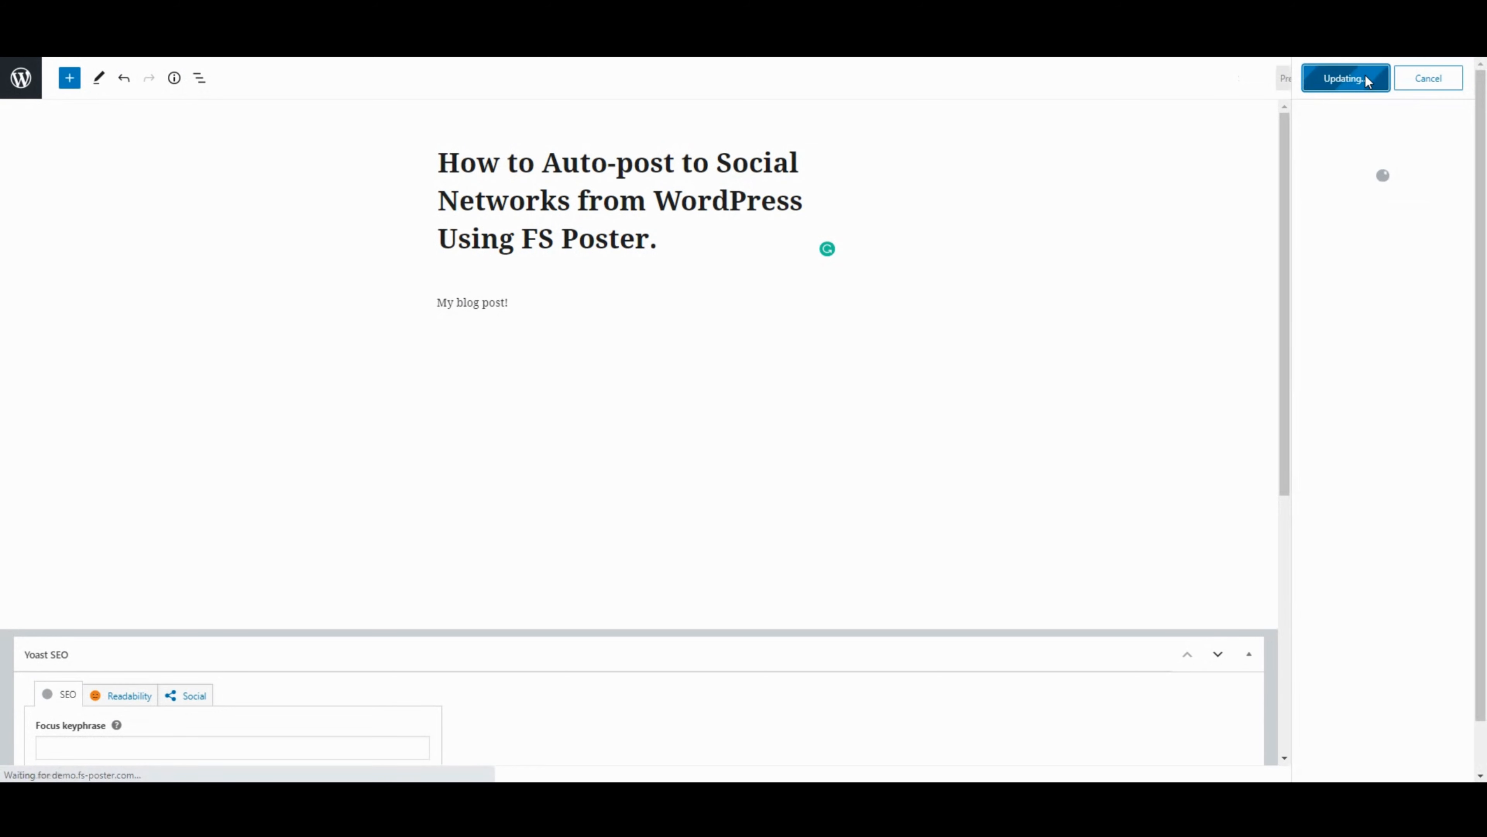
click(1343, 77)
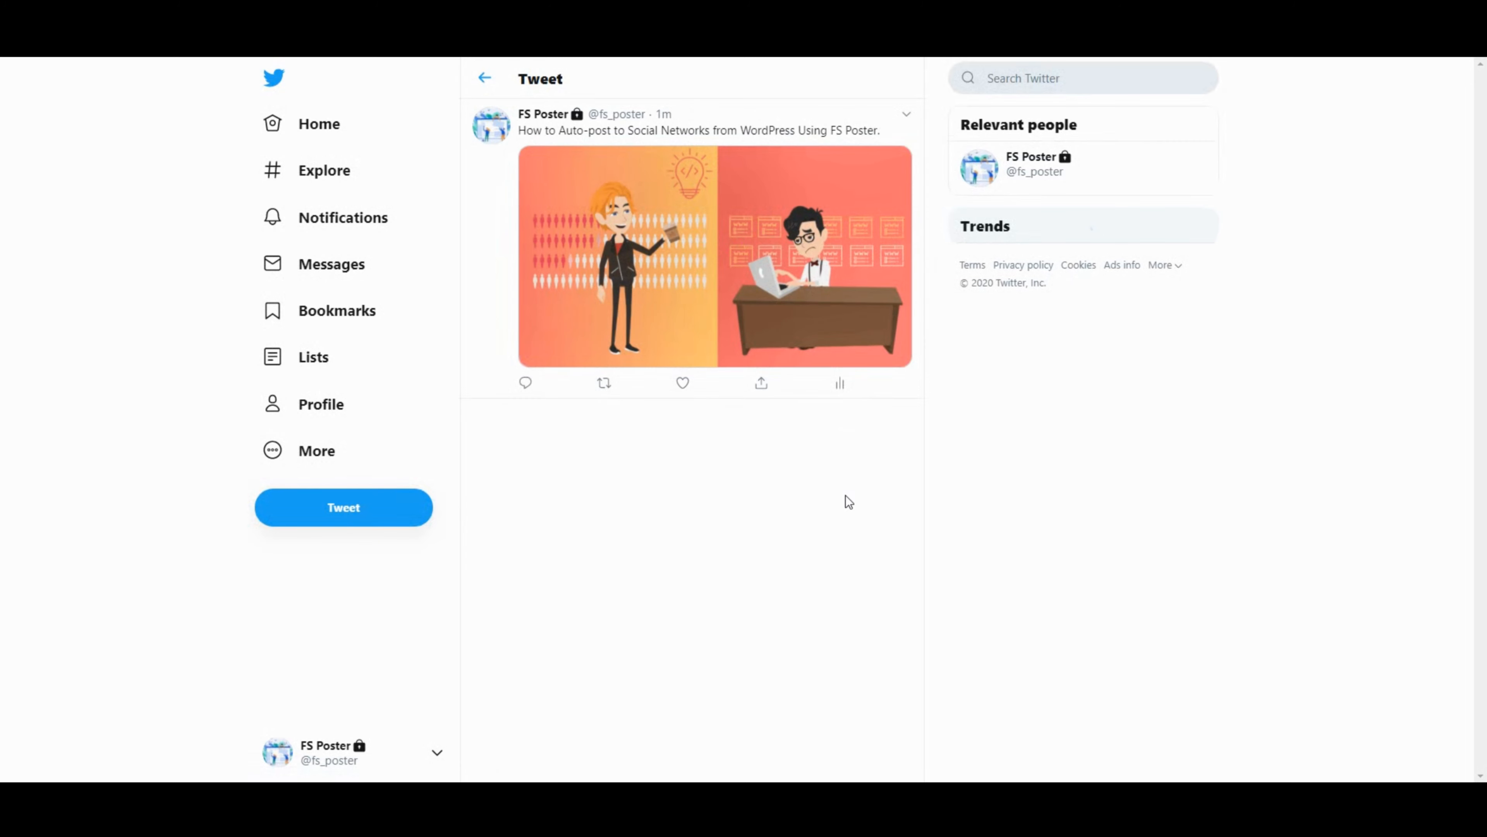
mouse_move(785, 143)
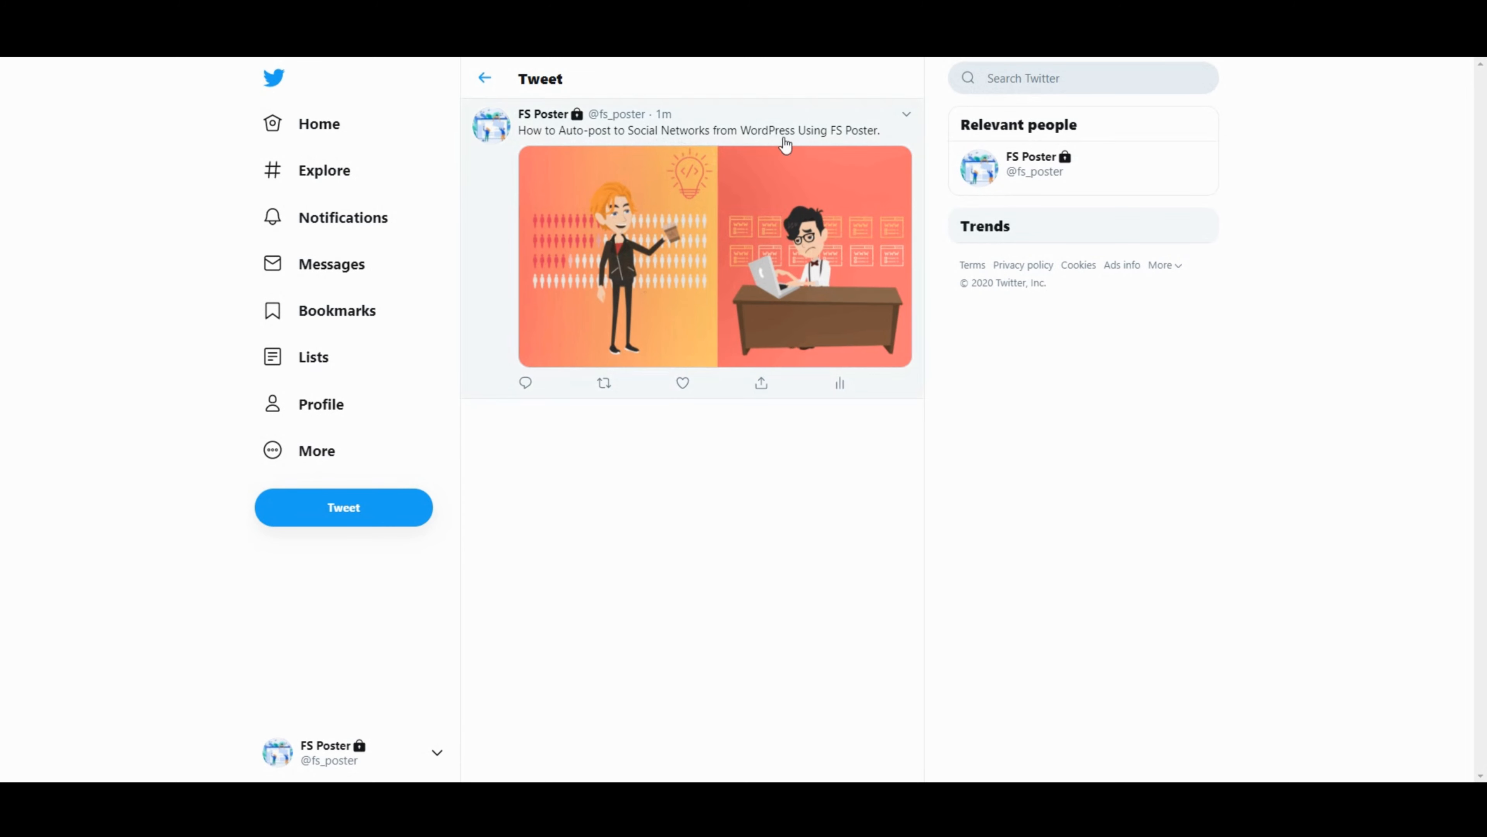
mouse_move(792, 378)
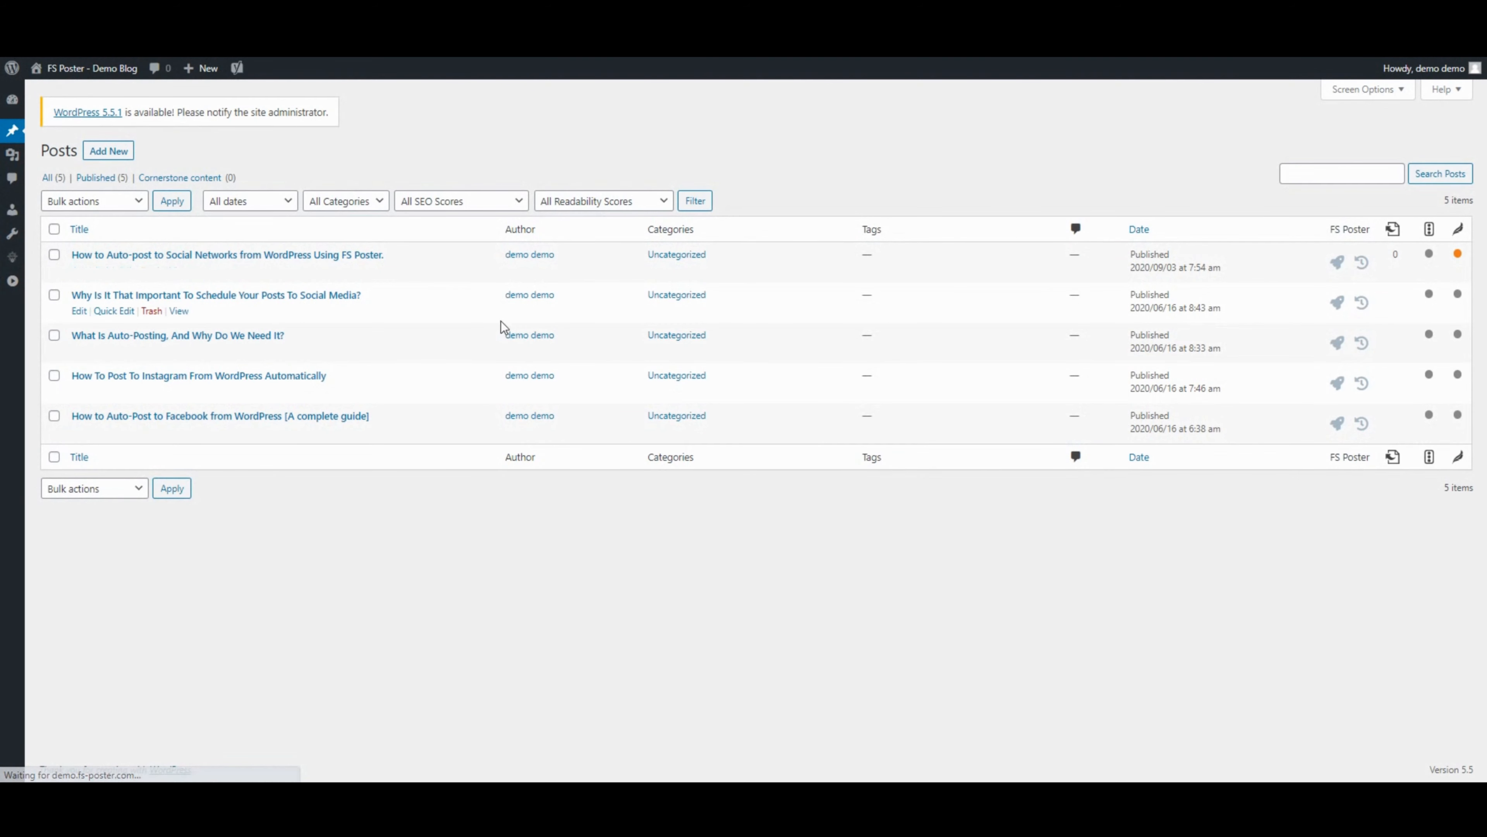
mouse_move(308, 379)
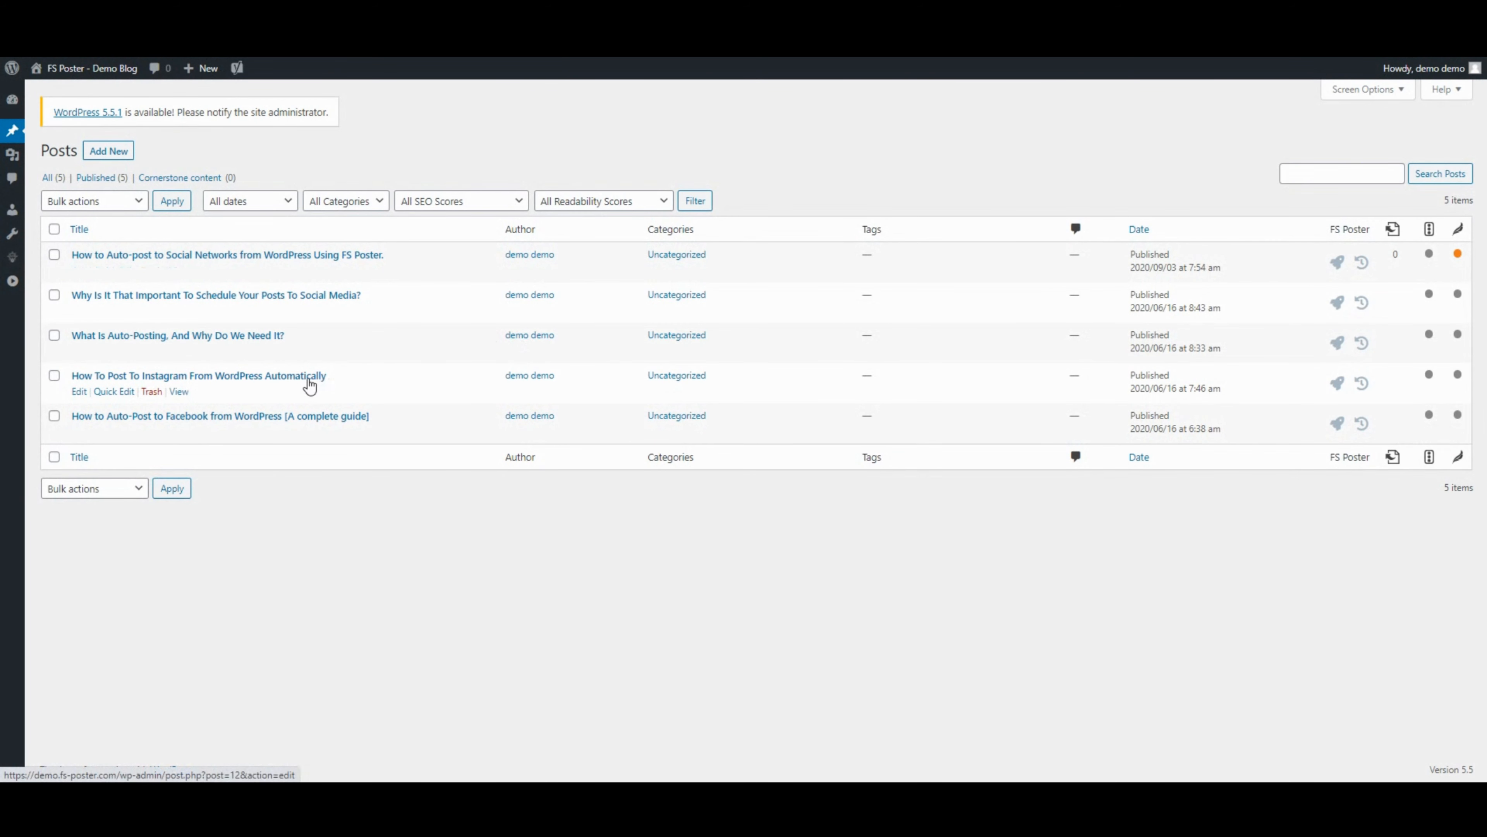
mouse_move(1340, 409)
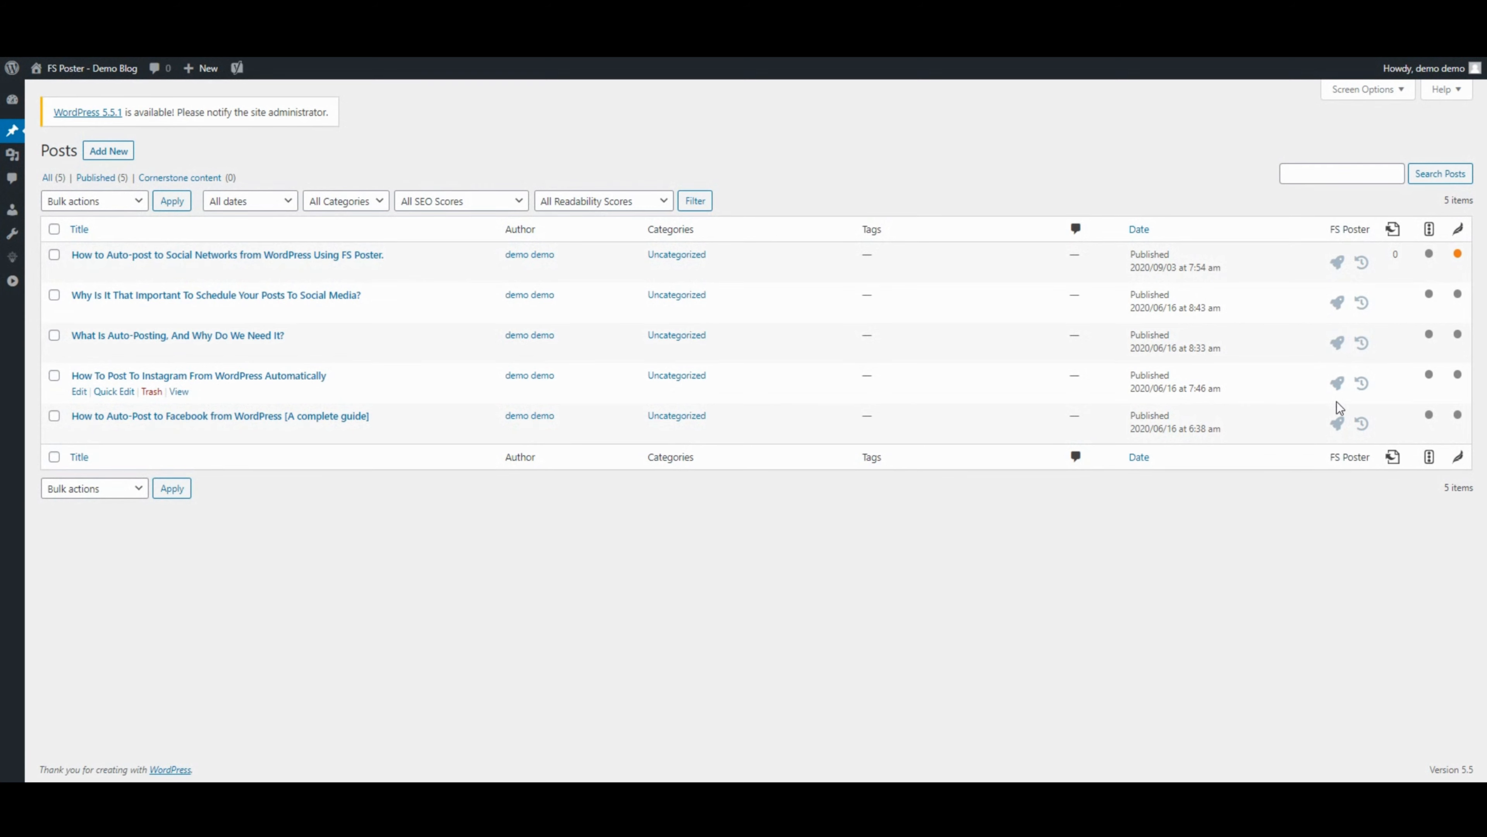
mouse_move(1131, 608)
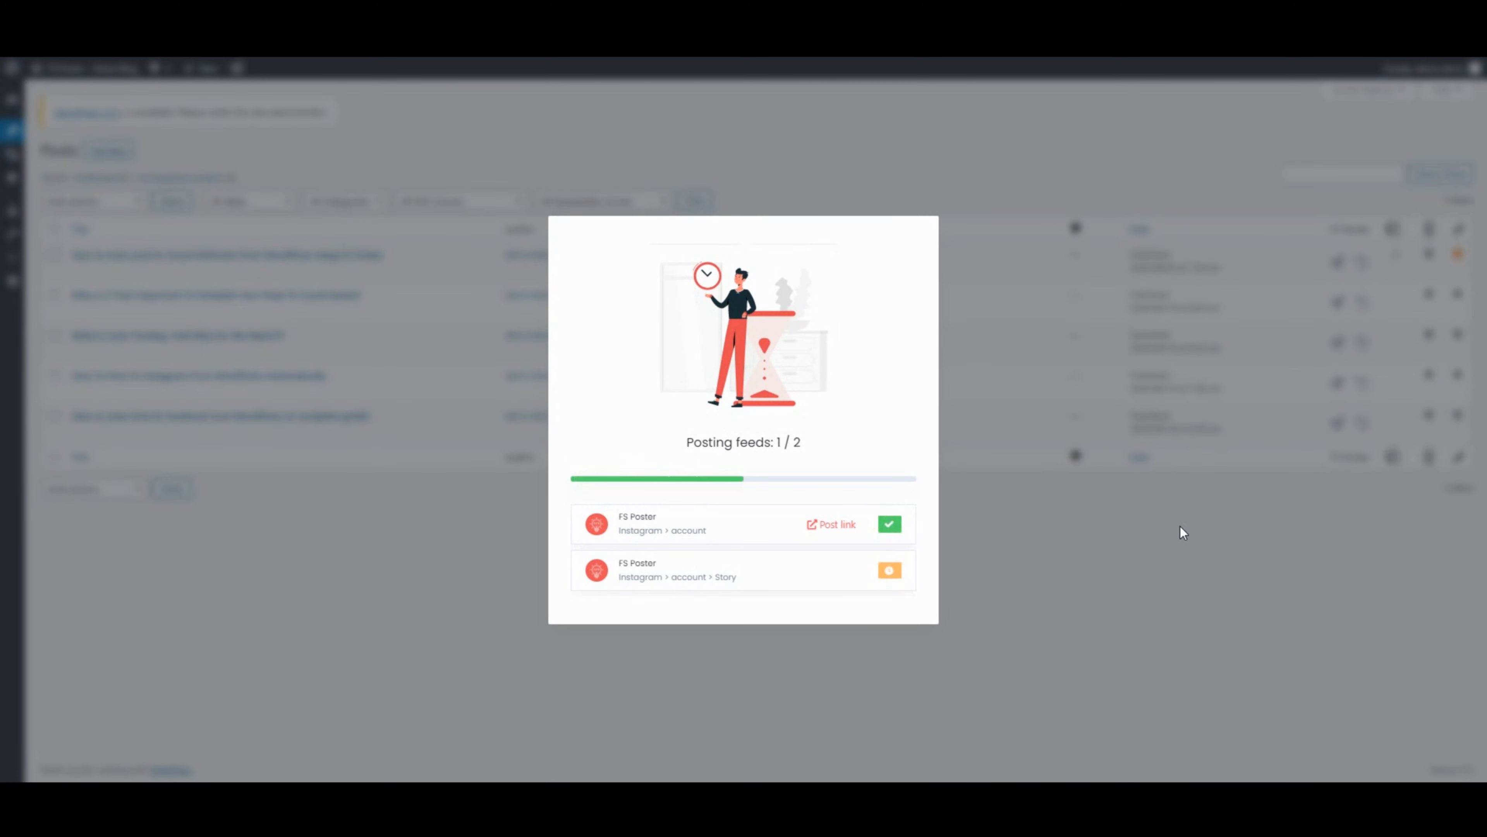
View the newly shared fs_poster_demo post on Instagram.
click(836, 524)
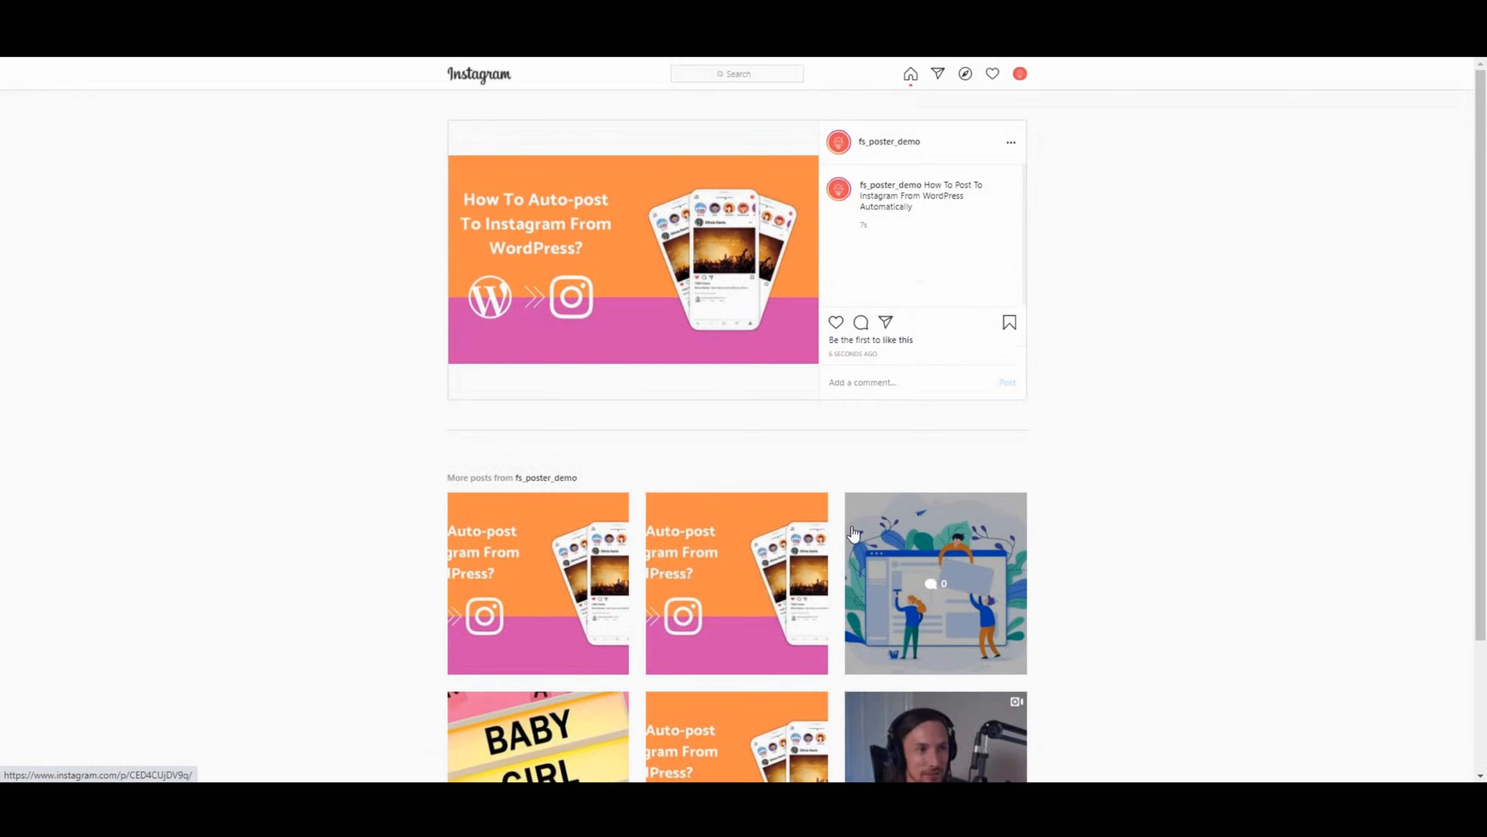
mouse_move(726, 263)
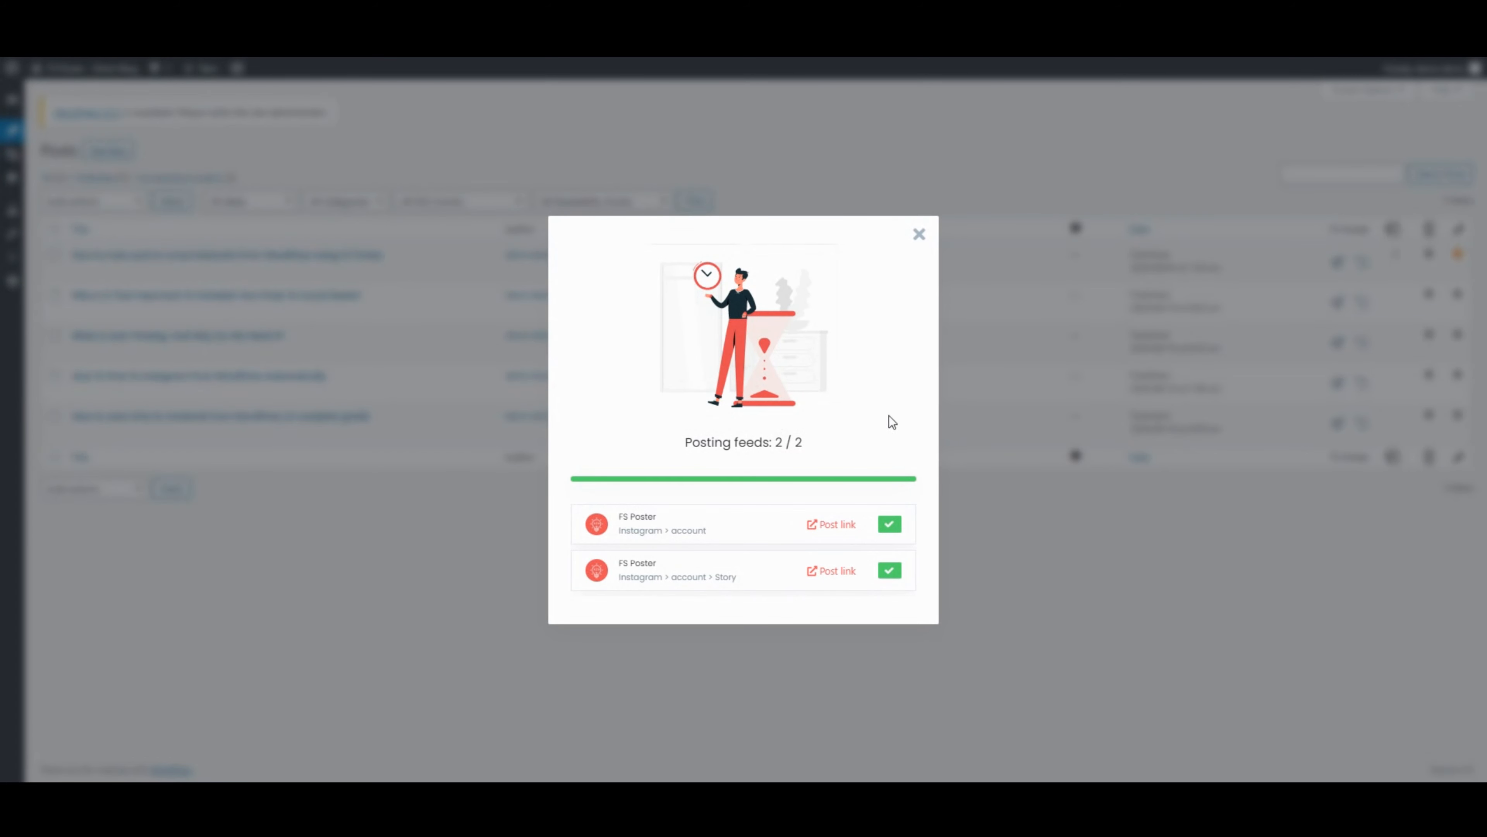
click(917, 233)
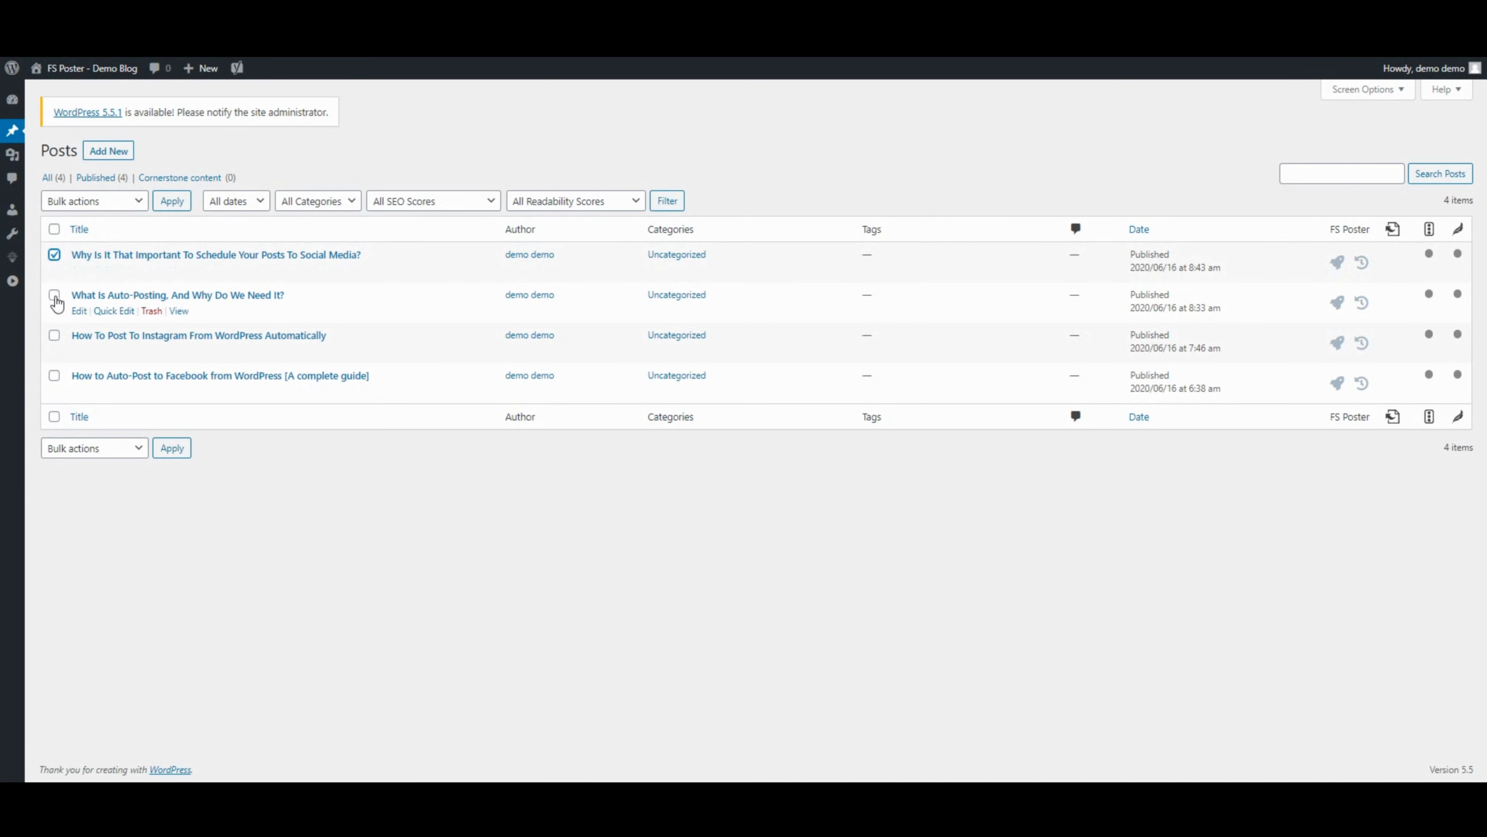
click(92, 200)
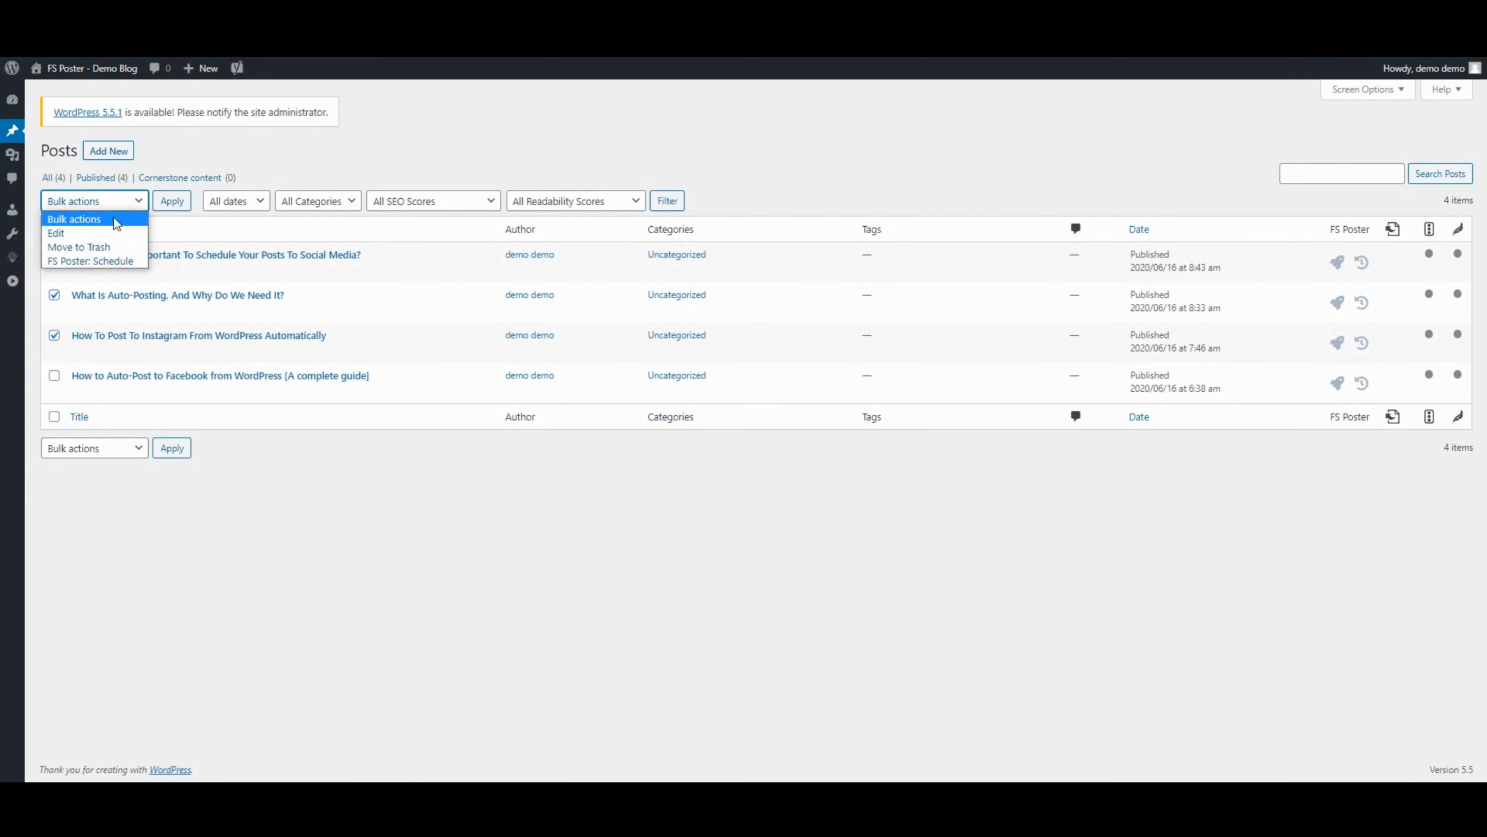
click(90, 261)
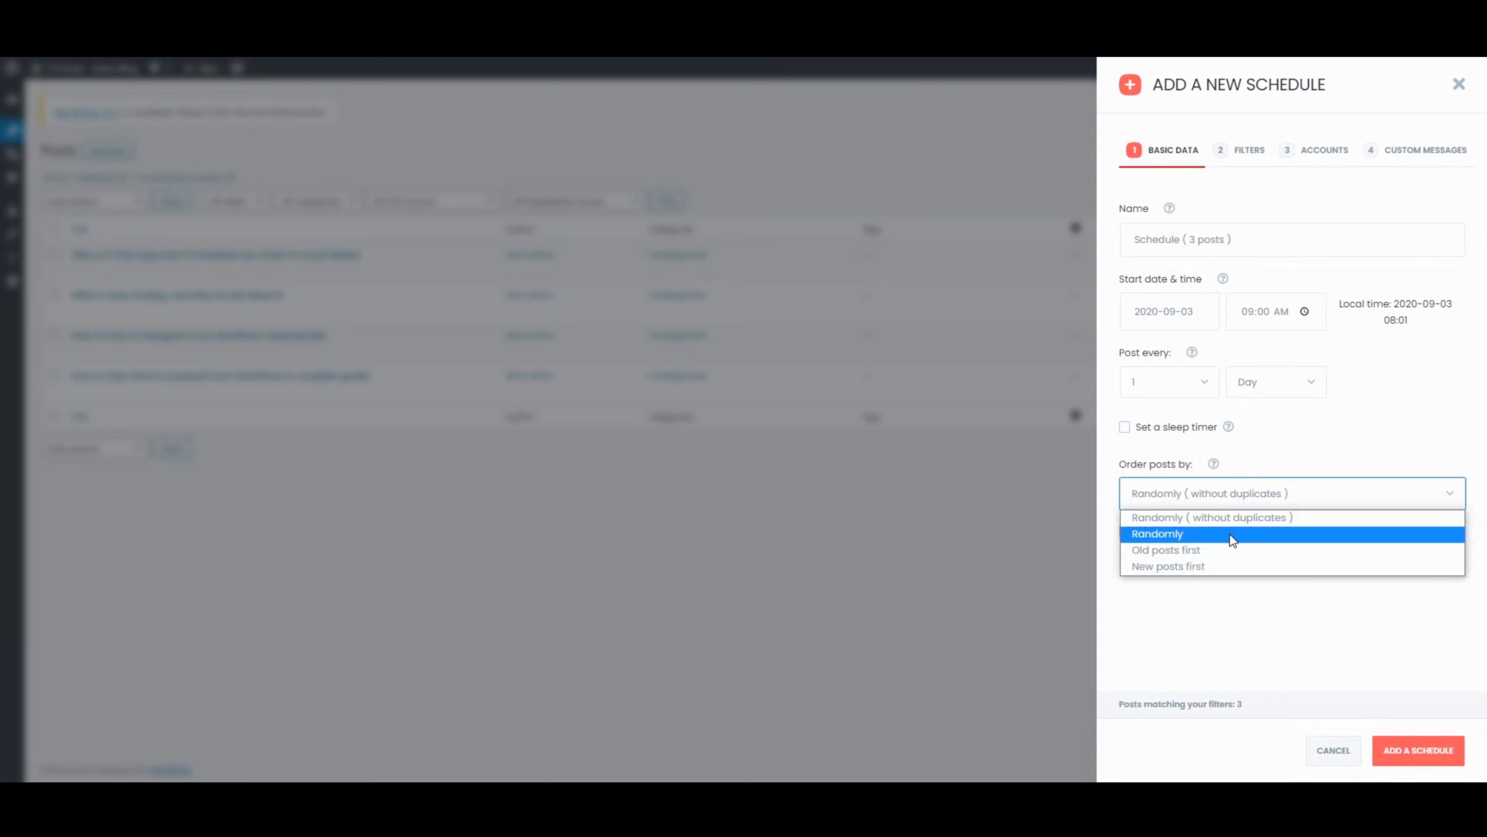
click(1418, 749)
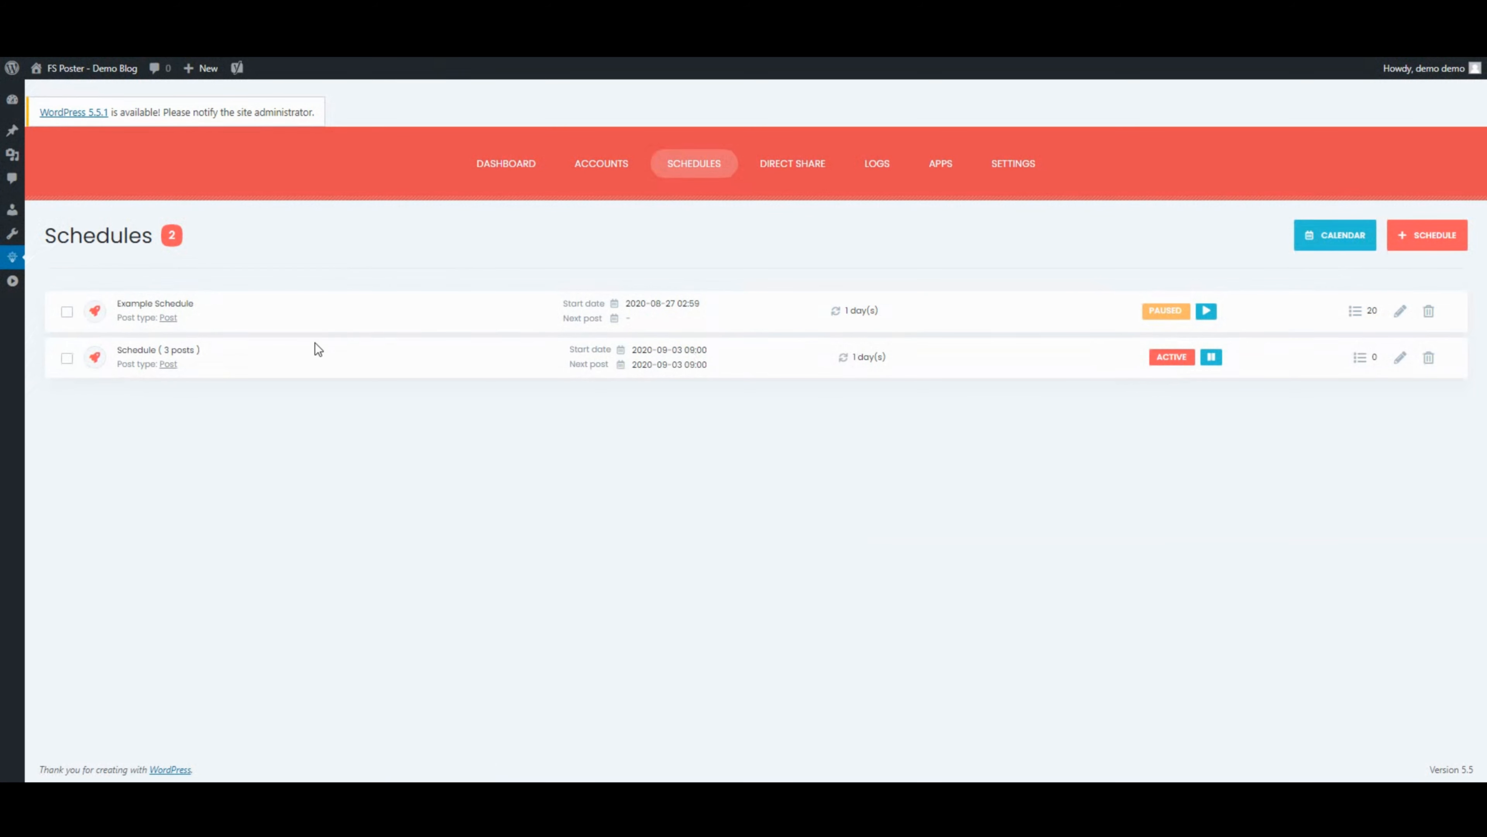
mouse_move(359, 527)
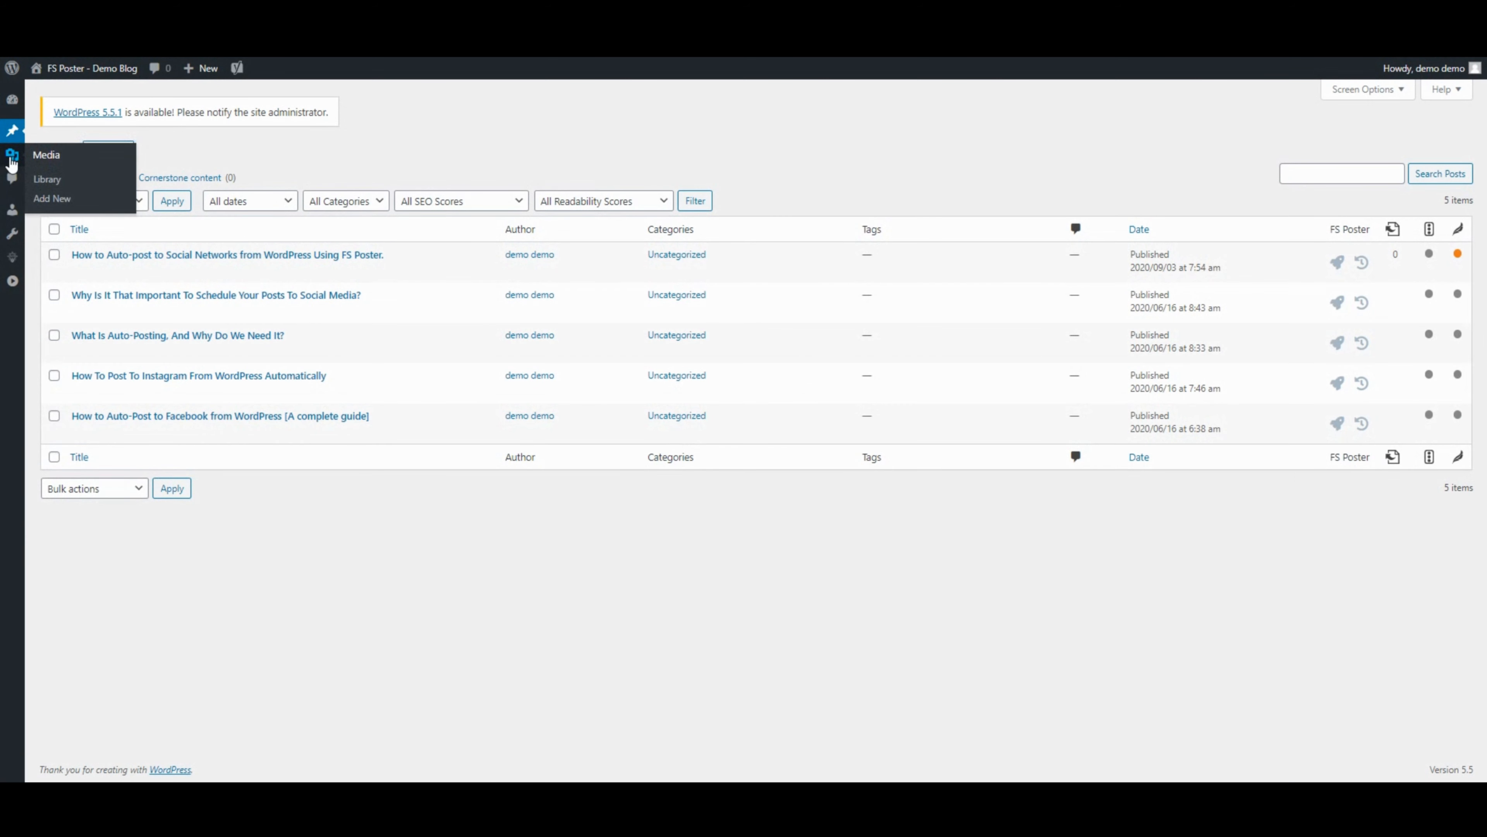
Show the Media Library as a list with the FS Poster column.
click(47, 178)
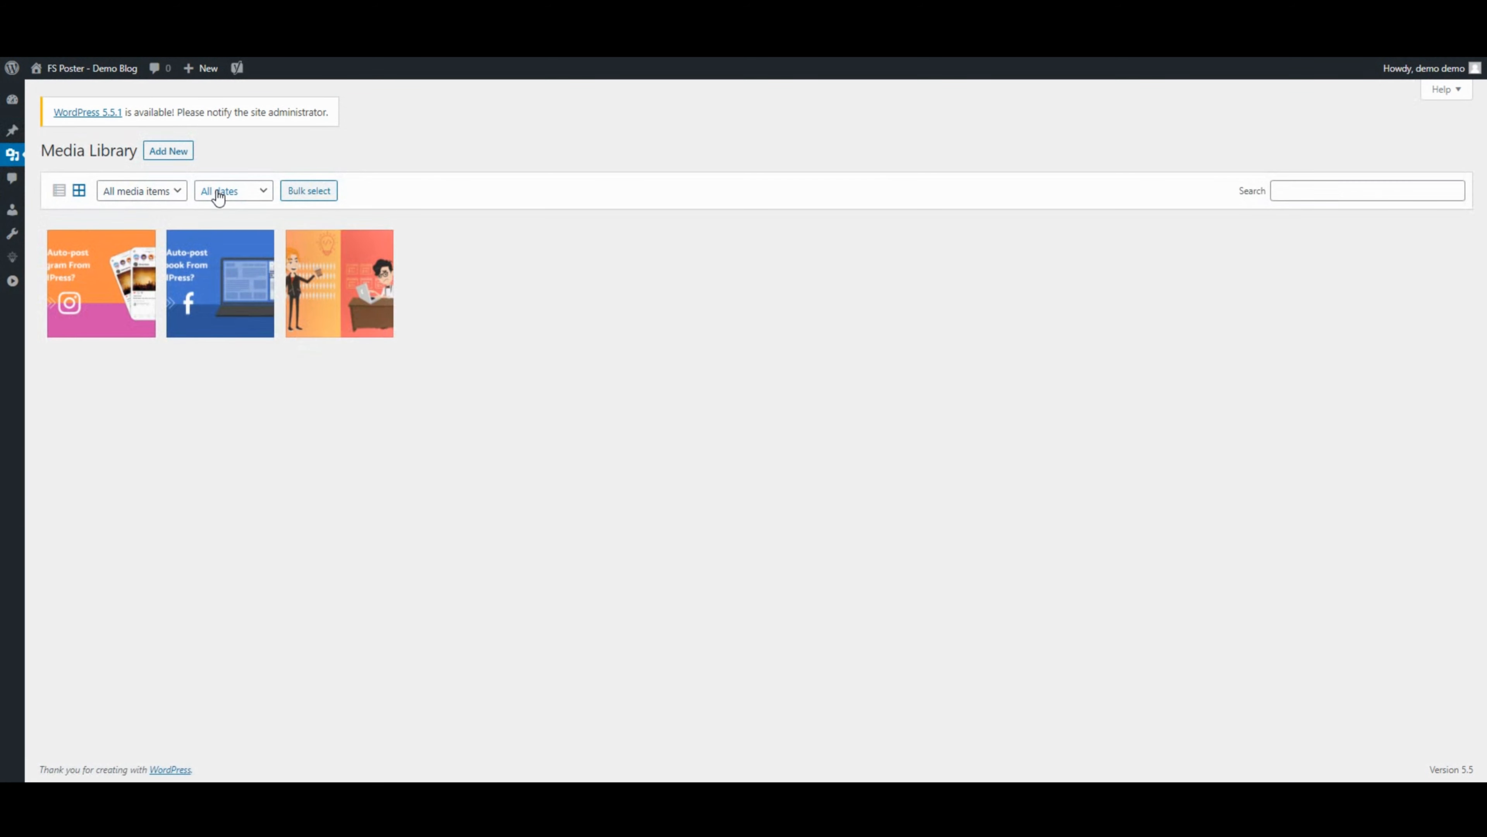
click(59, 191)
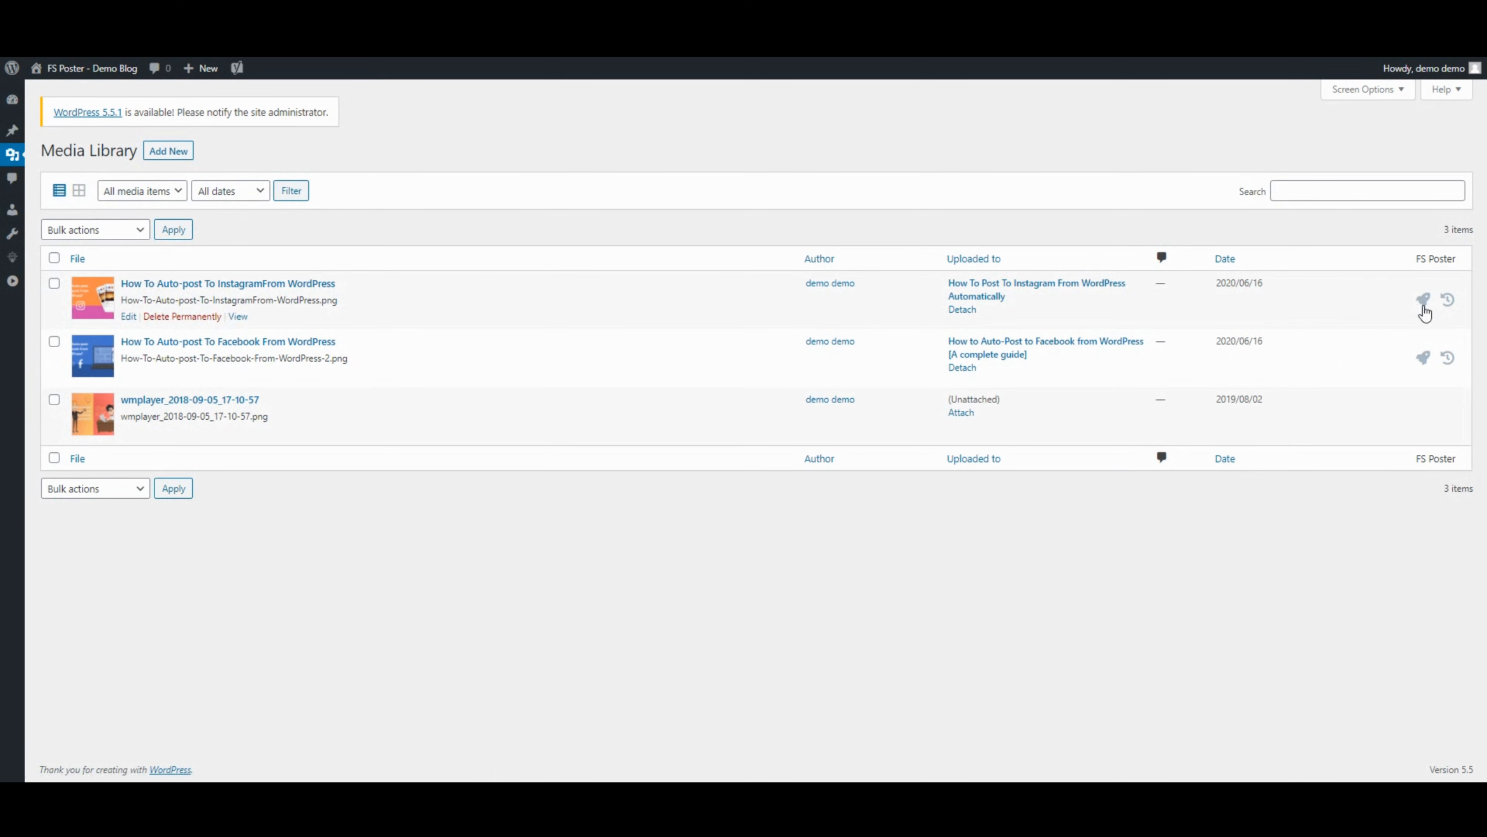
mouse_move(1450, 301)
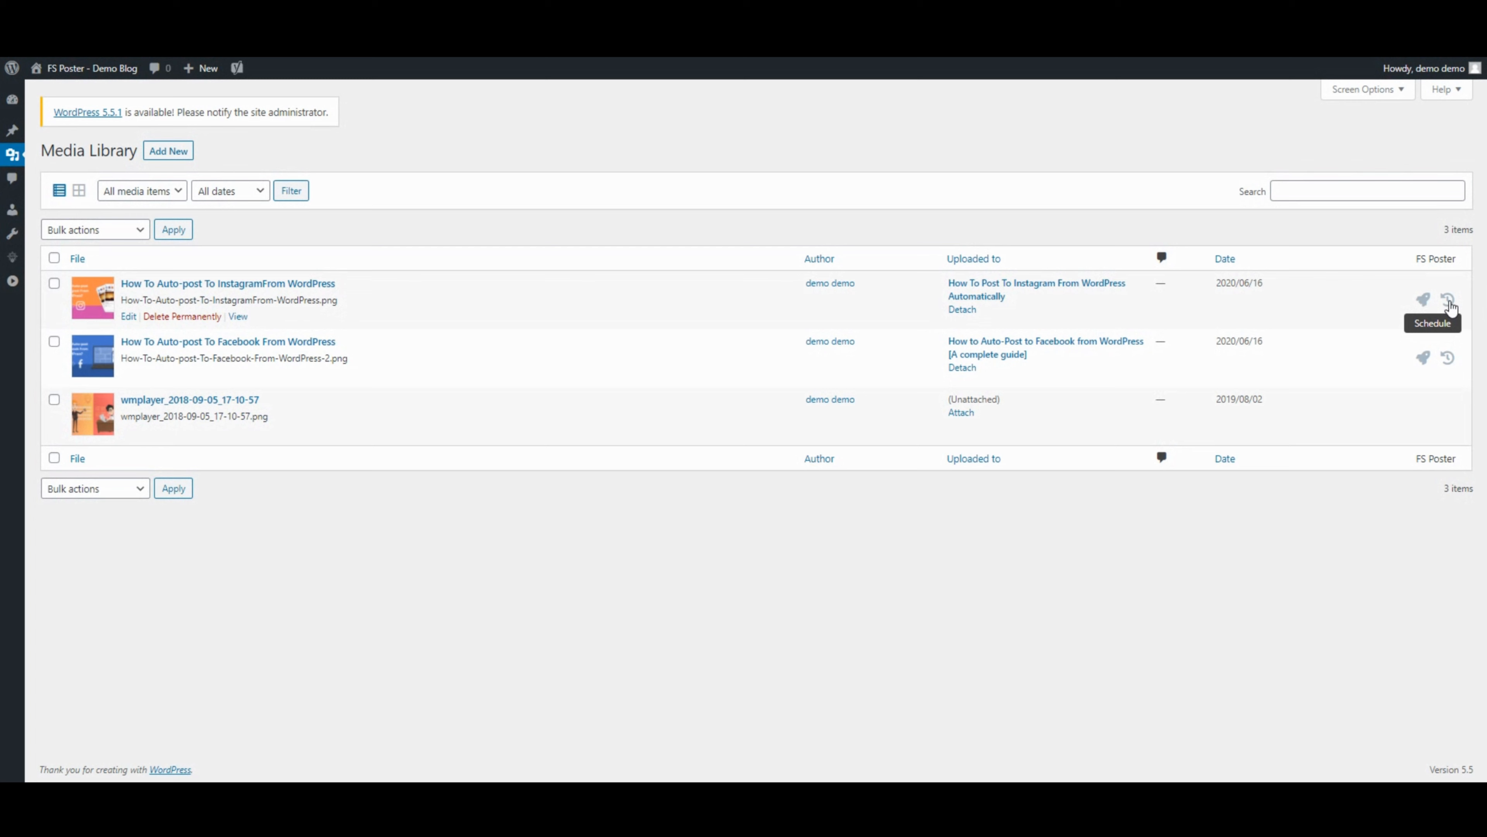
mouse_move(67, 236)
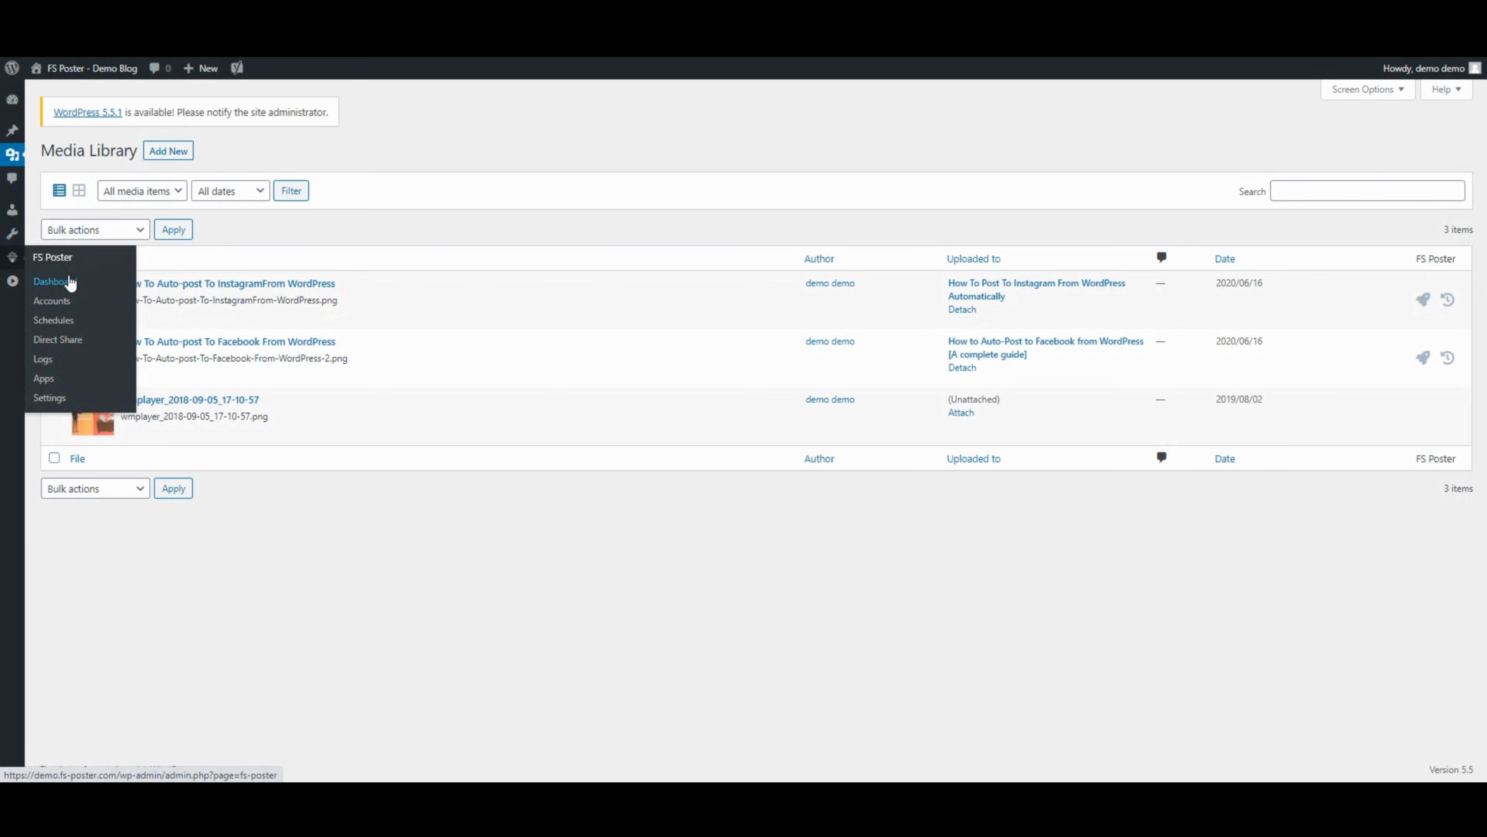
Create a schedule named 'My schedule' starting 2020-09-03 at 08:30 hourly and move to its filters.
click(54, 320)
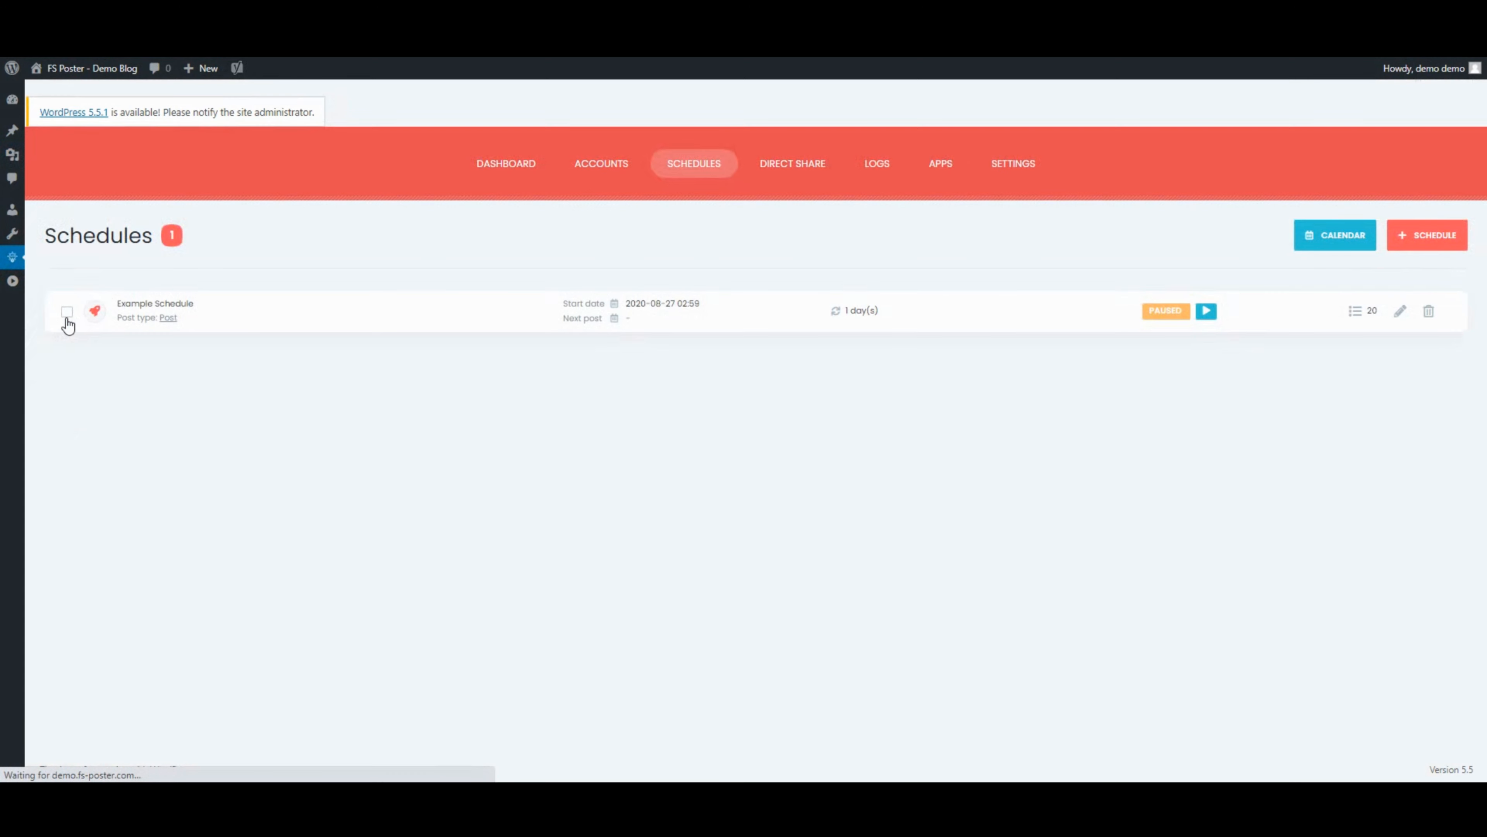
mouse_move(344, 359)
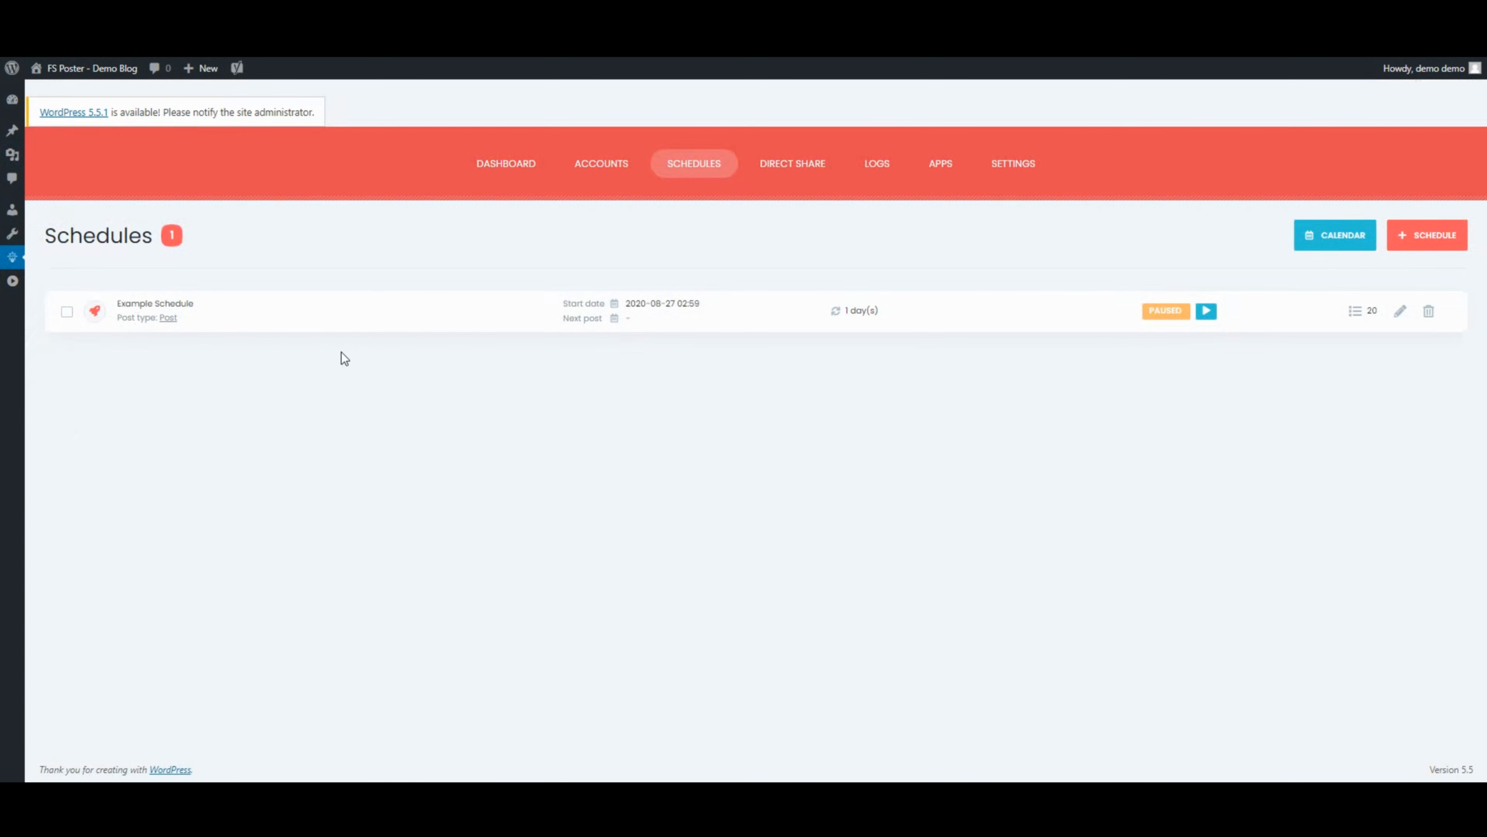
mouse_move(1431, 233)
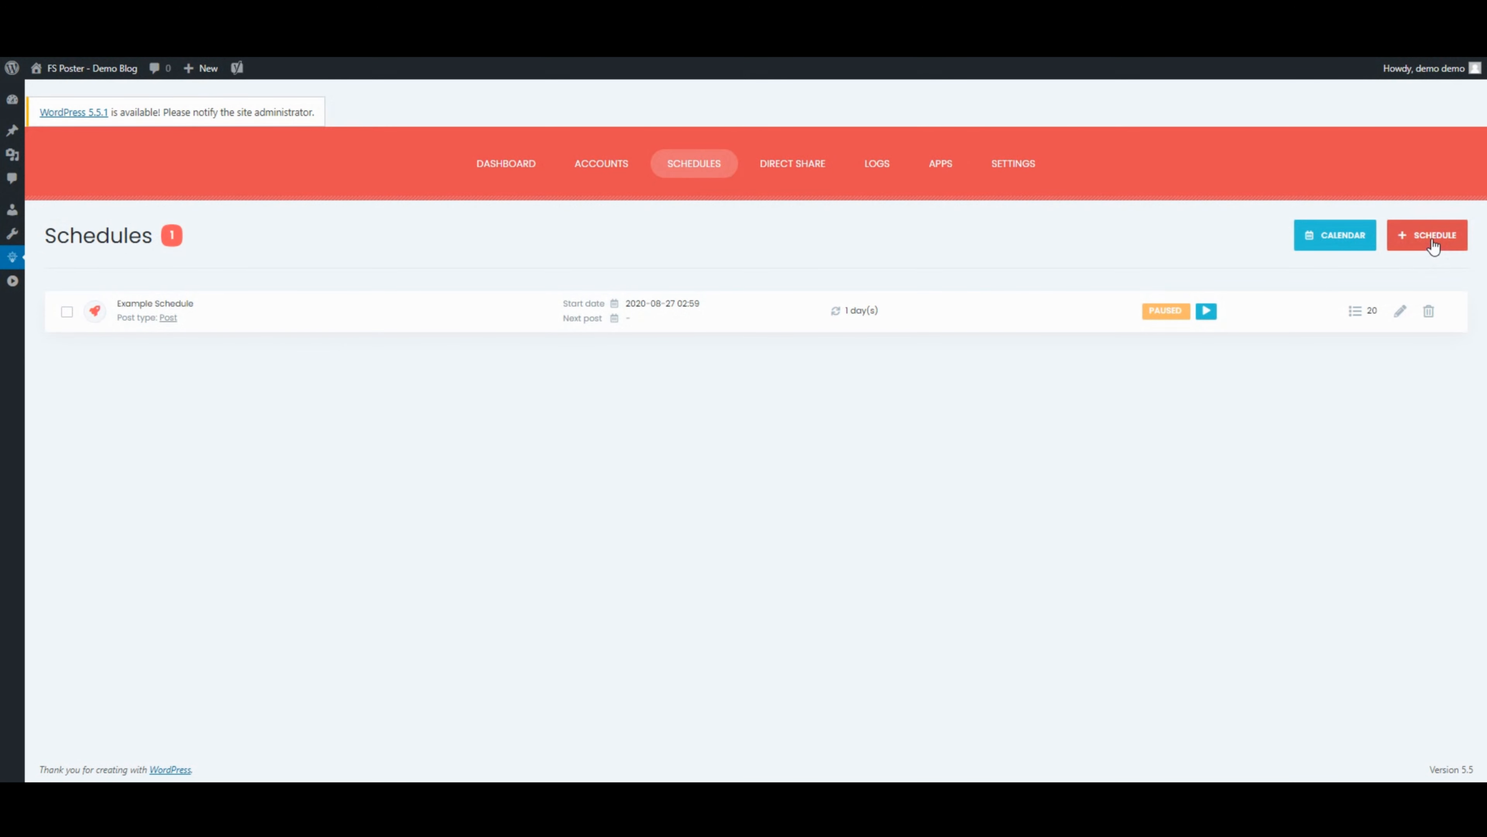
click(1427, 234)
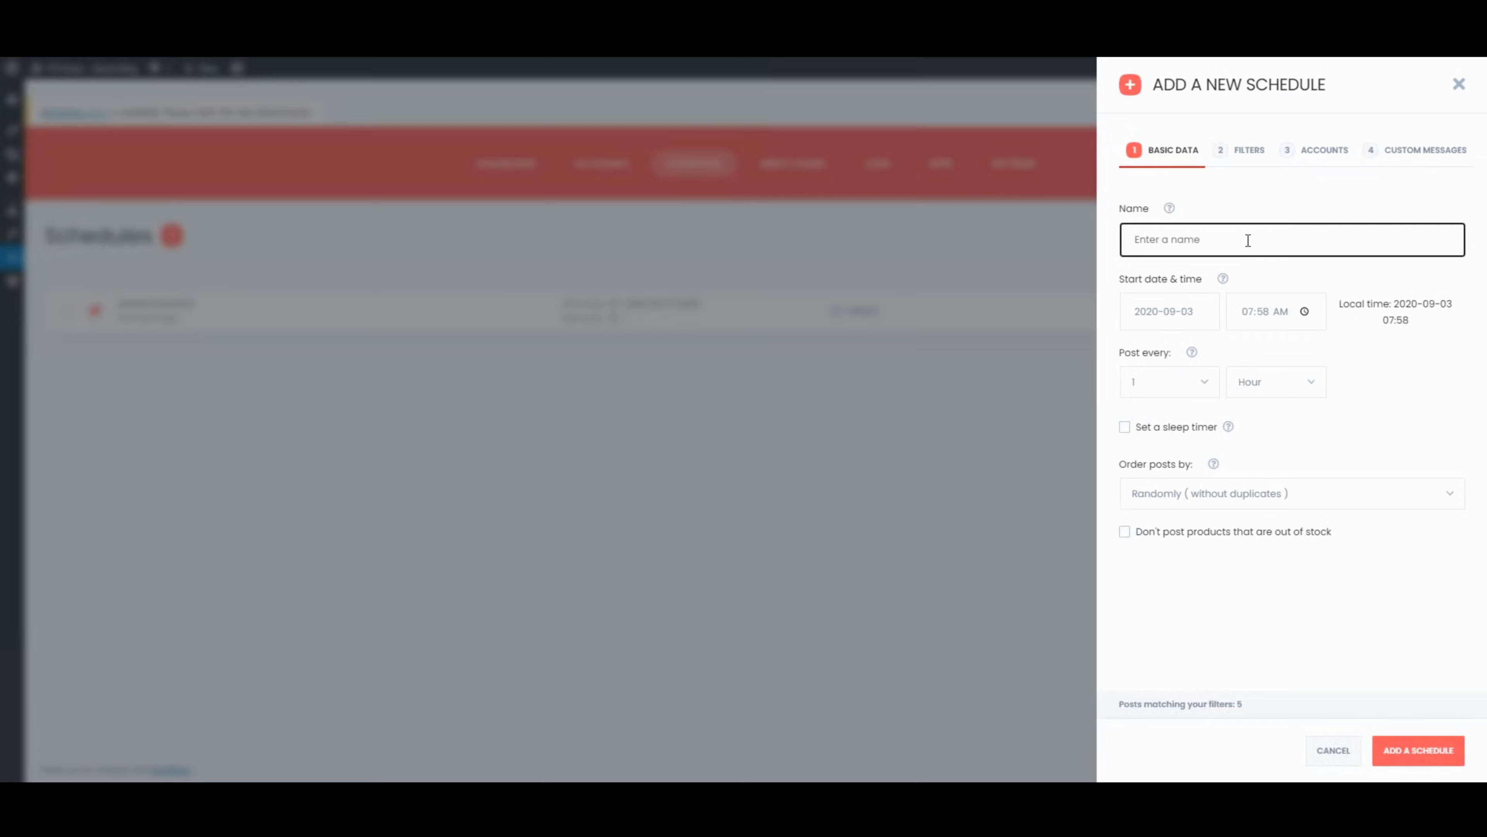
text(My sche)
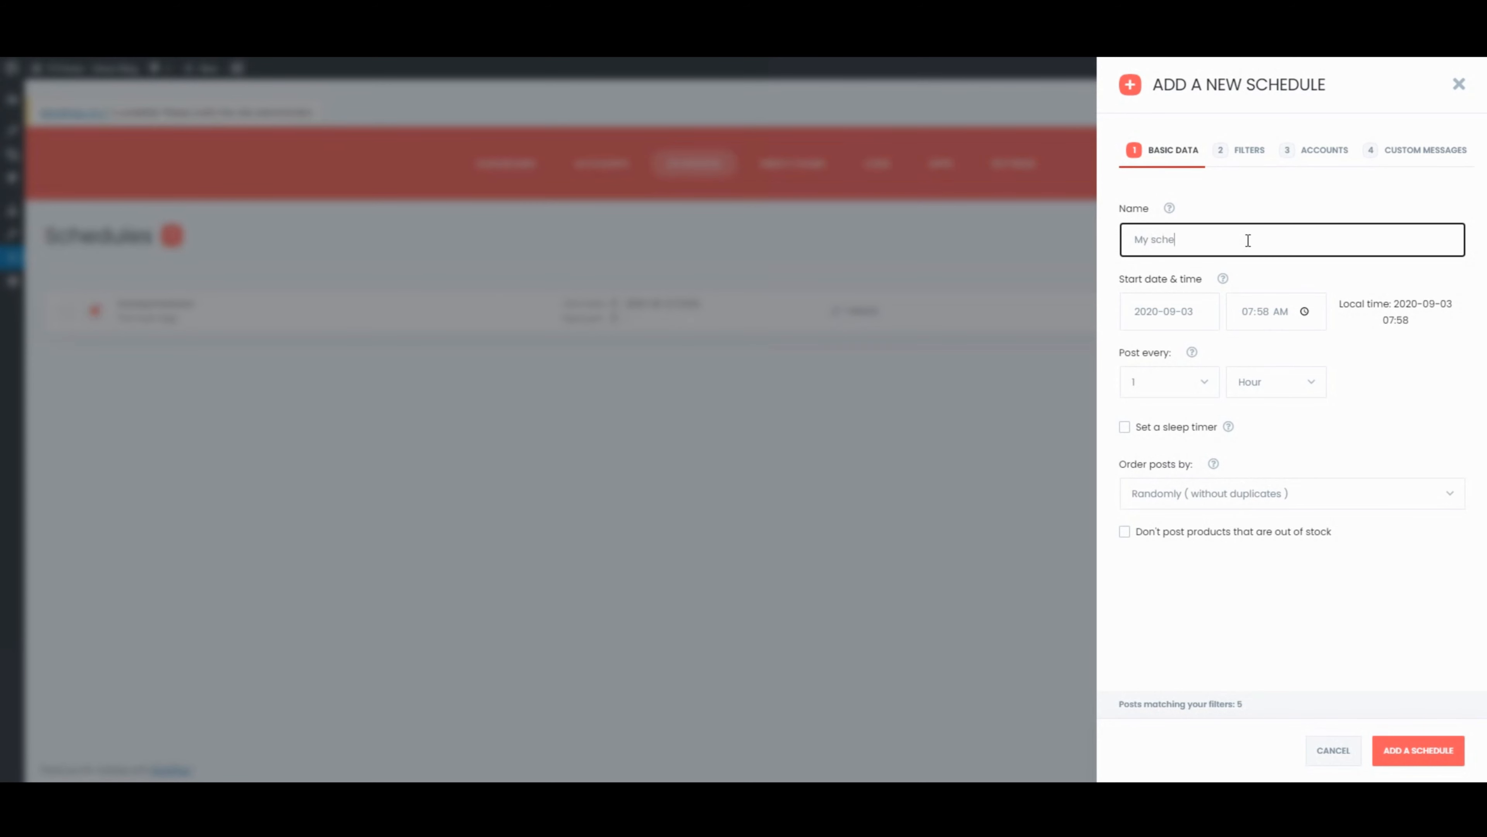
text(dule)
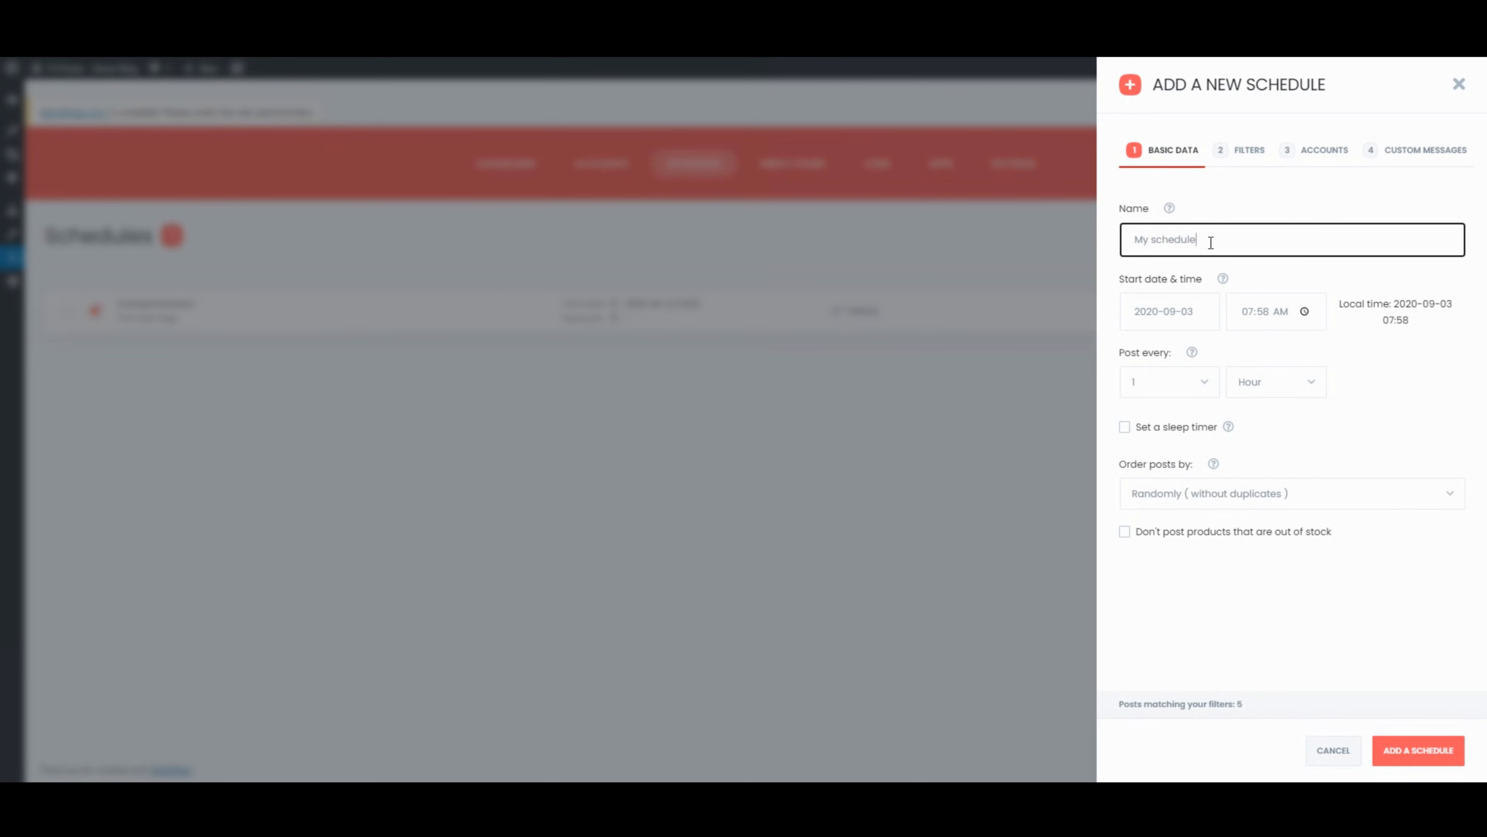
mouse_move(1262, 310)
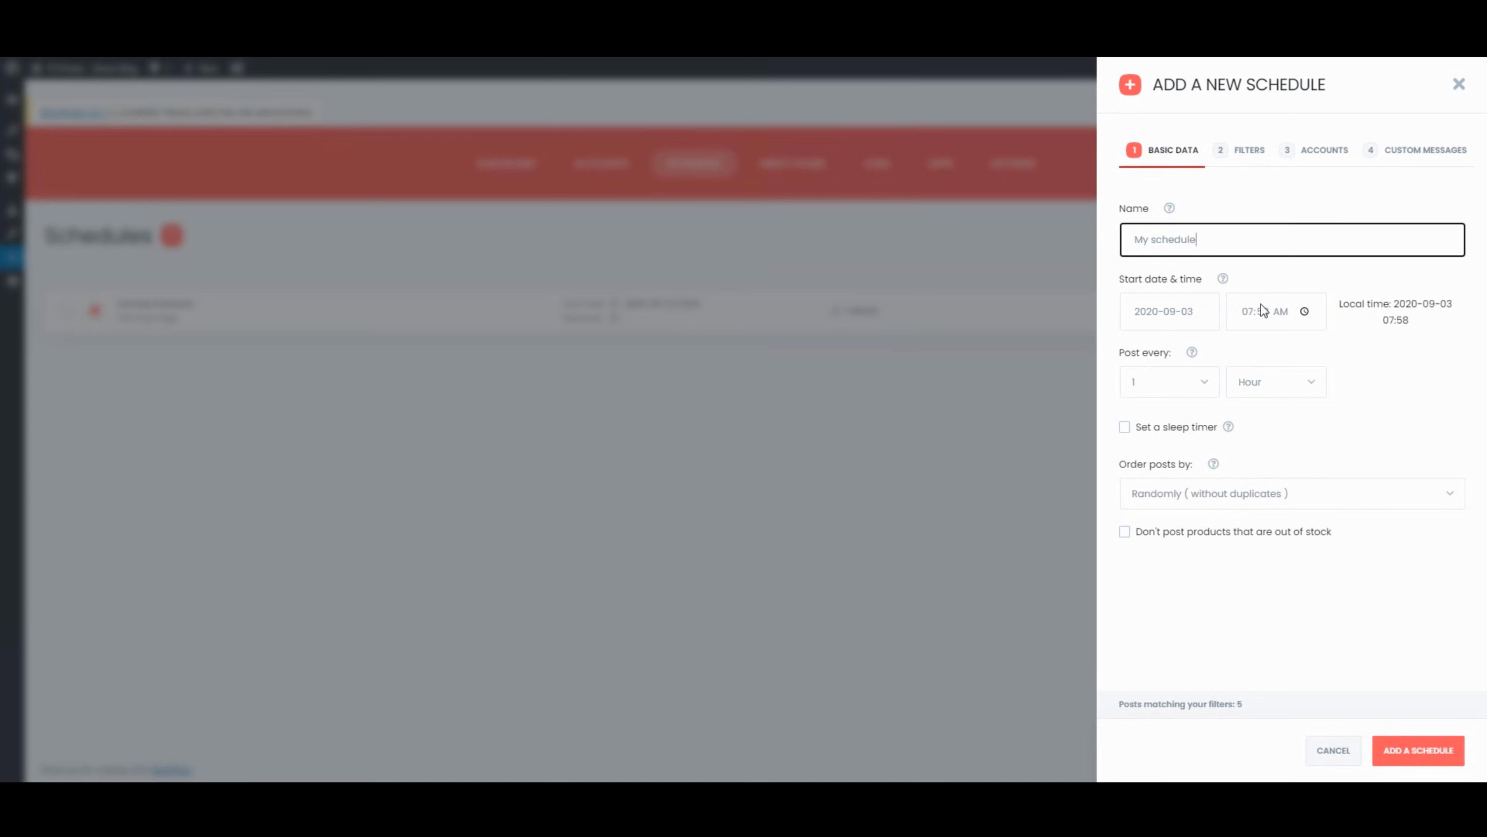
click(1252, 312)
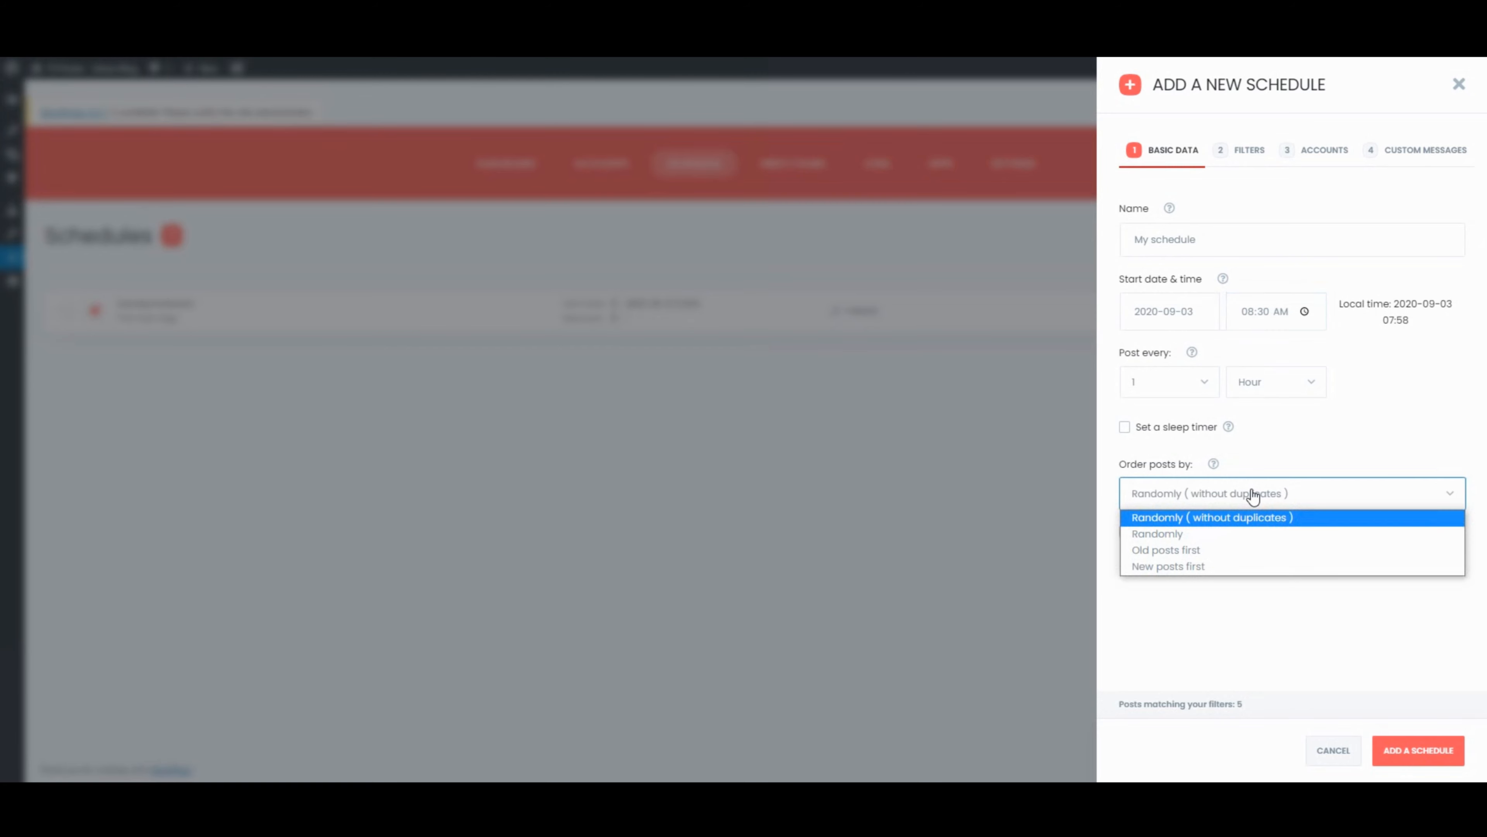
mouse_move(1234, 533)
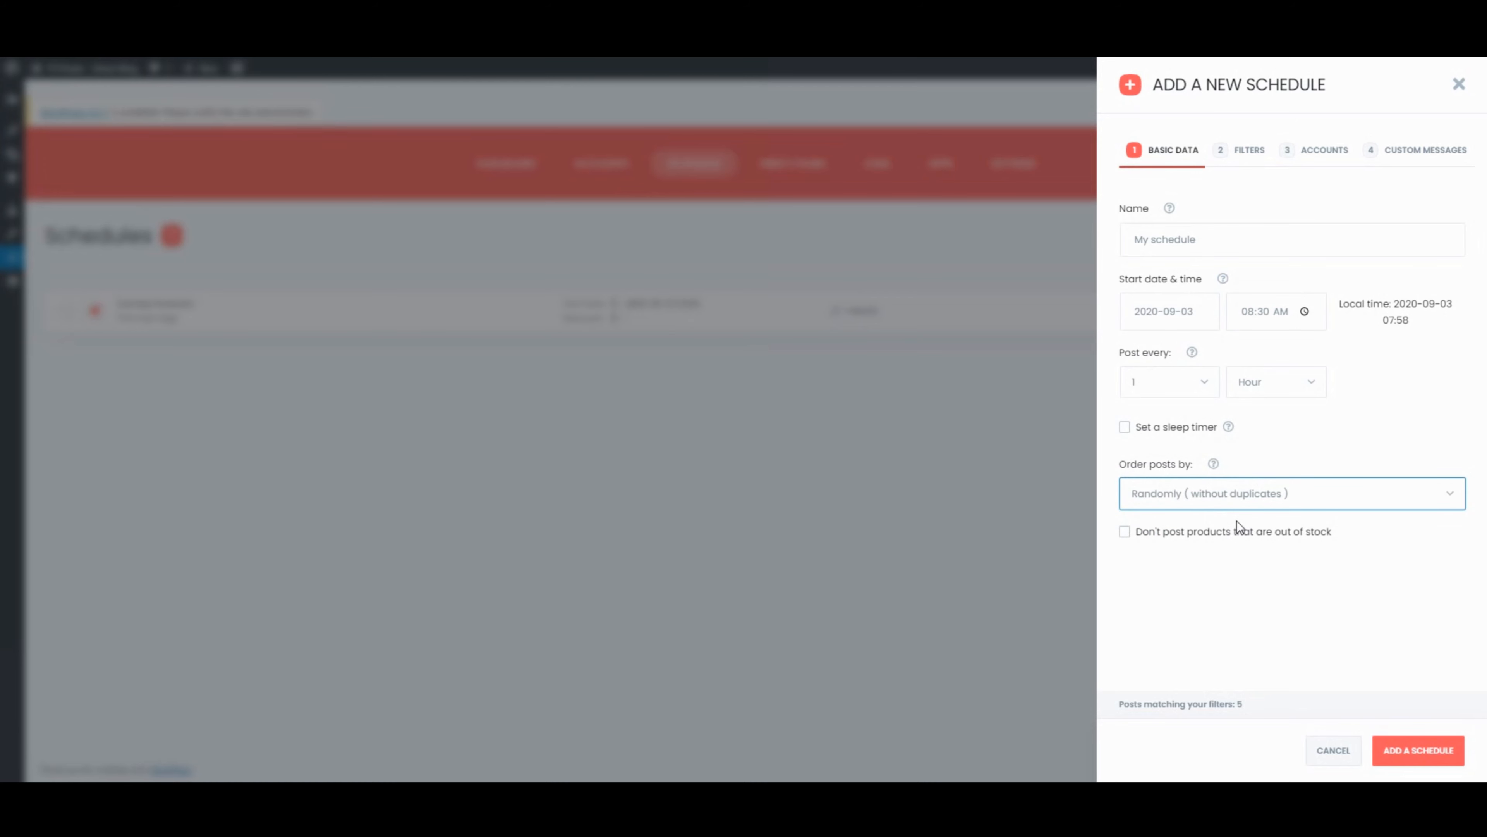
click(1249, 150)
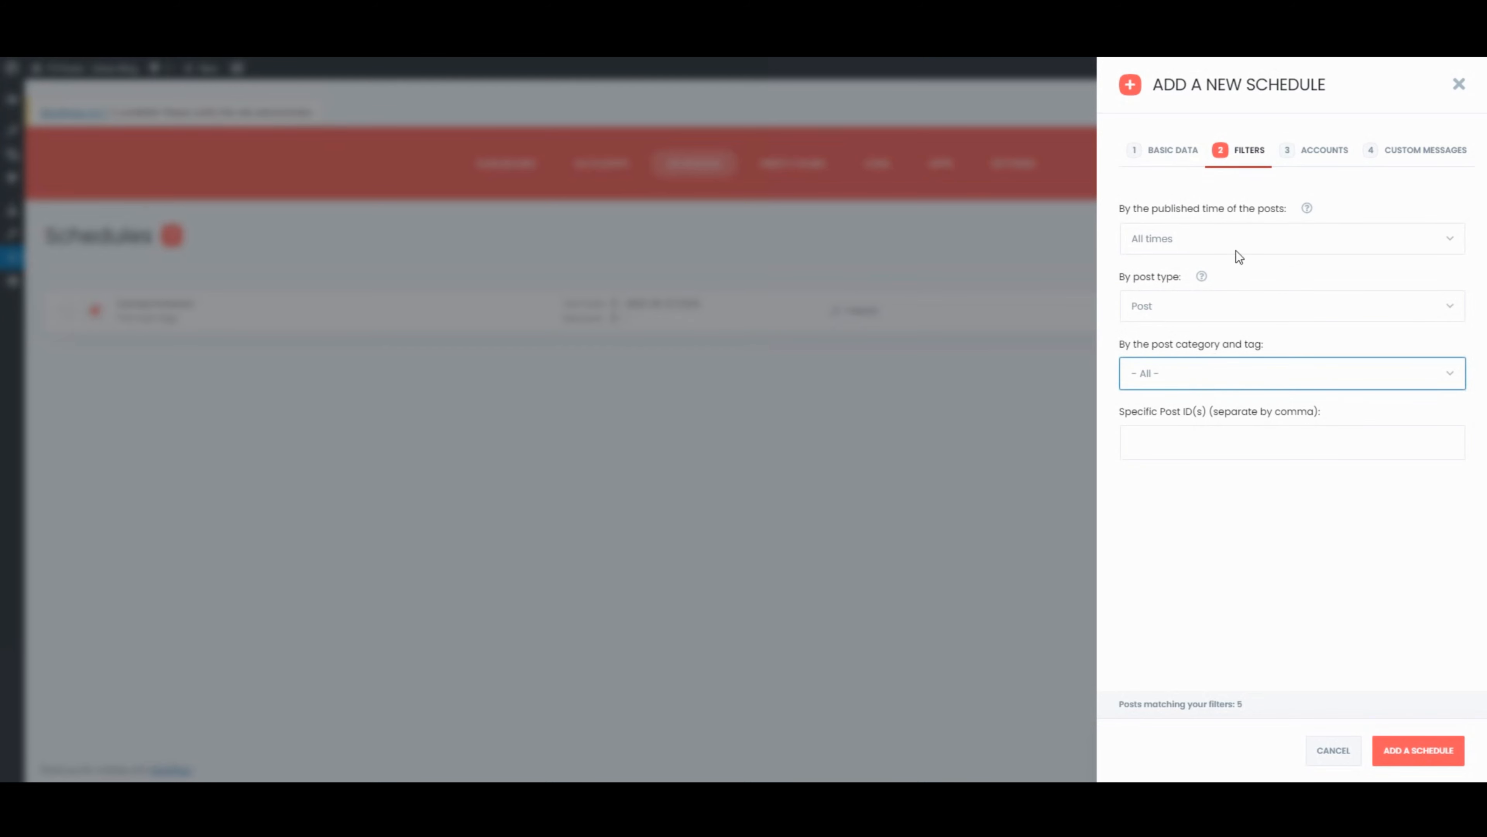
Target the schedule's accounts, set the message 'See my new blog post {title} #mypost', and save it.
click(1323, 149)
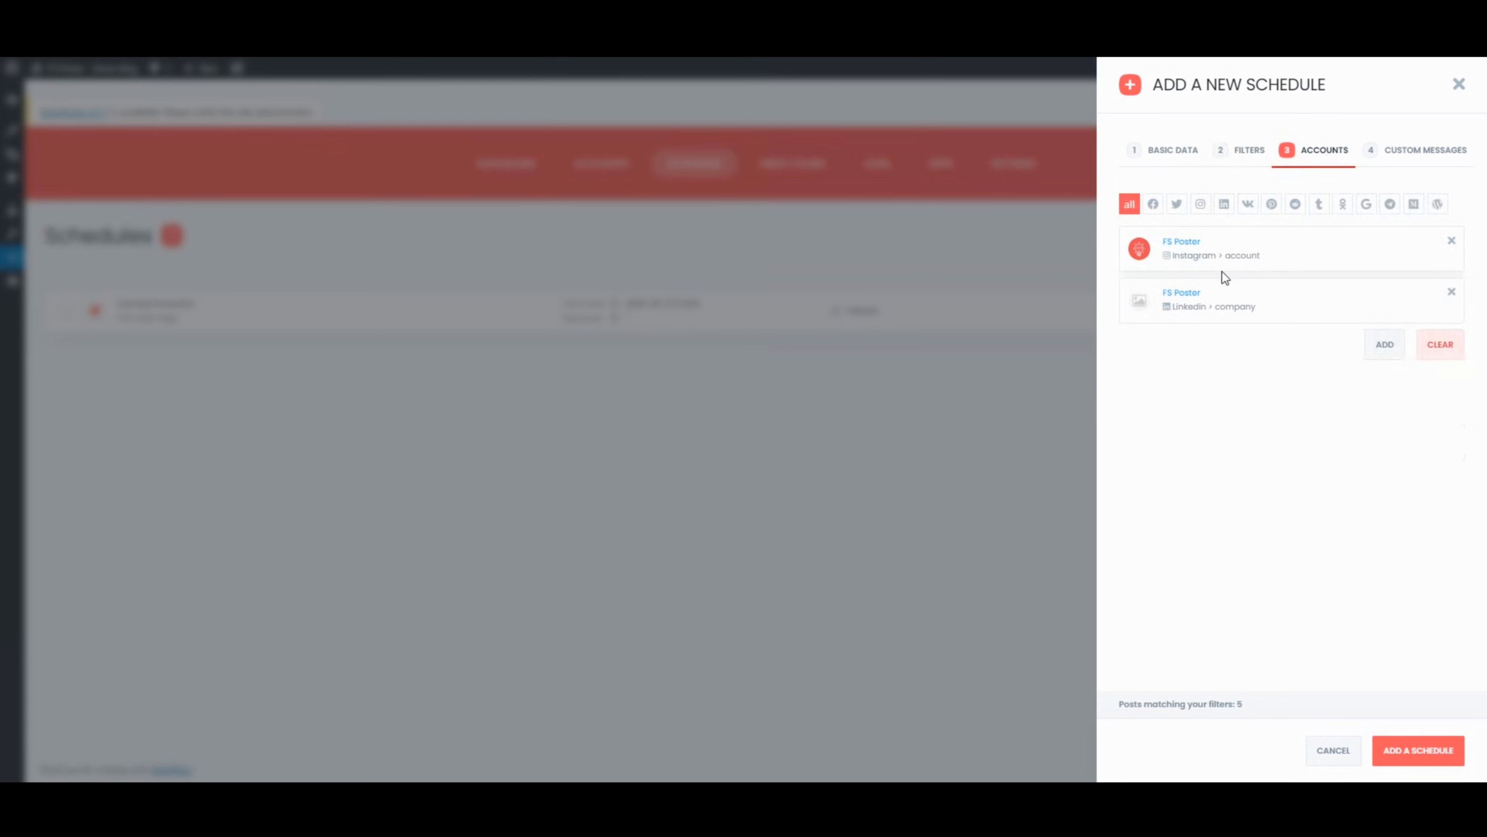
mouse_move(1431, 156)
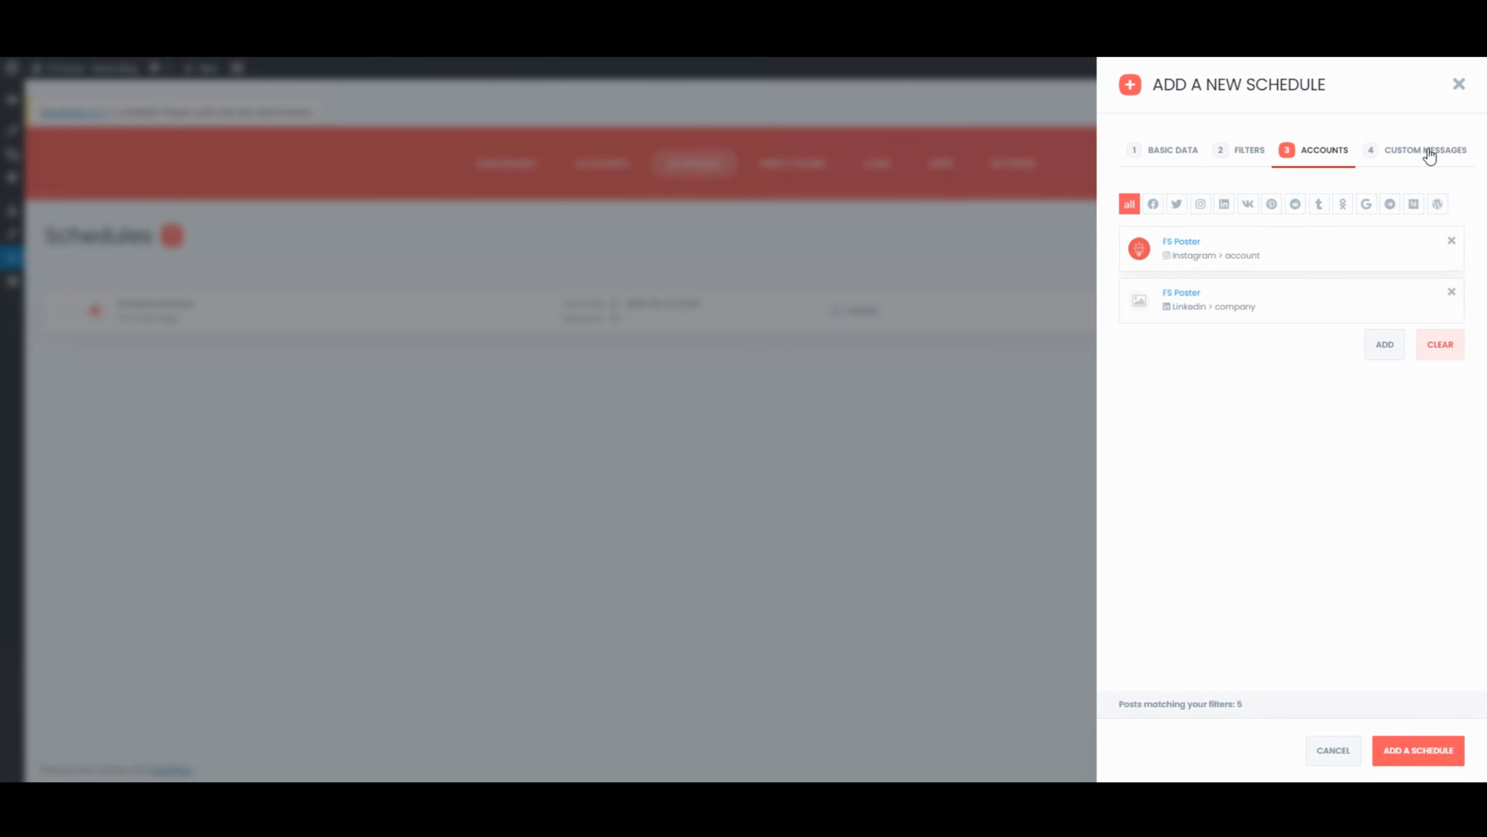
click(1424, 149)
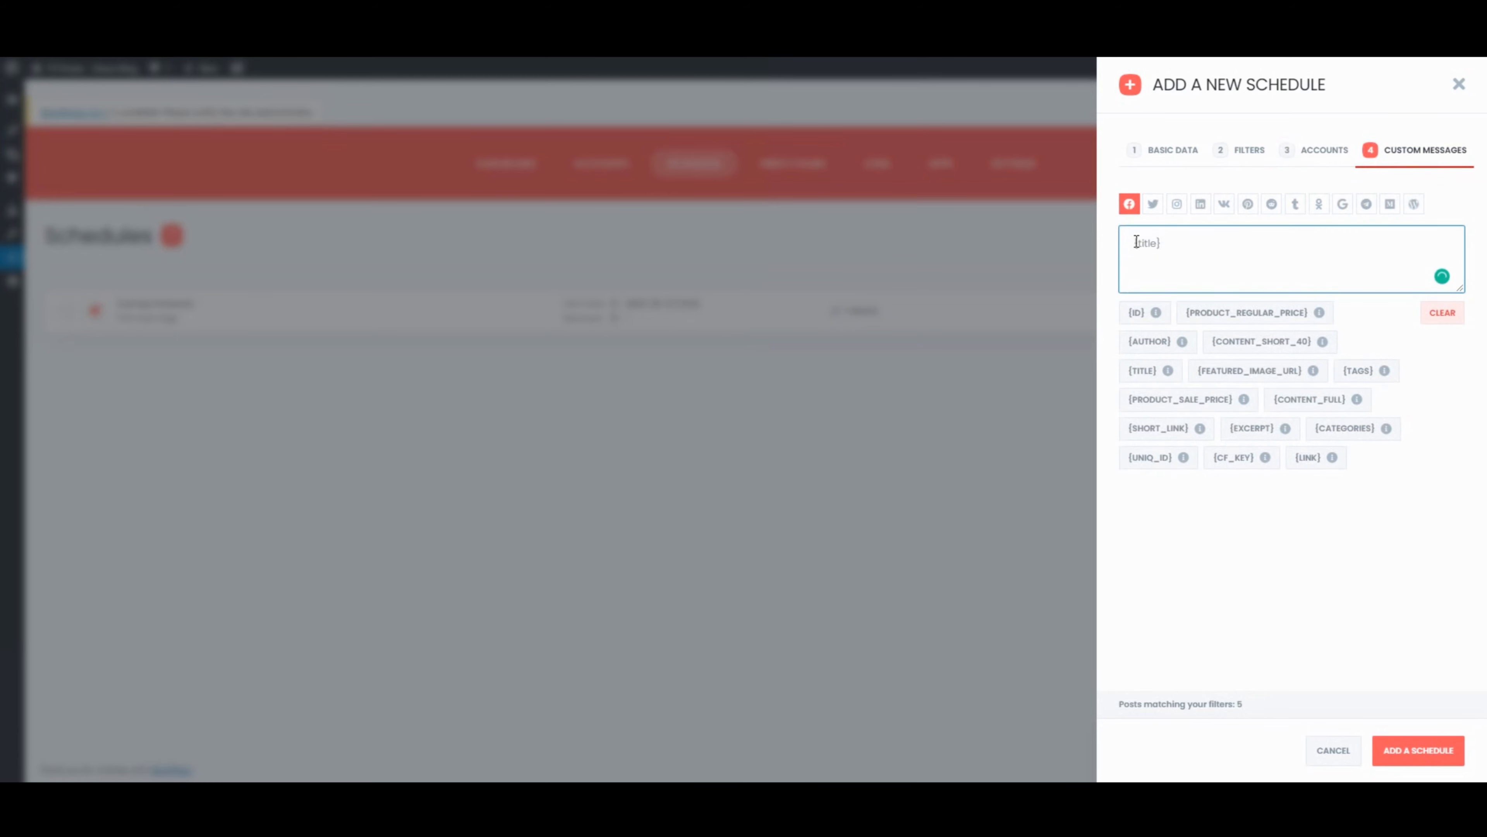
text(See my new)
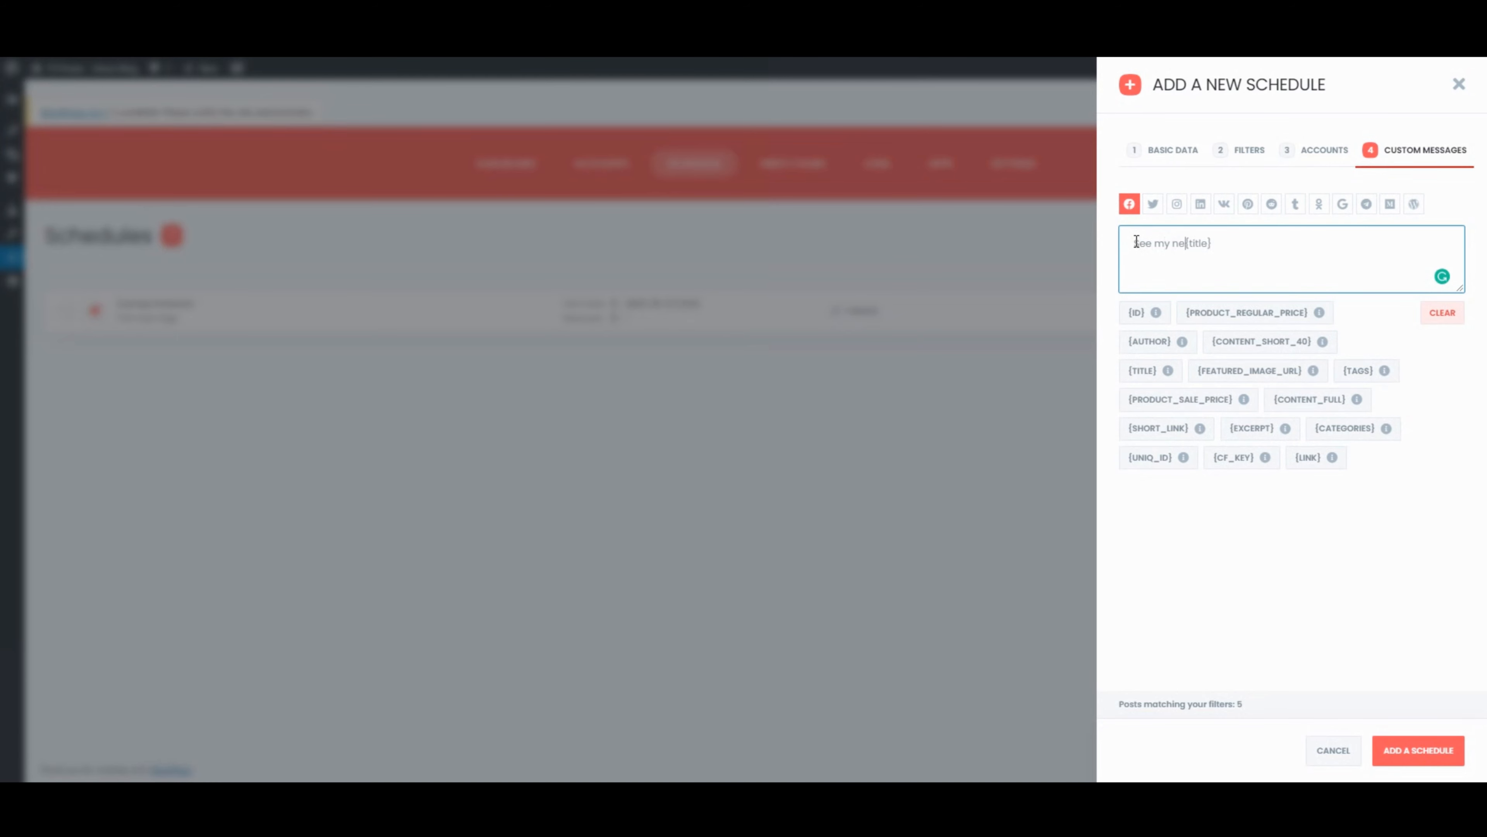
text(w blog post)
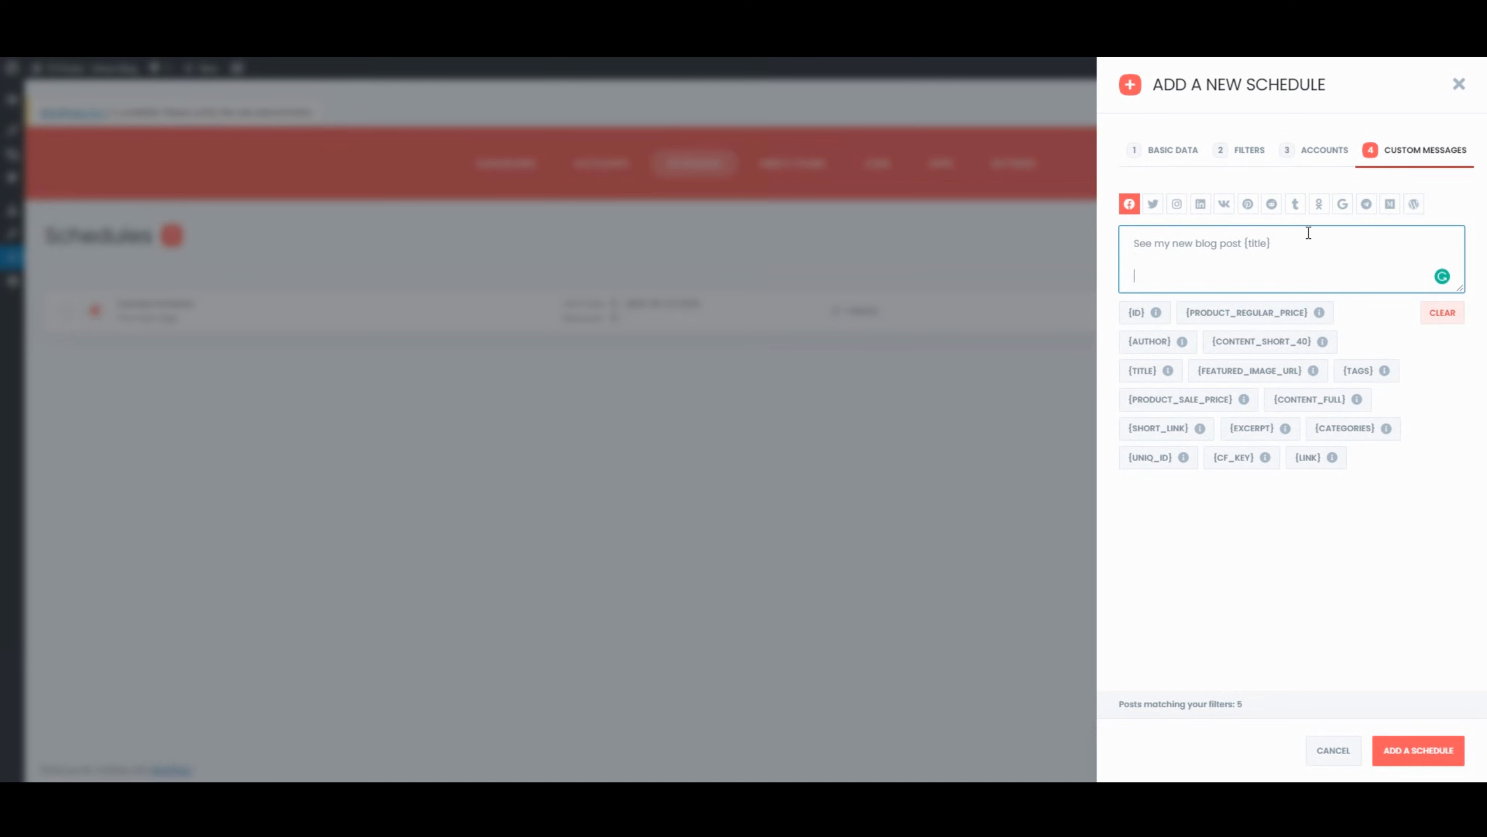
text(#my)
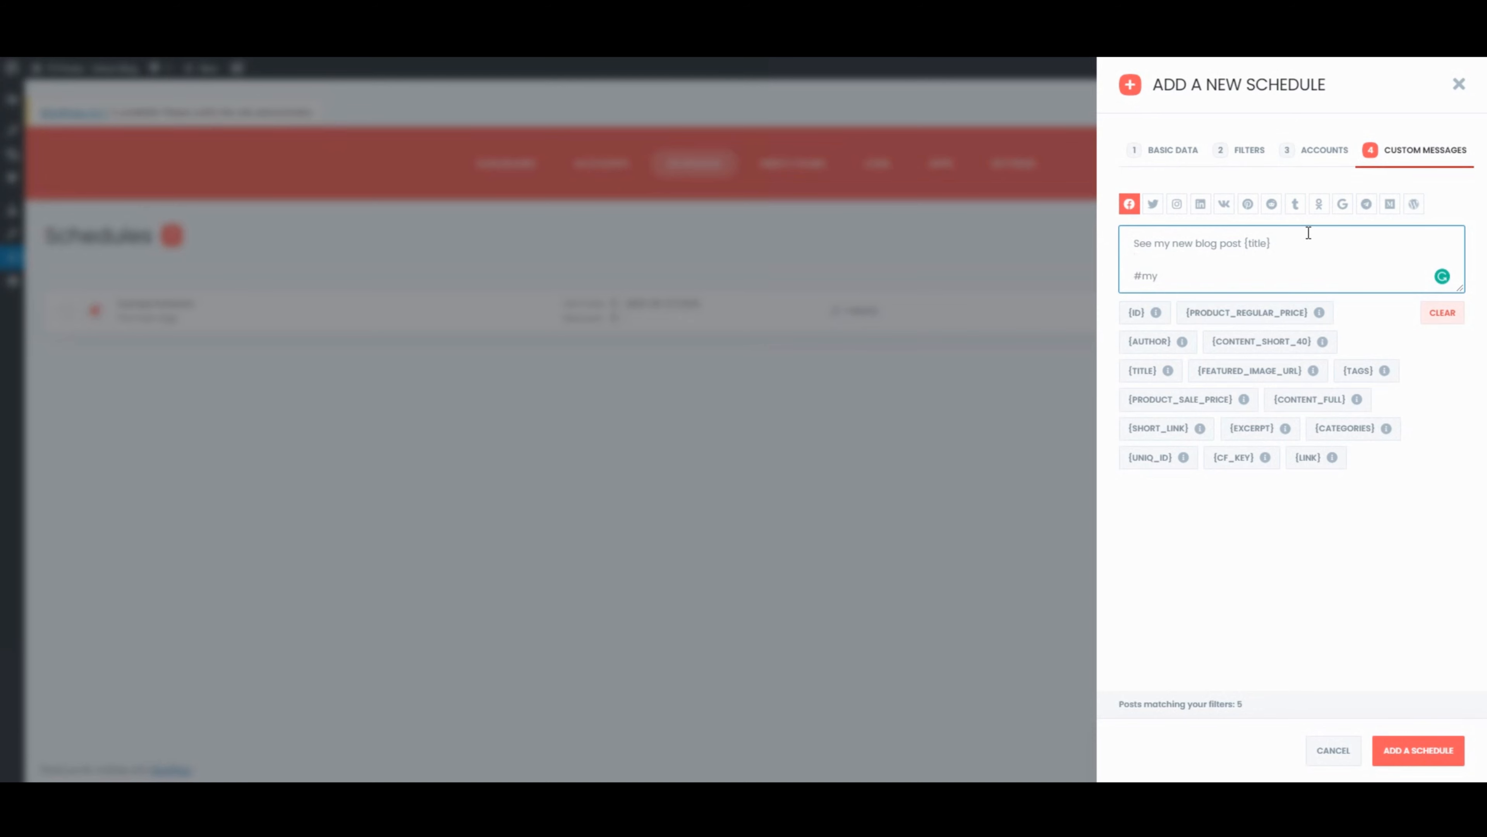
text(post)
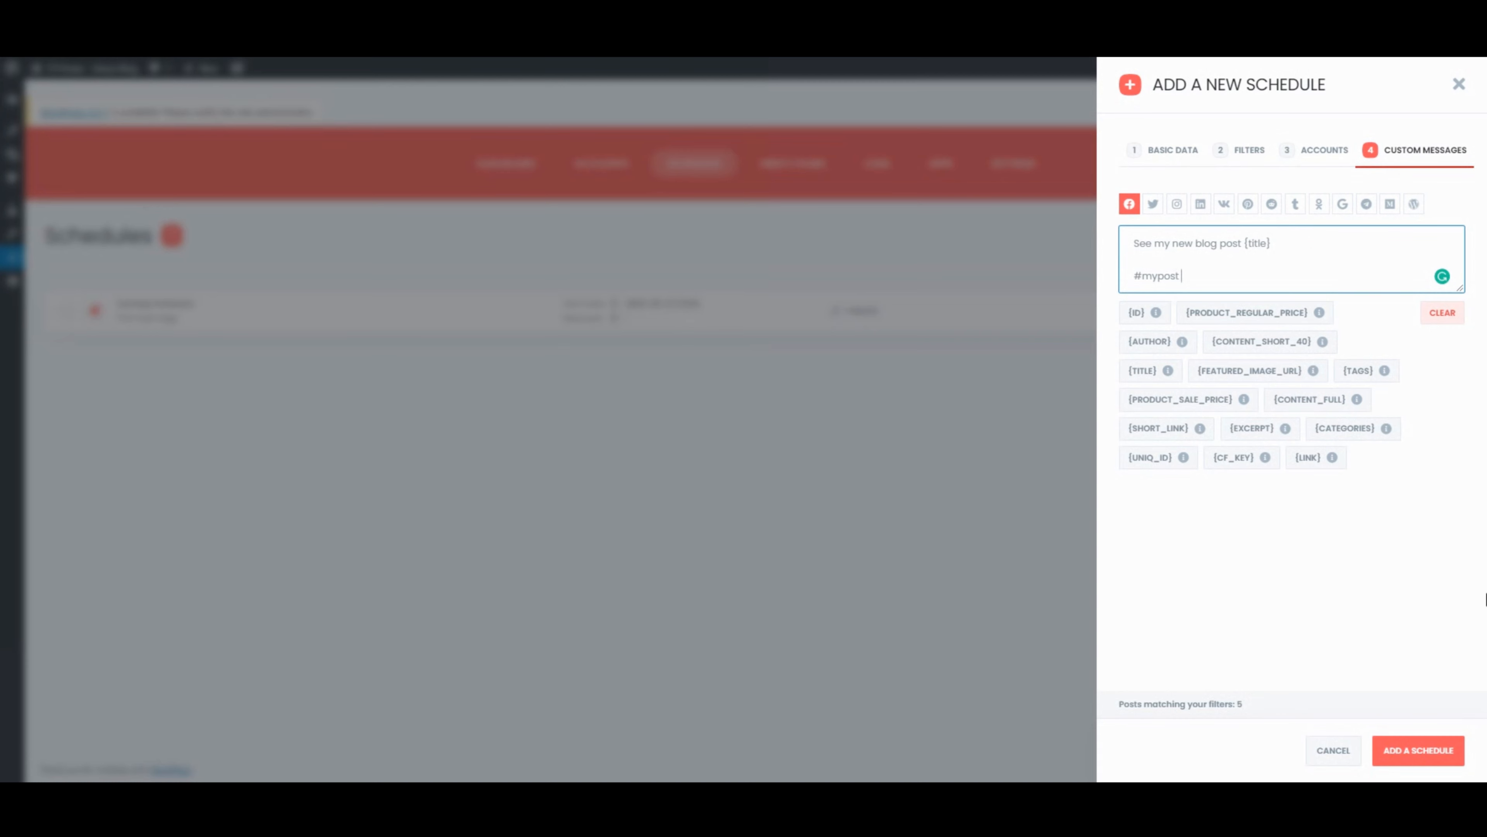
click(1418, 751)
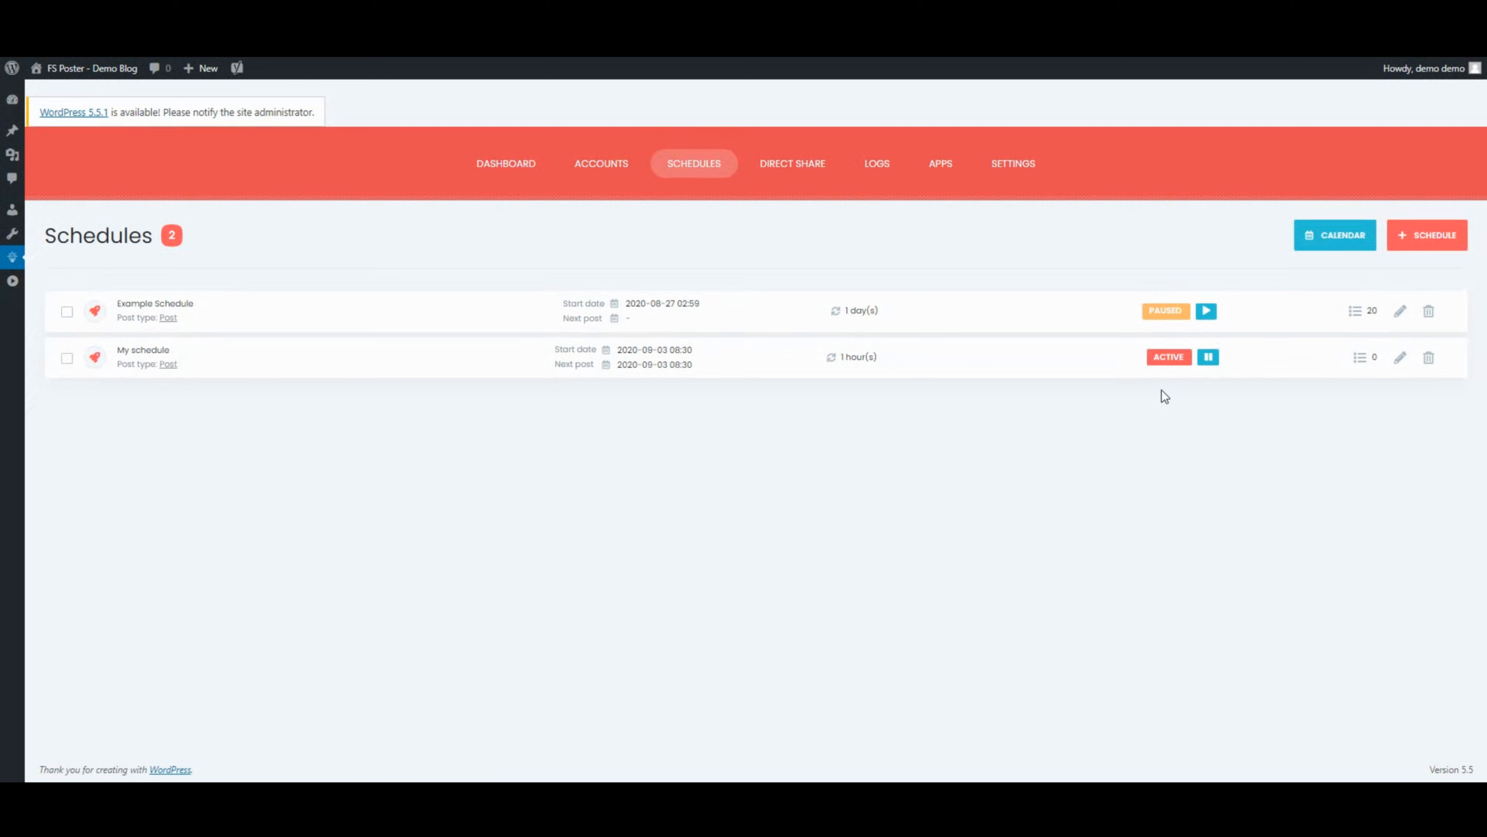
Note My schedule's one-hour interval and go to the Direct Share page.
double_click(854, 356)
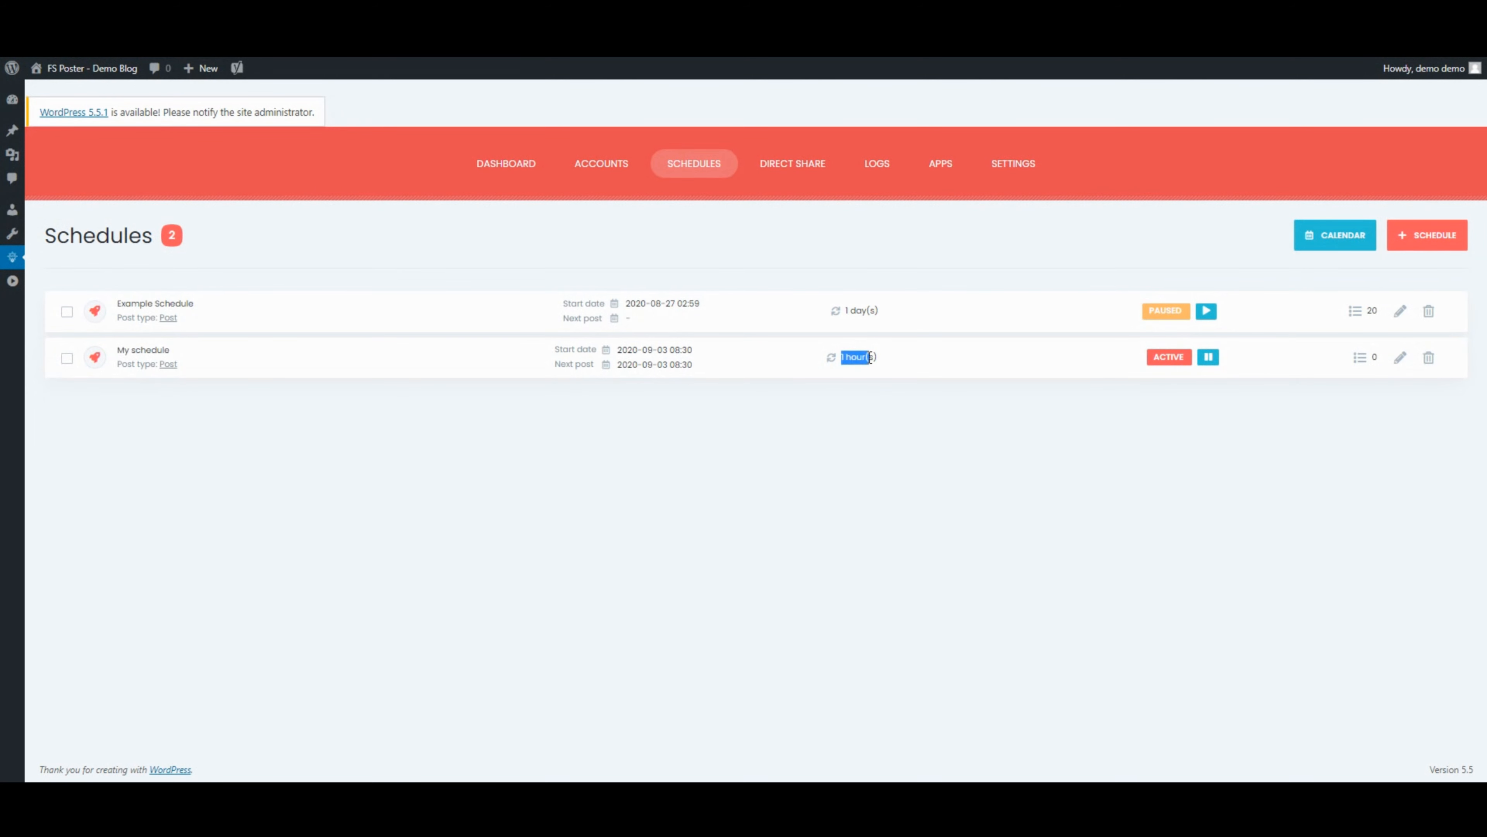
click(786, 163)
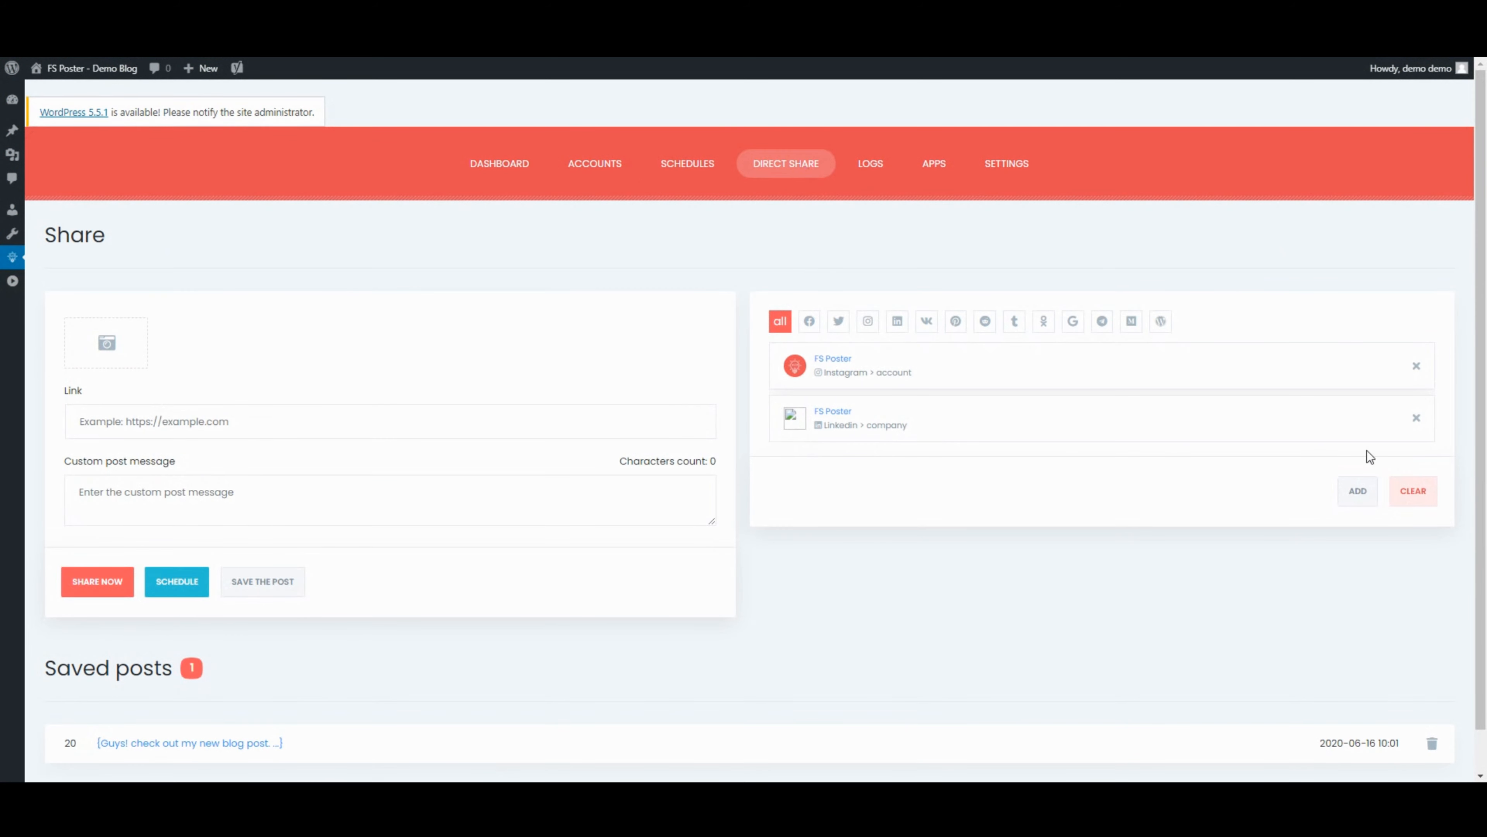
Drop the LinkedIn company target and attach the How To Auto-post To Instagram image from Media Library.
click(1416, 418)
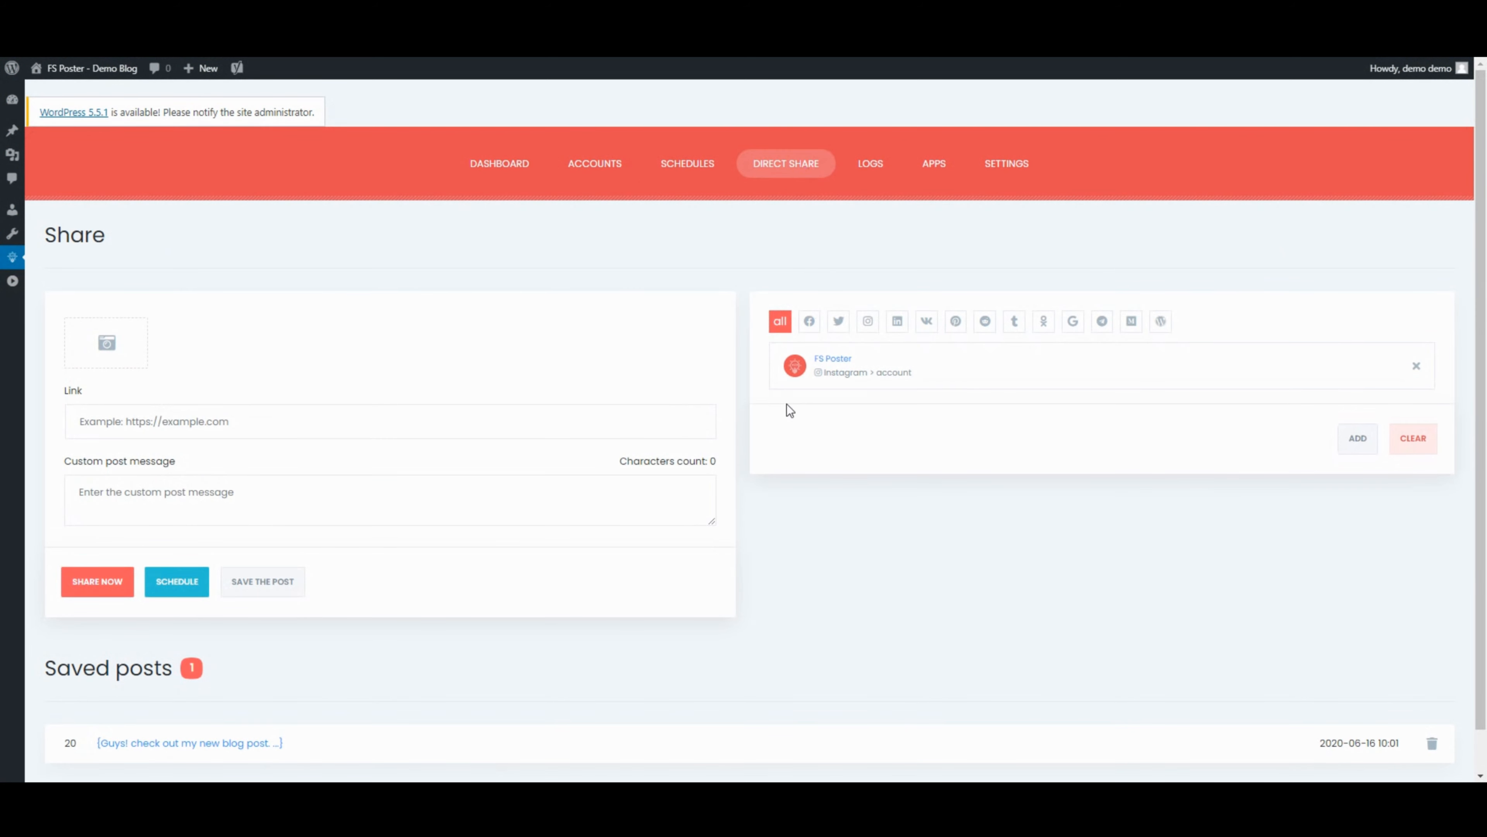
click(105, 342)
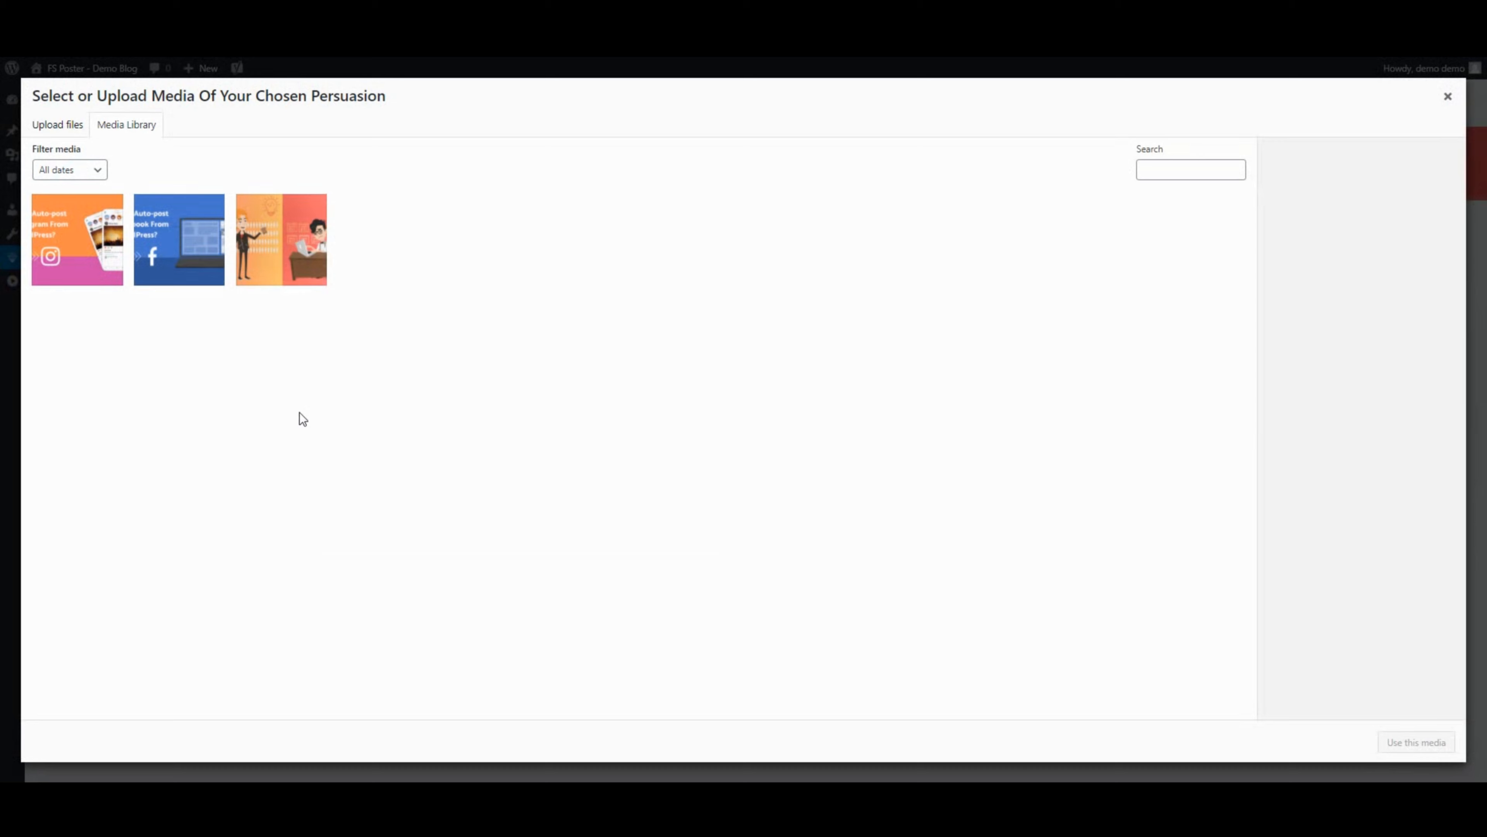
click(76, 239)
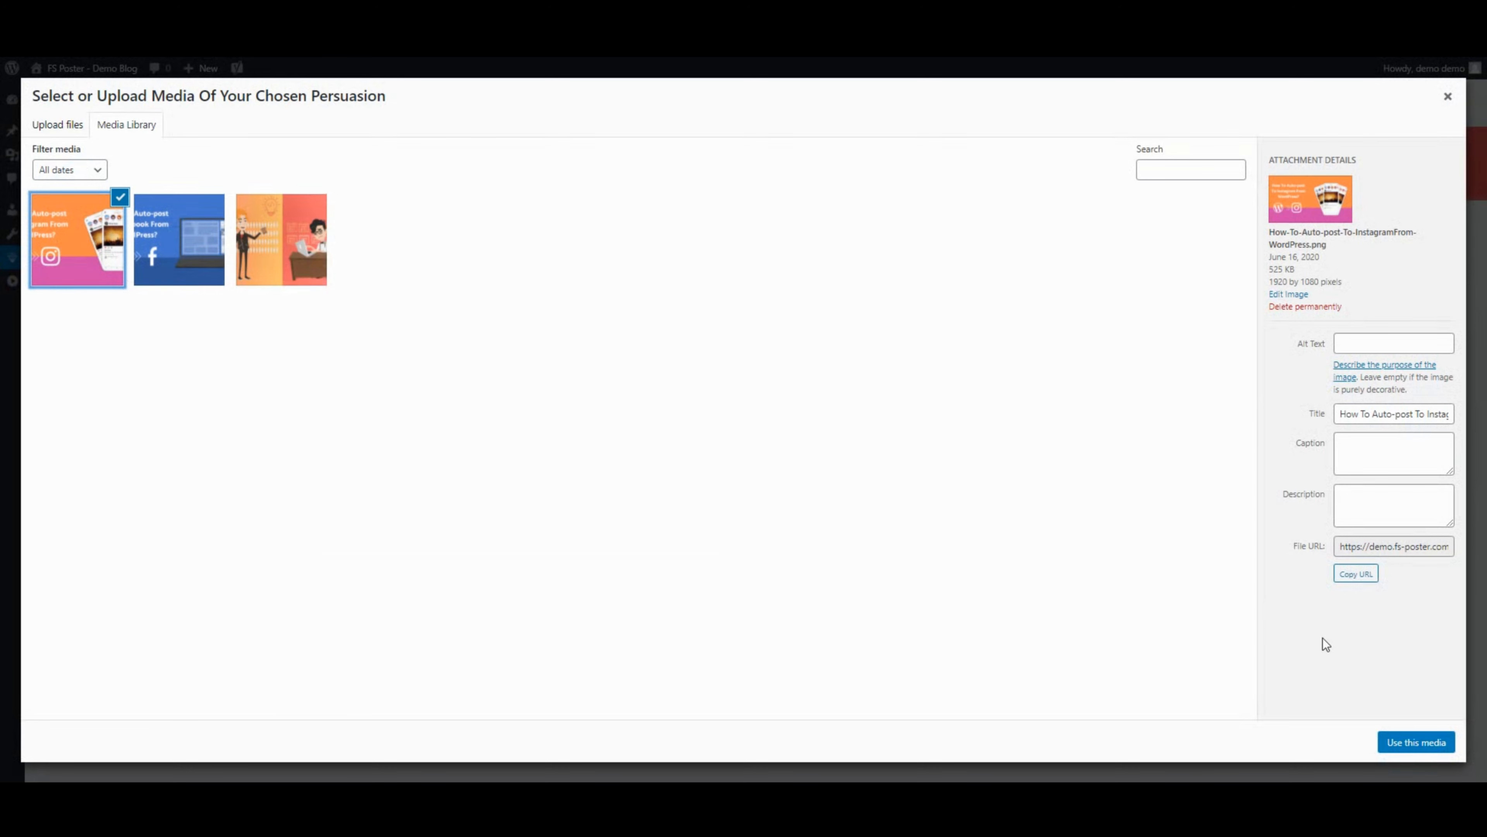
click(1414, 742)
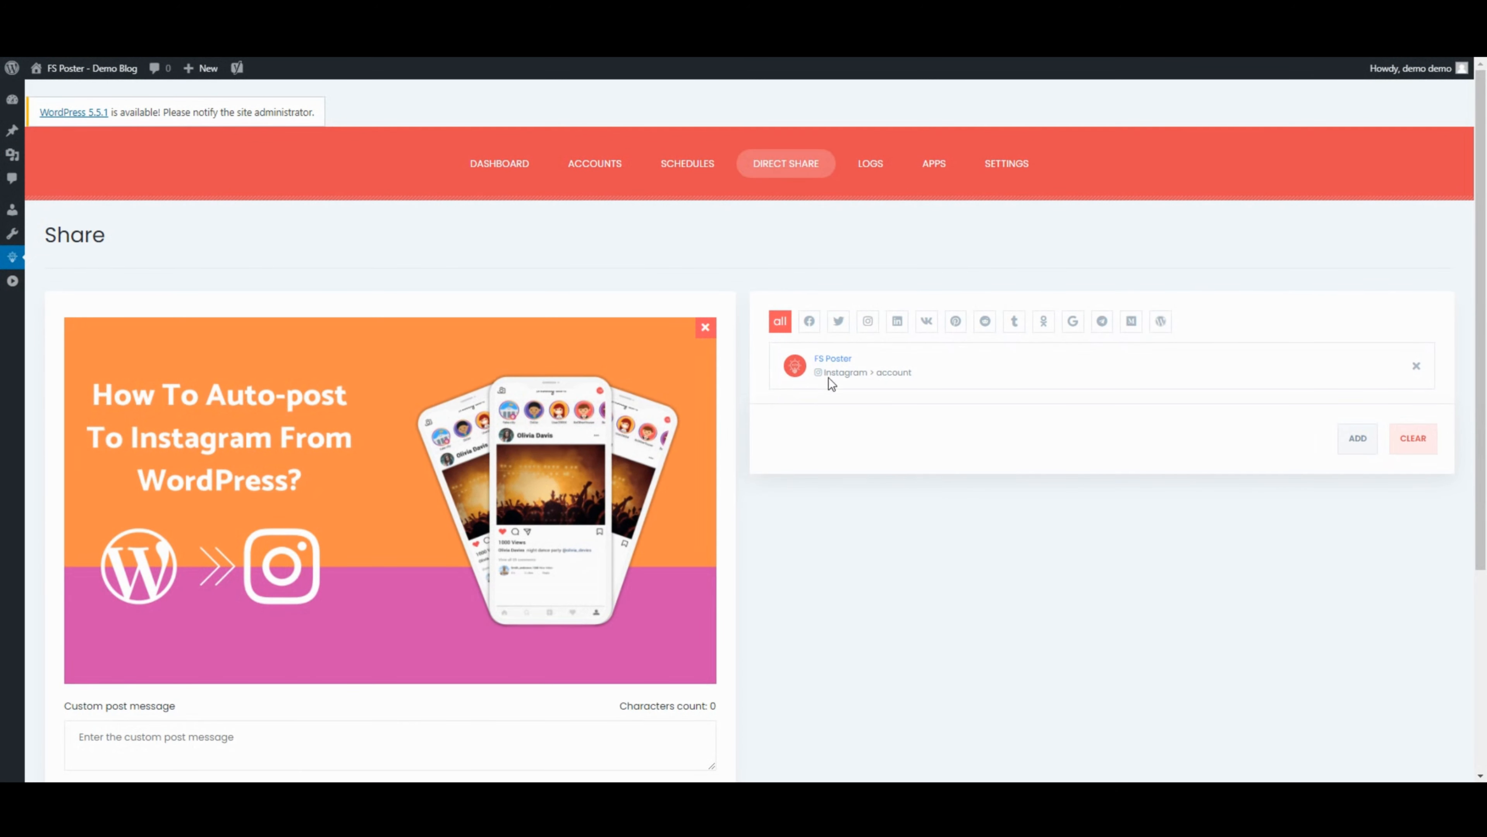
mouse_move(263, 424)
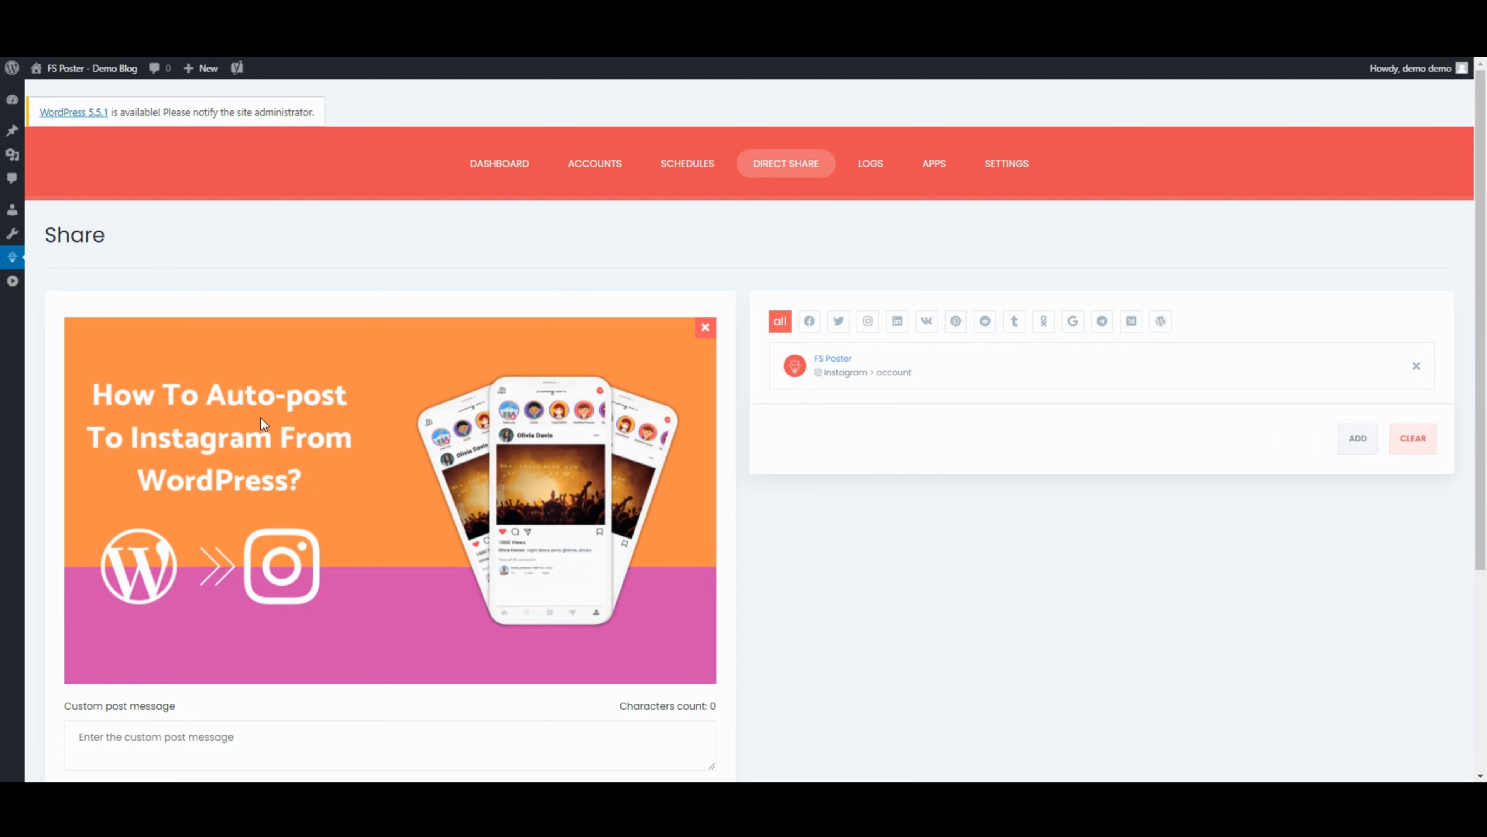
scroll(down, 3)
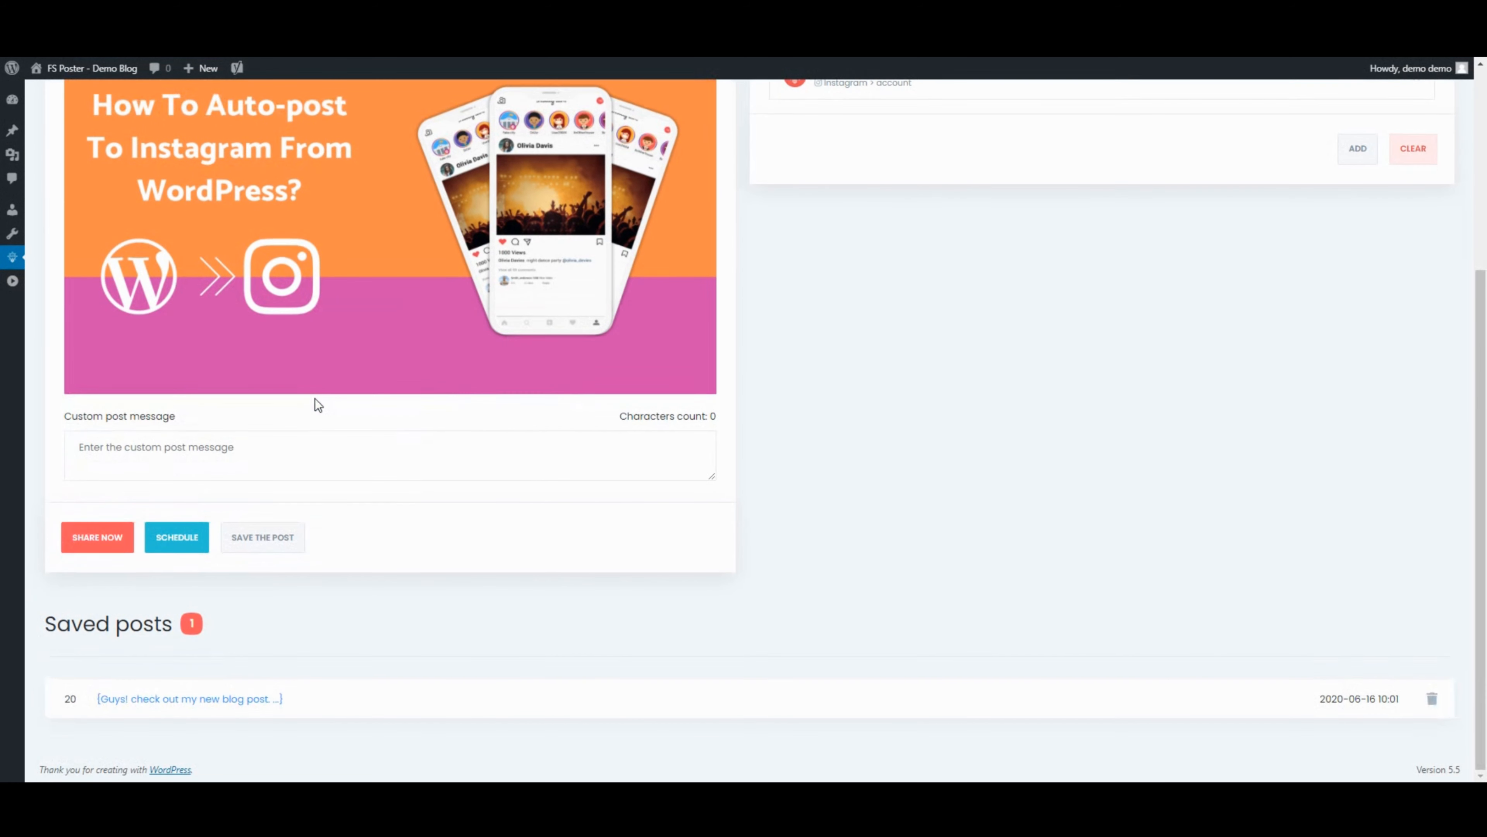
Write the custom message 'Guys here is my new blo' and share the post now.
click(313, 455)
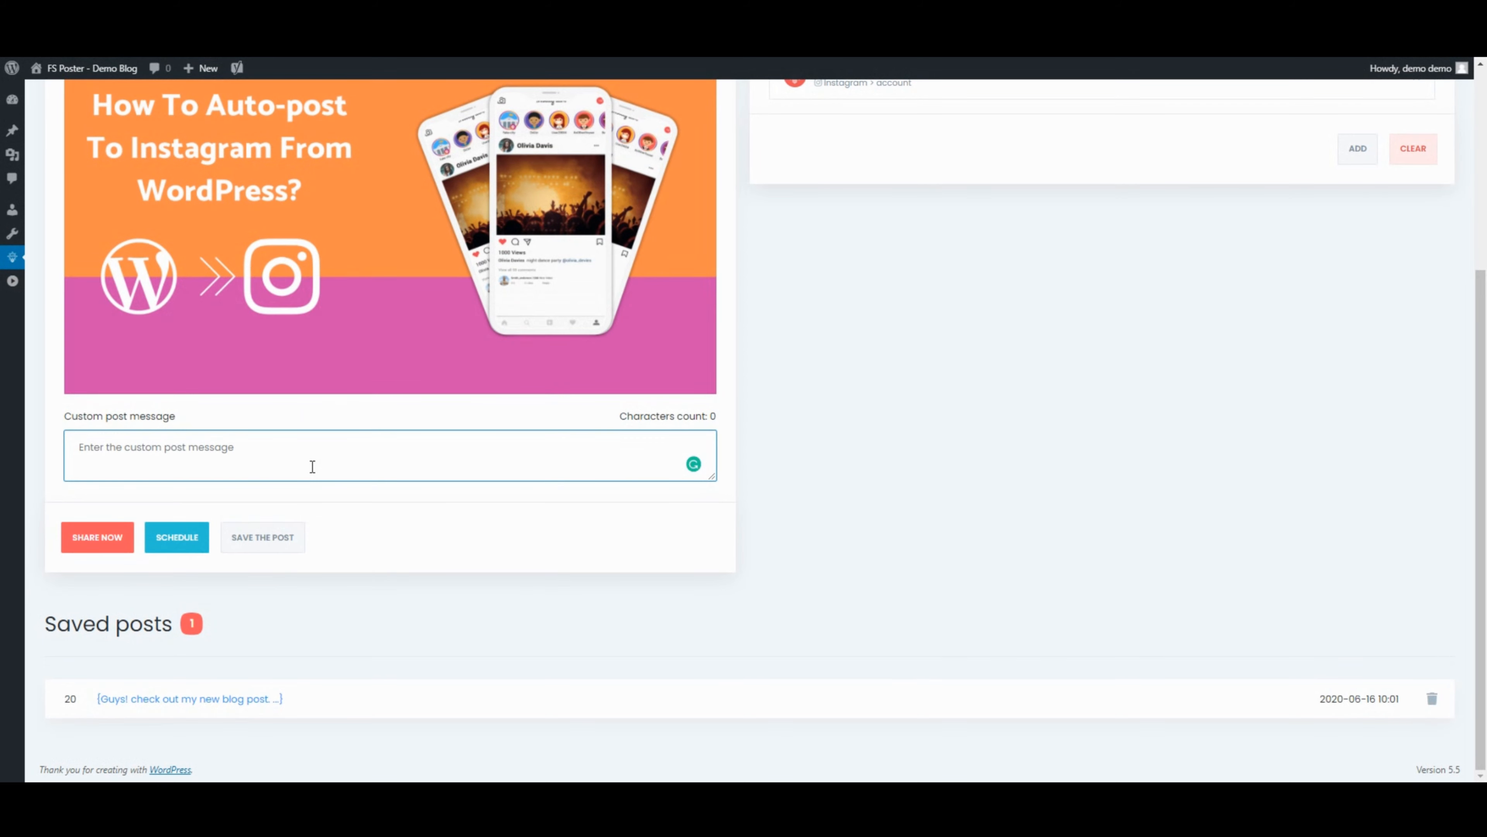
text(Guys)
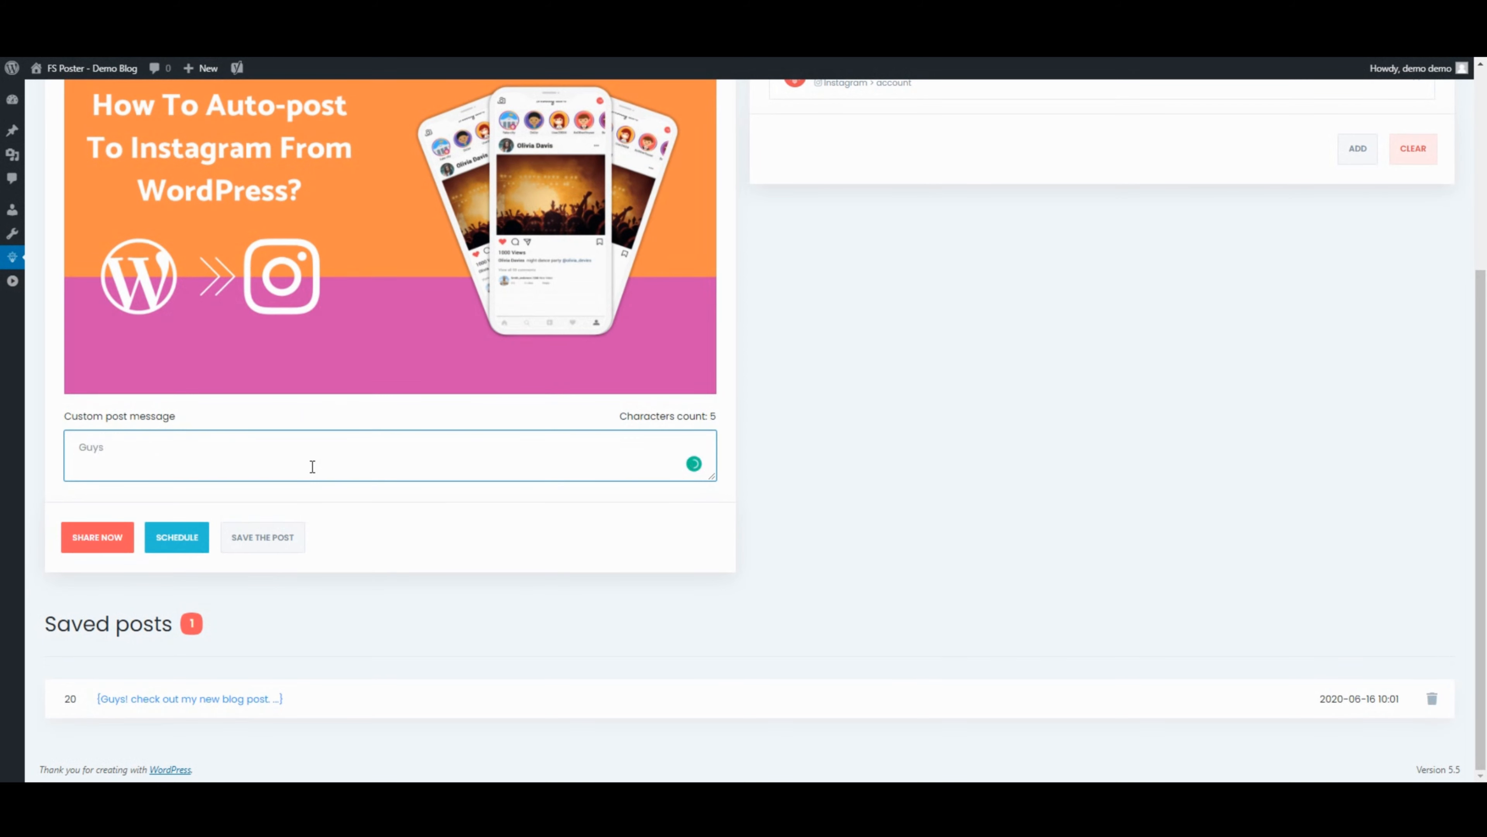
text(here is my)
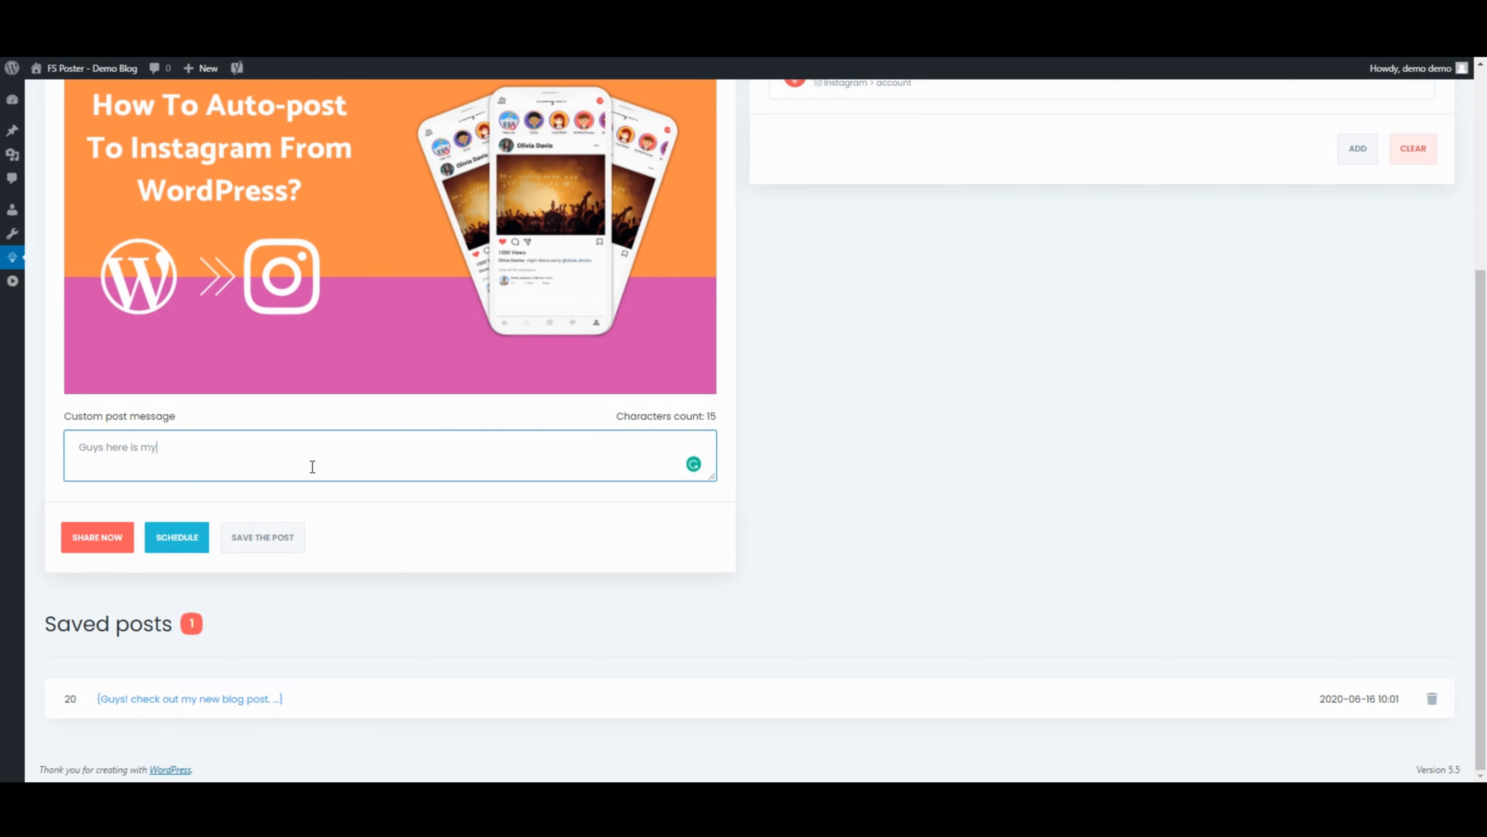
text(new)
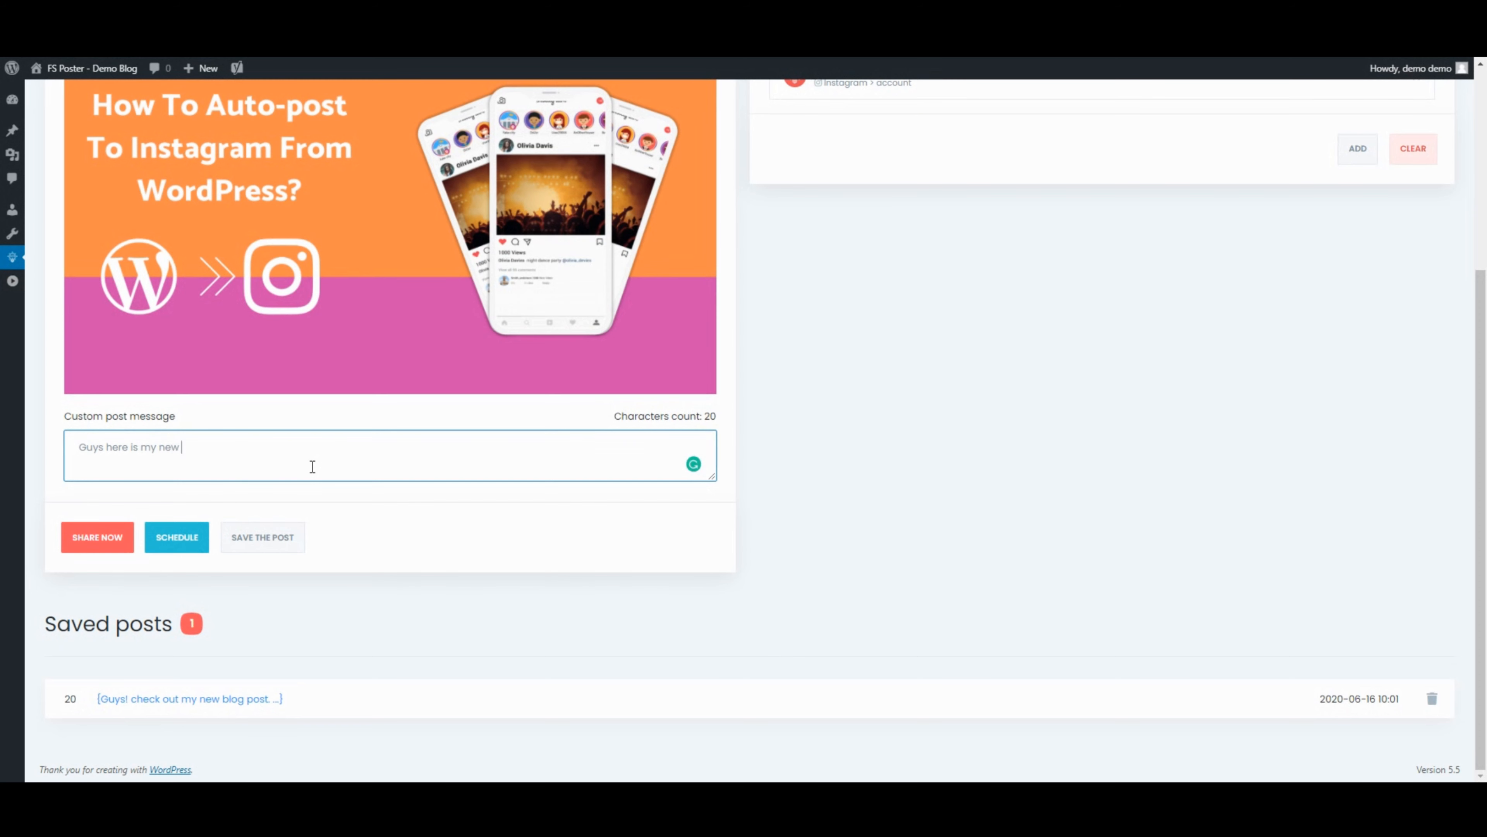
text(blog post)
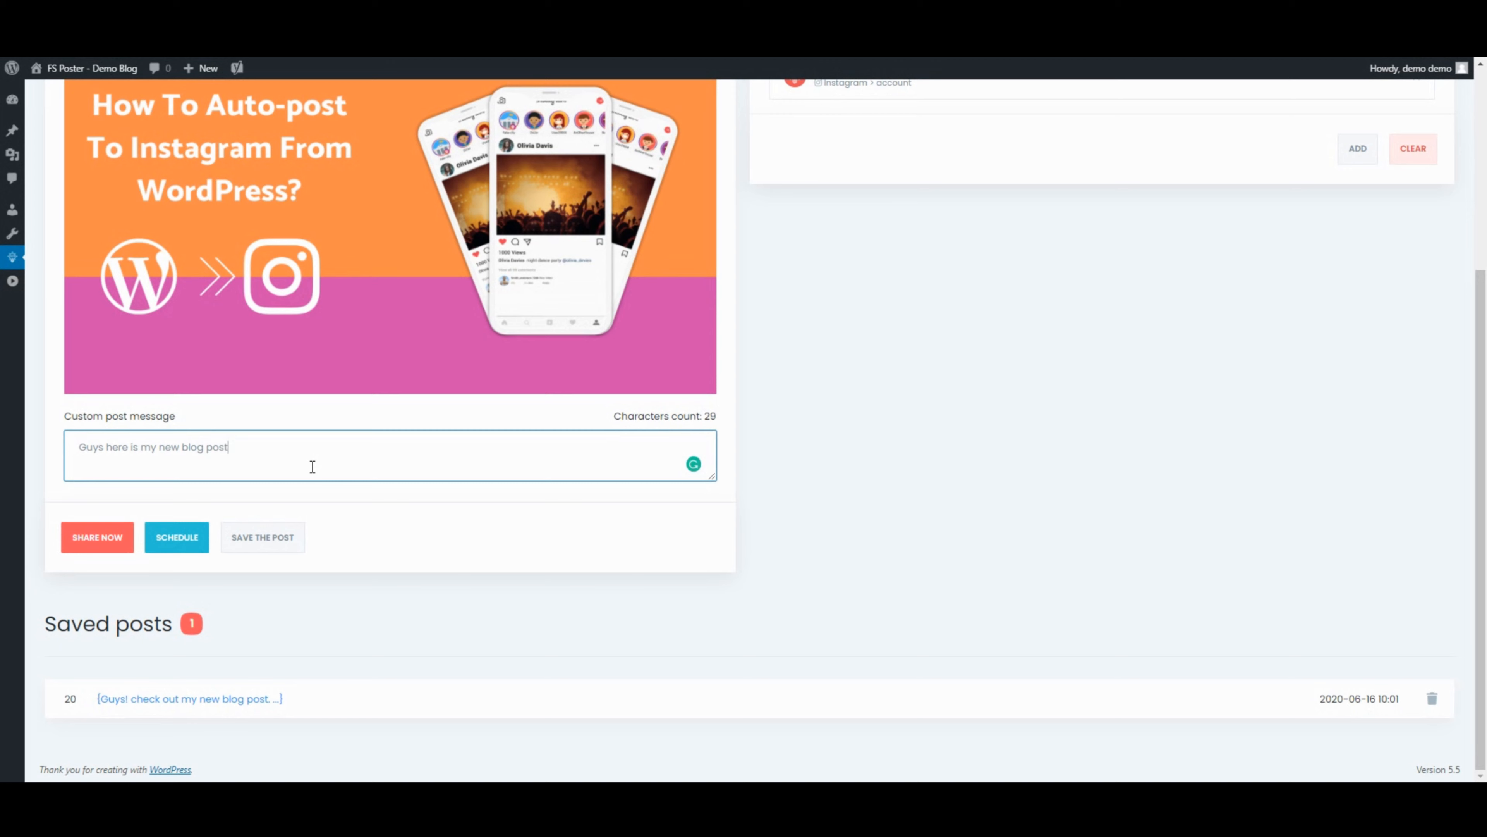
click(97, 536)
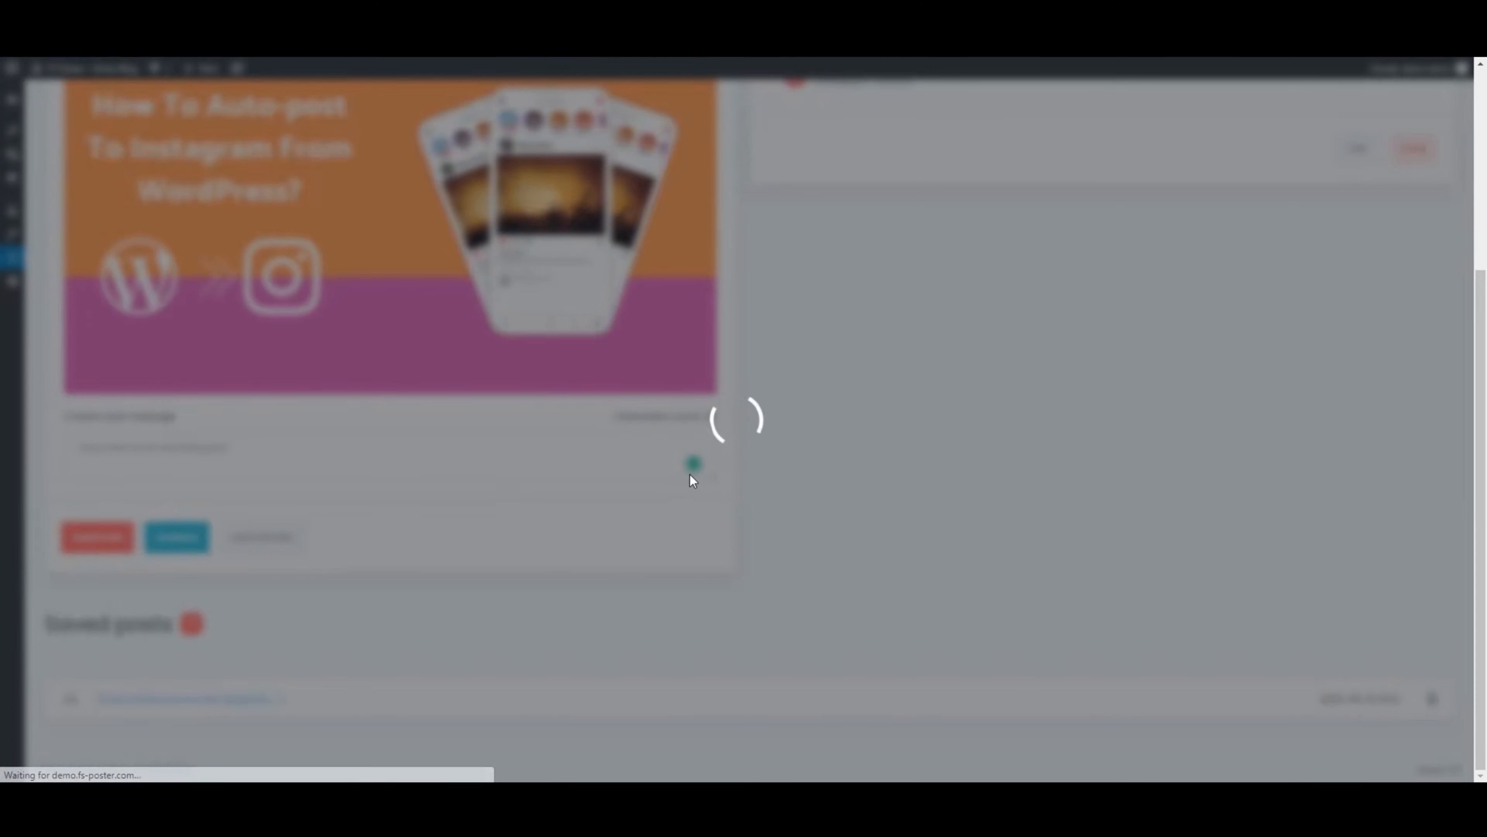
click(96, 537)
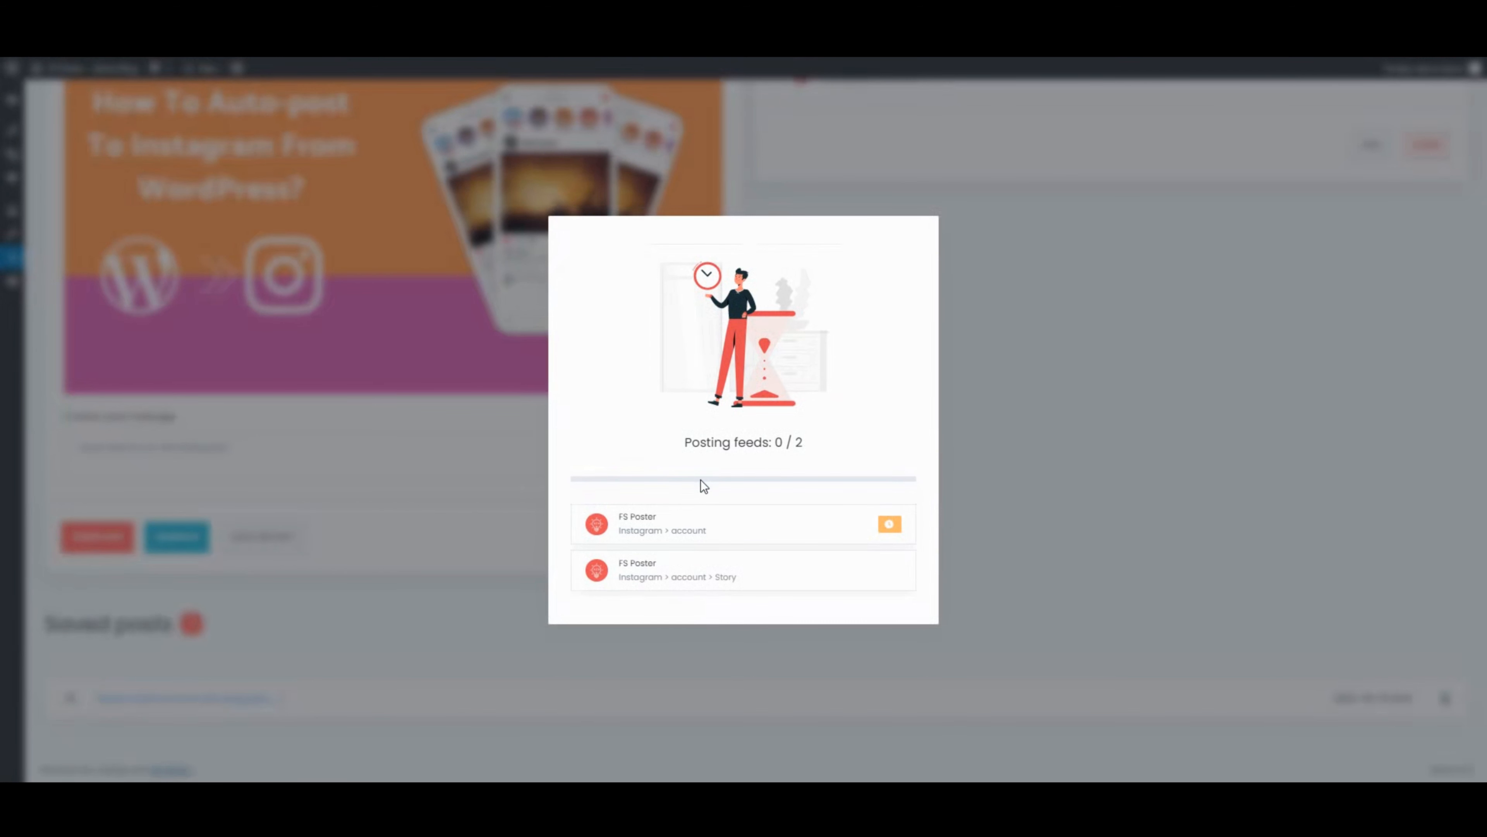
mouse_move(713, 491)
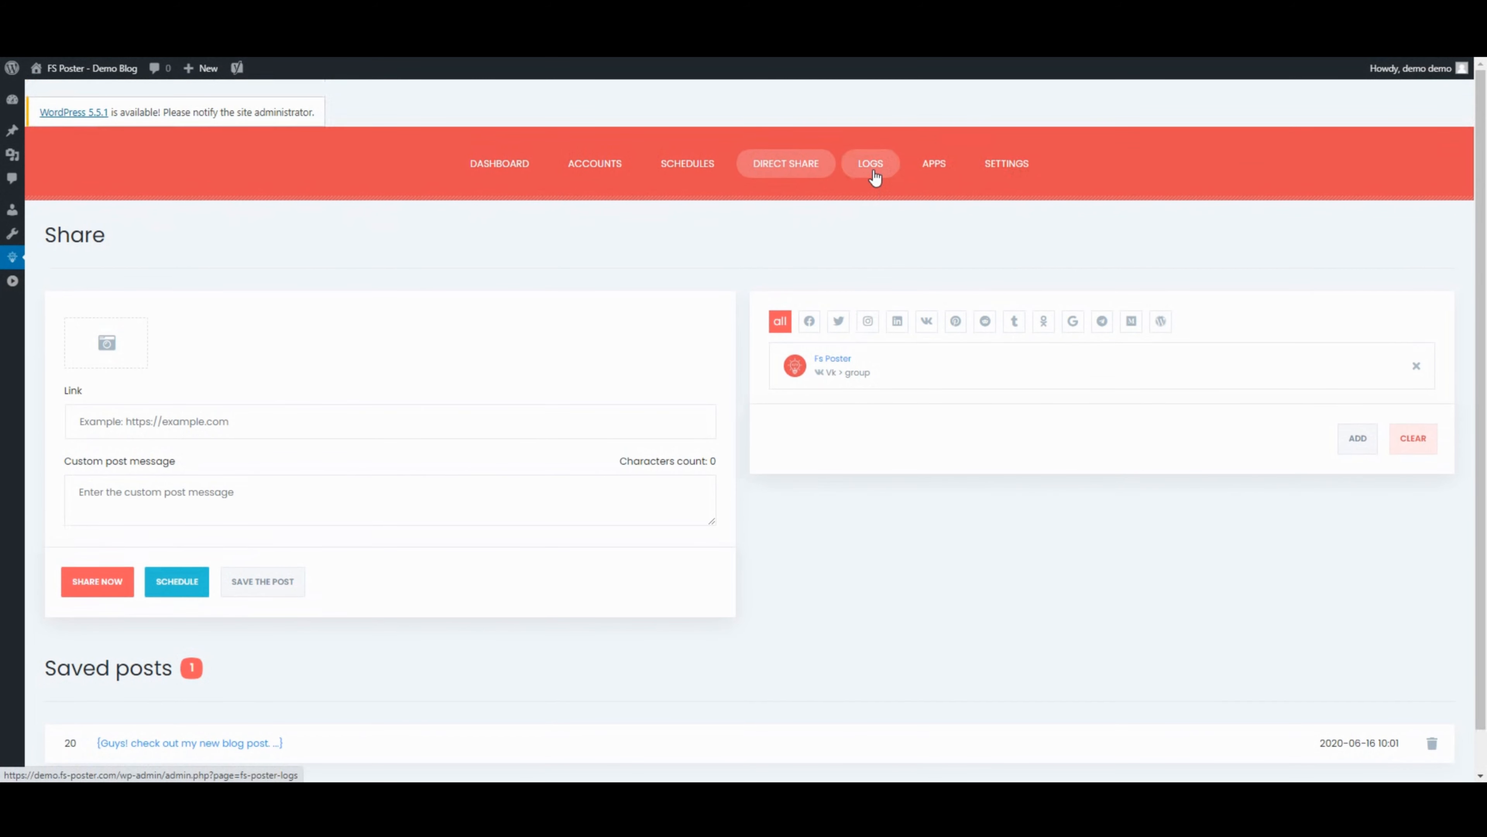
Review the Logs, confirming the Instagram account and Story posts succeeded.
click(869, 163)
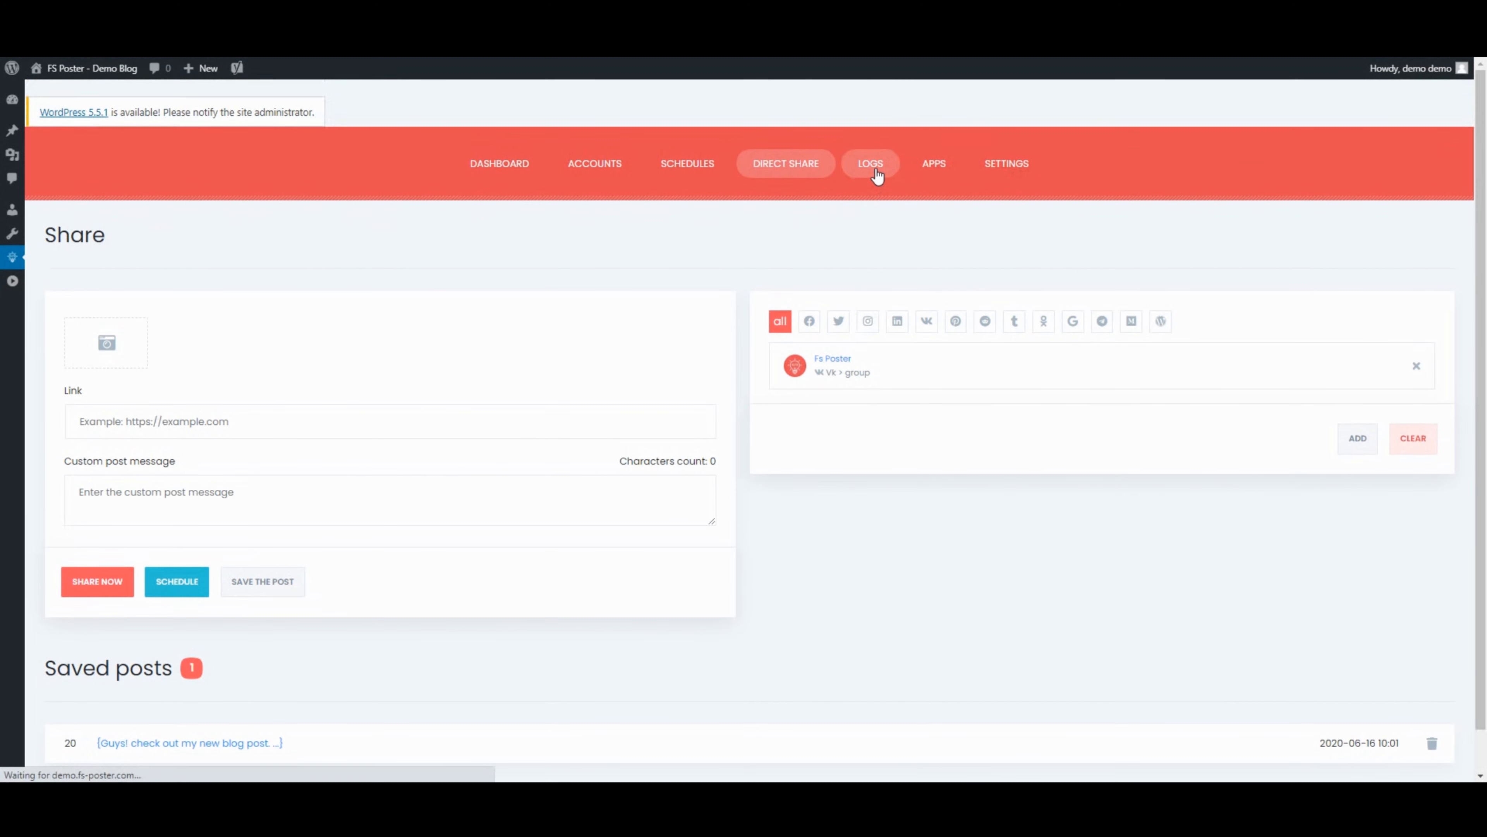
click(870, 164)
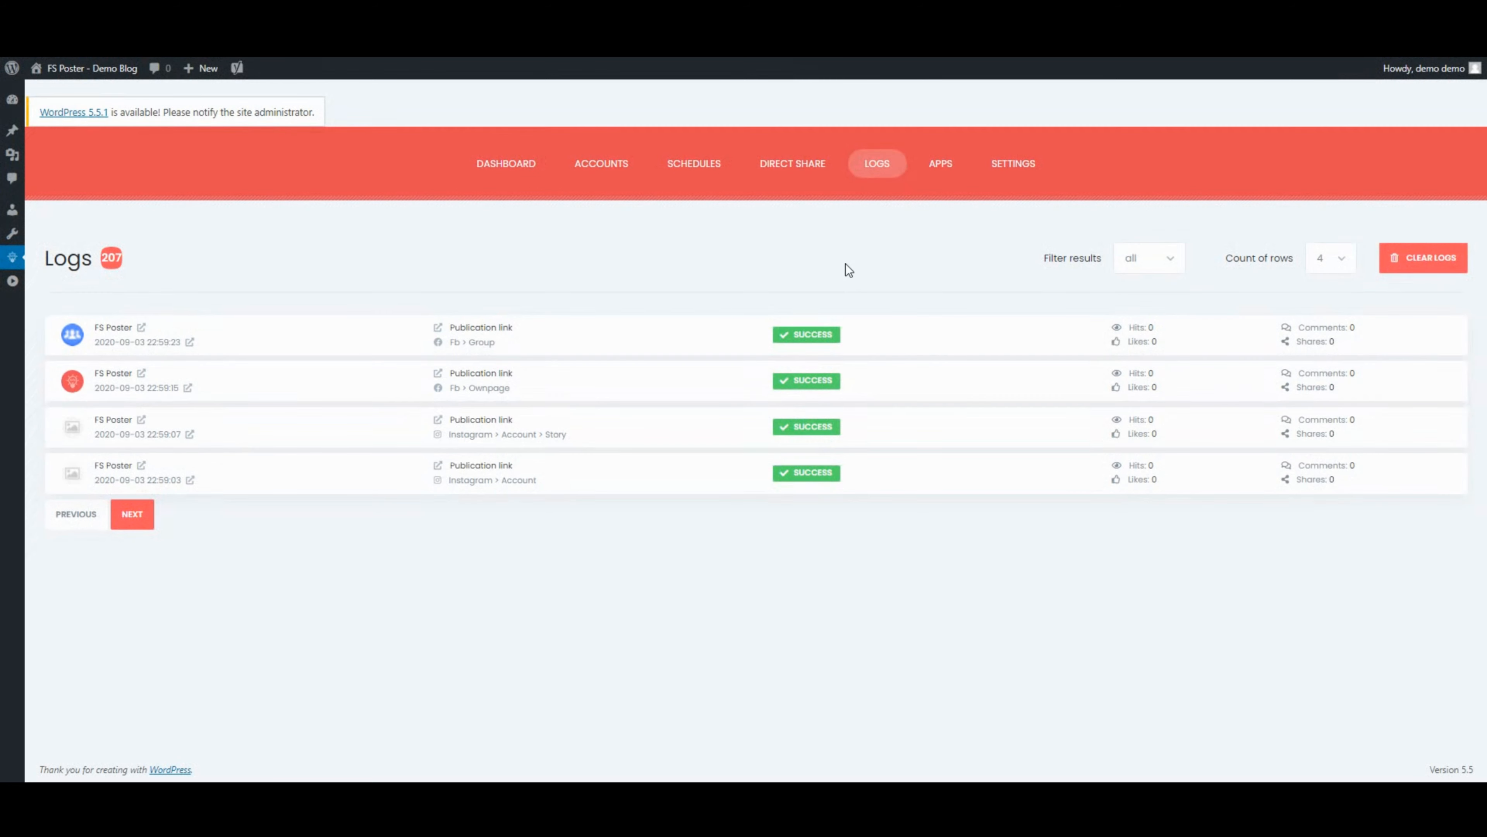
mouse_move(652, 430)
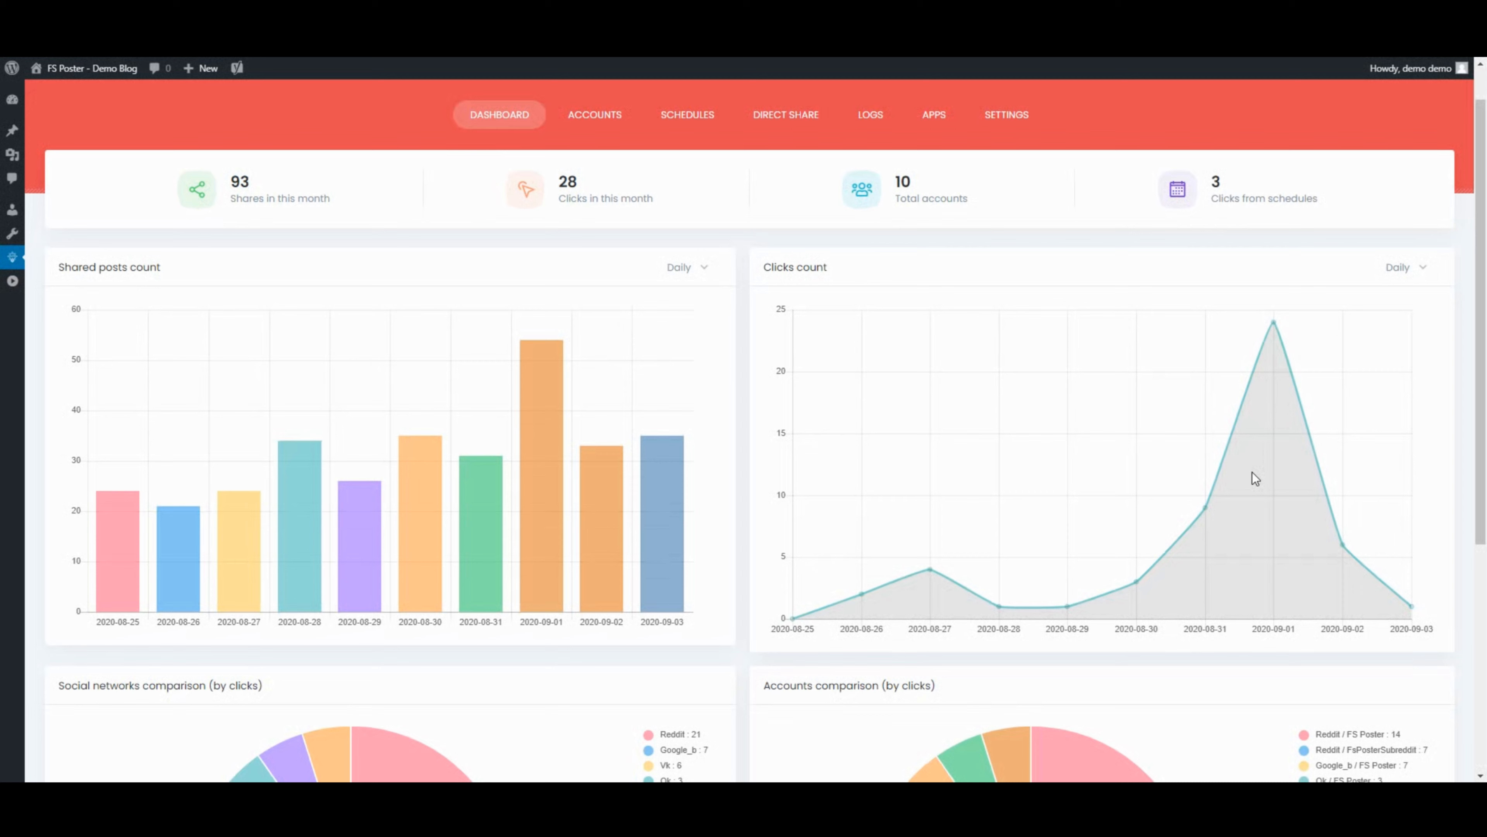
mouse_move(601, 512)
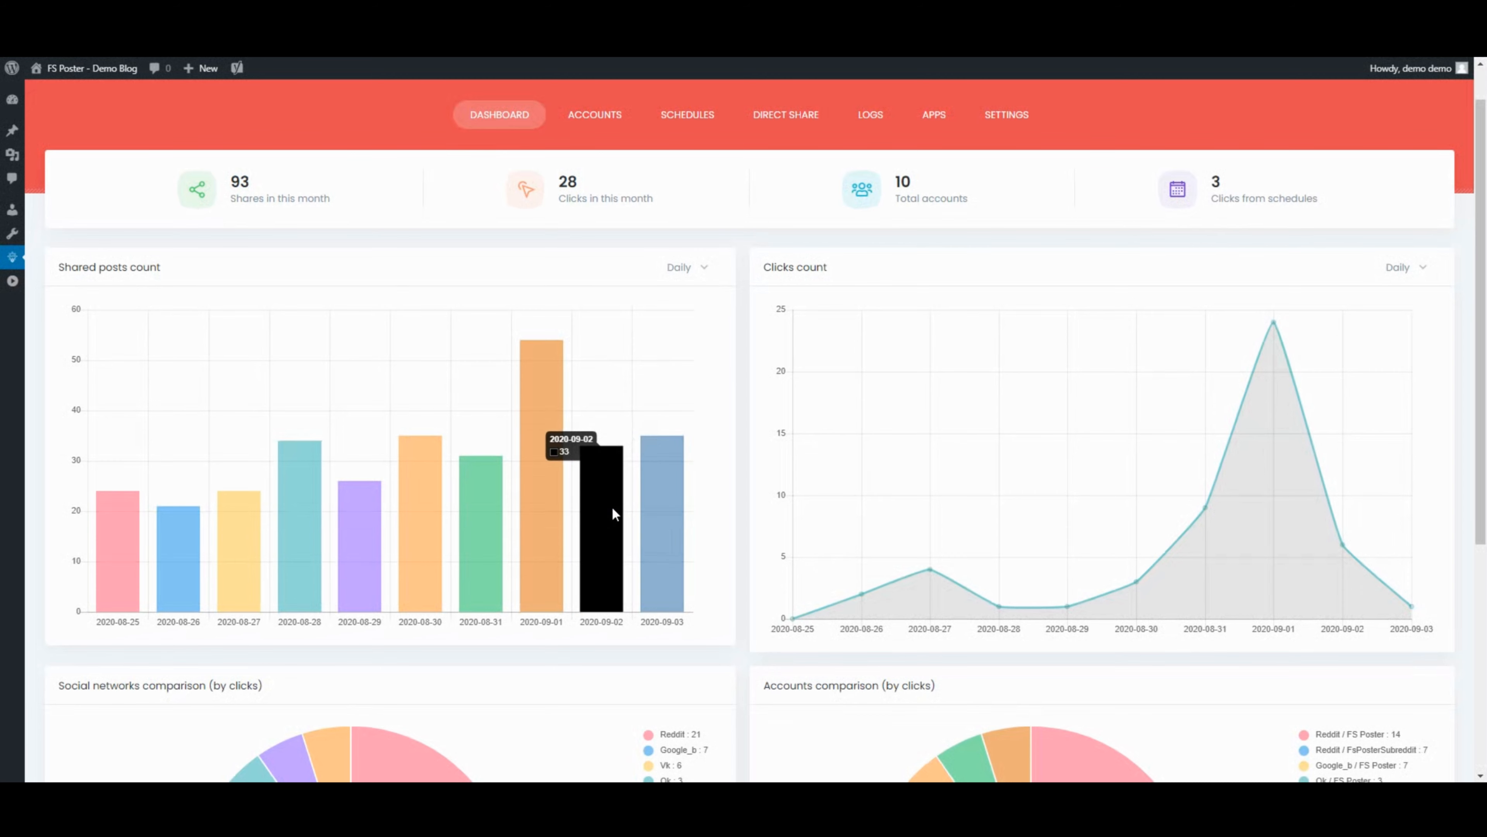
mouse_move(1288, 380)
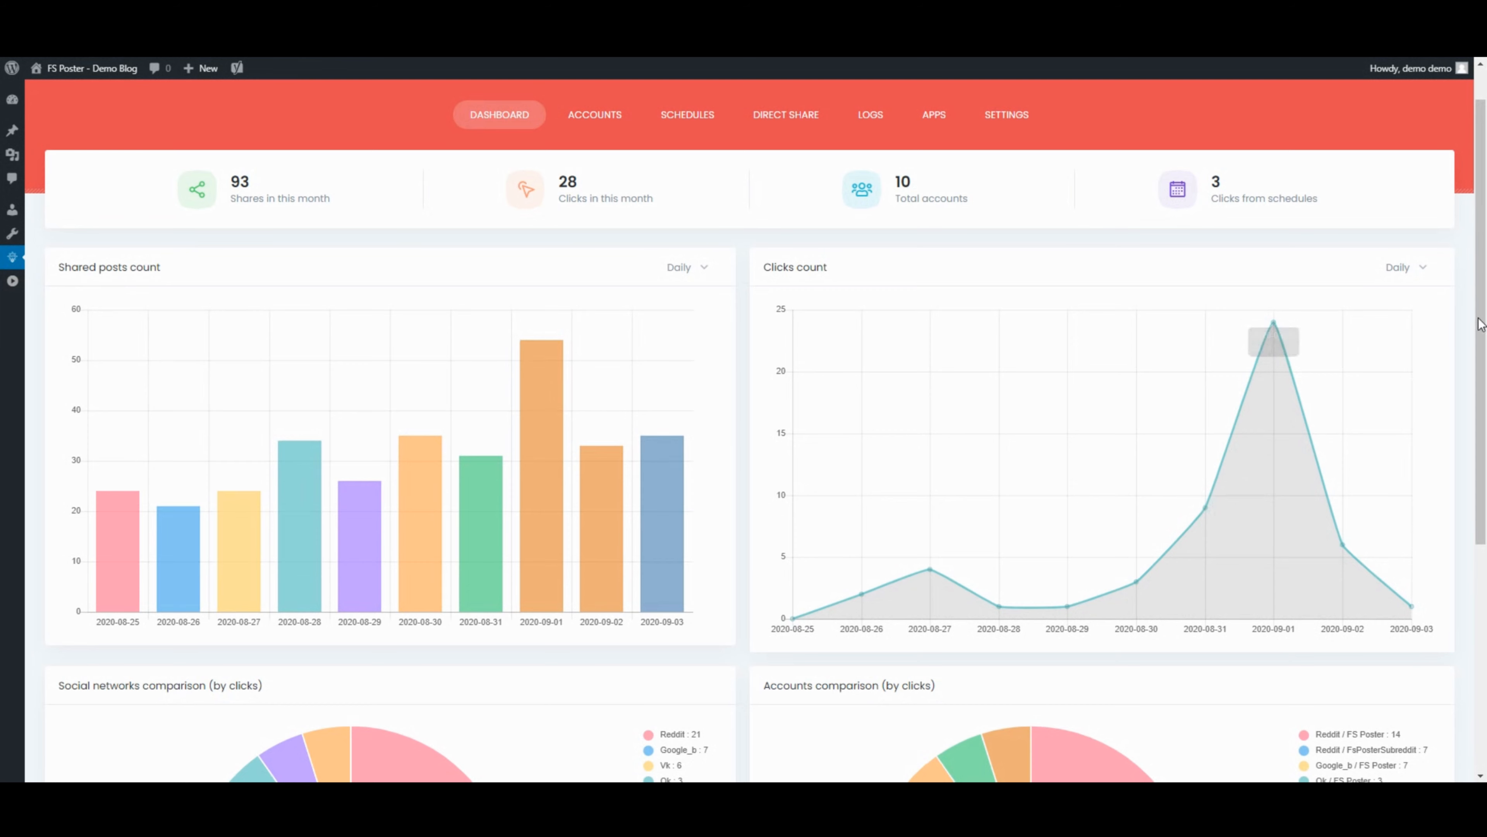
Hide Google_b from the Dashboard's social networks pie chart.
scroll(down, 3)
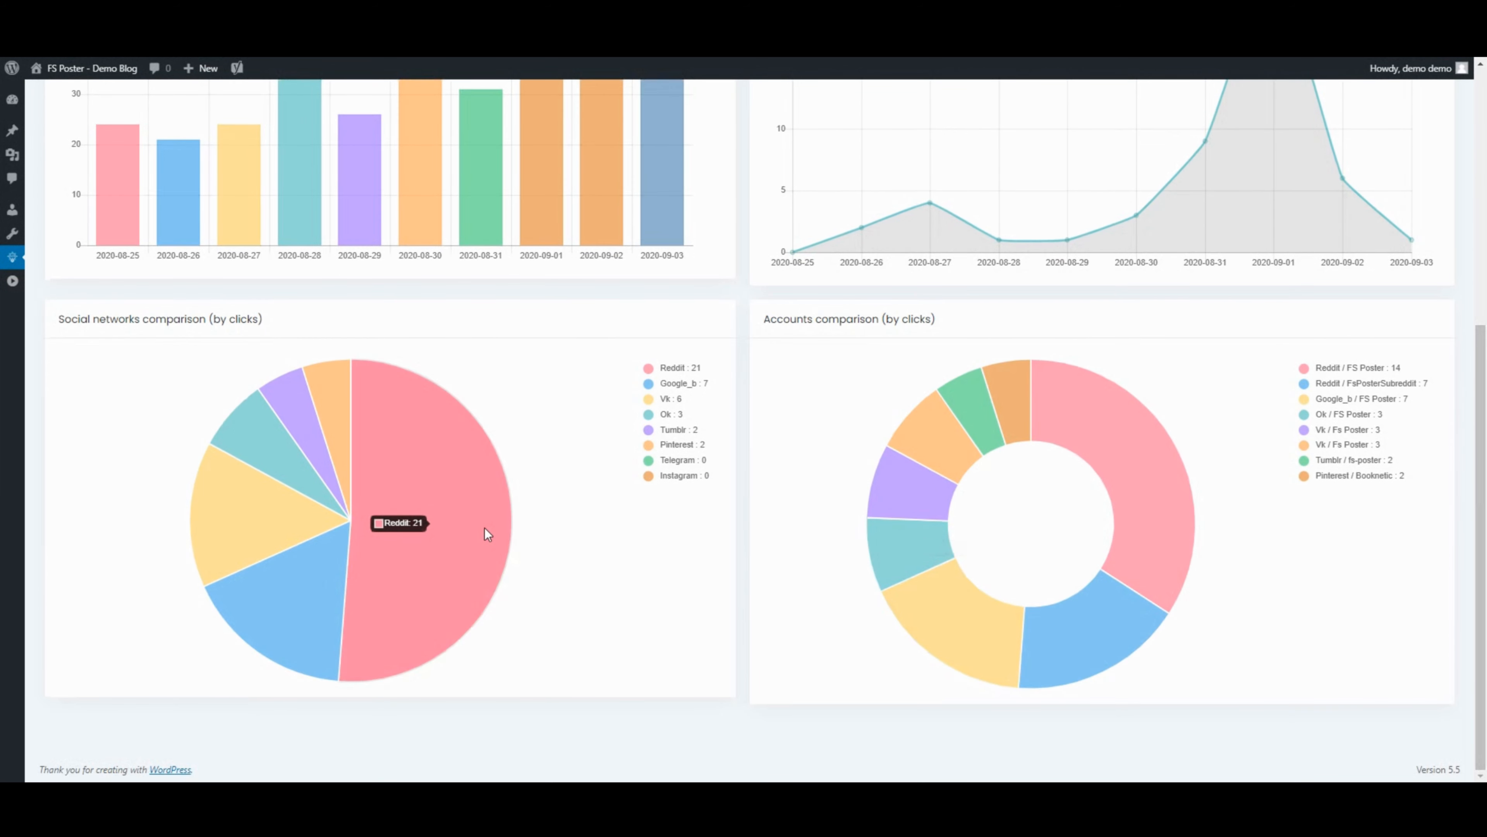
mouse_move(687, 374)
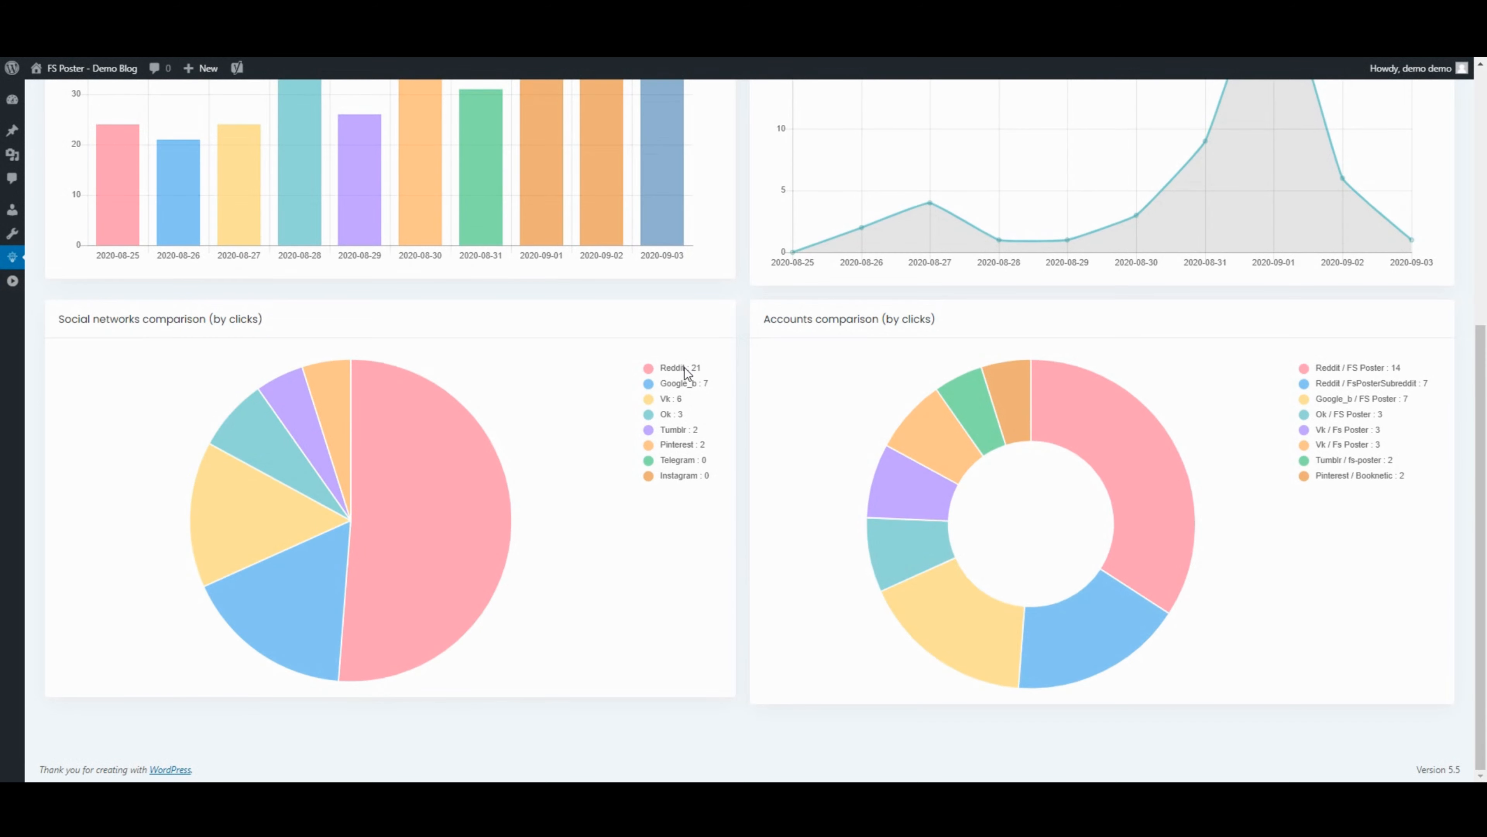
click(676, 384)
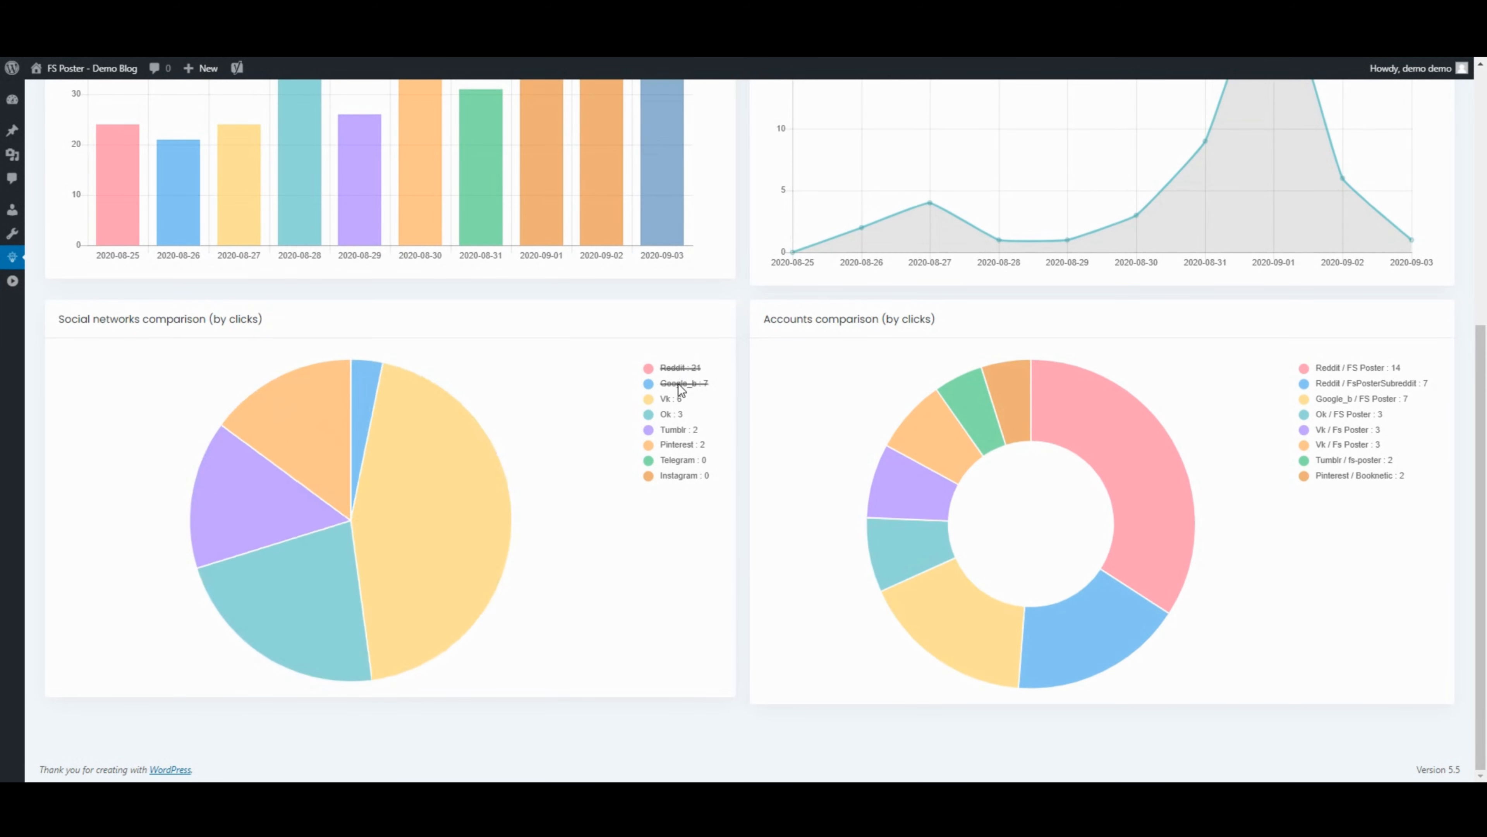